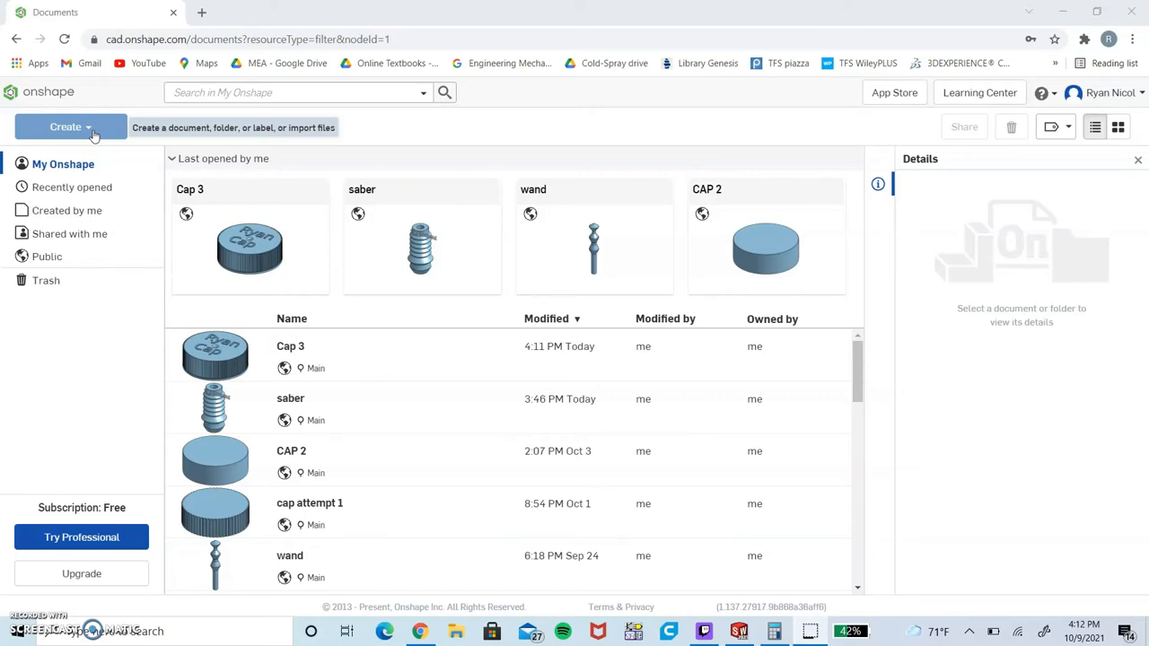
mouse_move(93, 133)
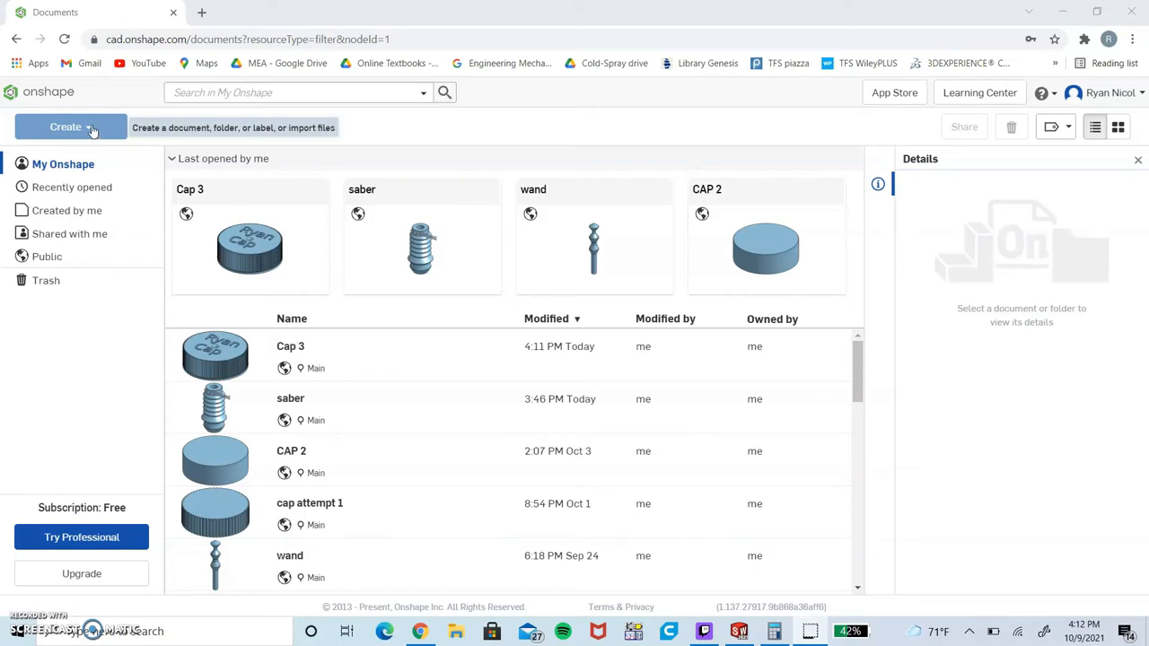
Create a new public Onshape document named "Final C" from the Create menu.
left_click(70, 126)
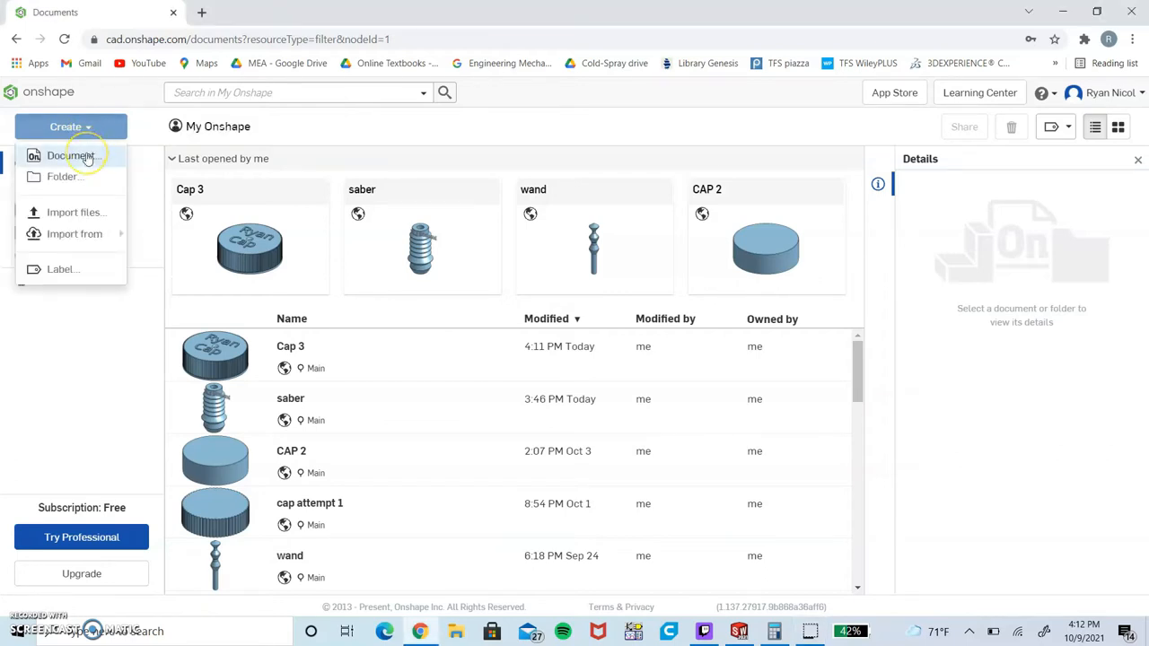
left_click(70, 154)
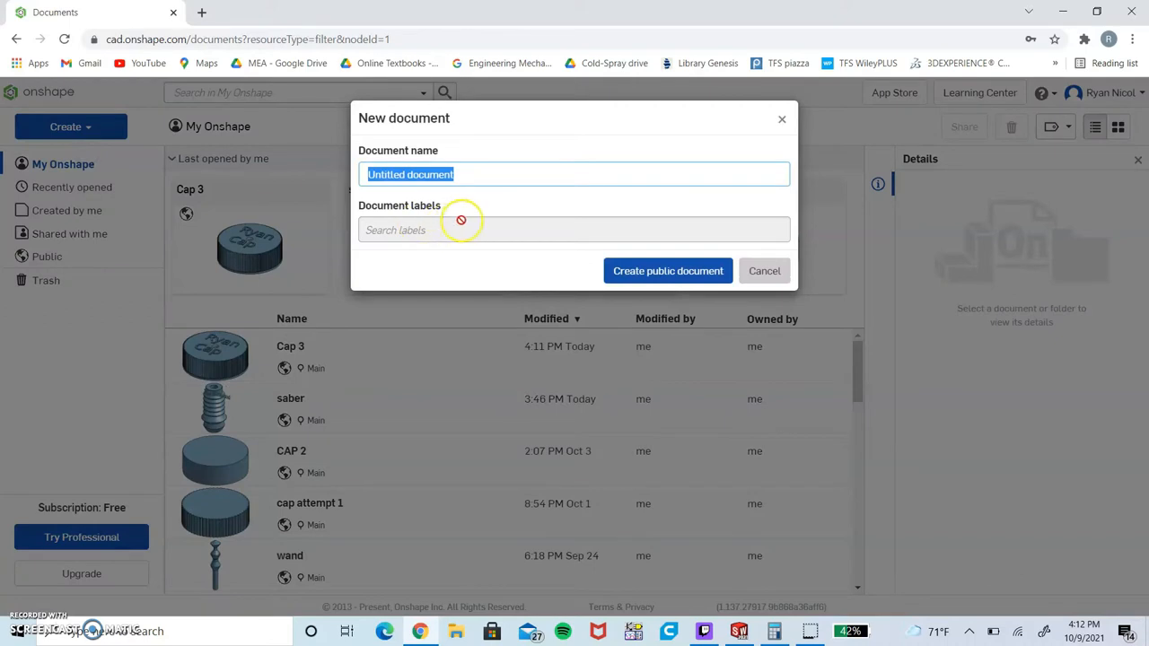
type("F")
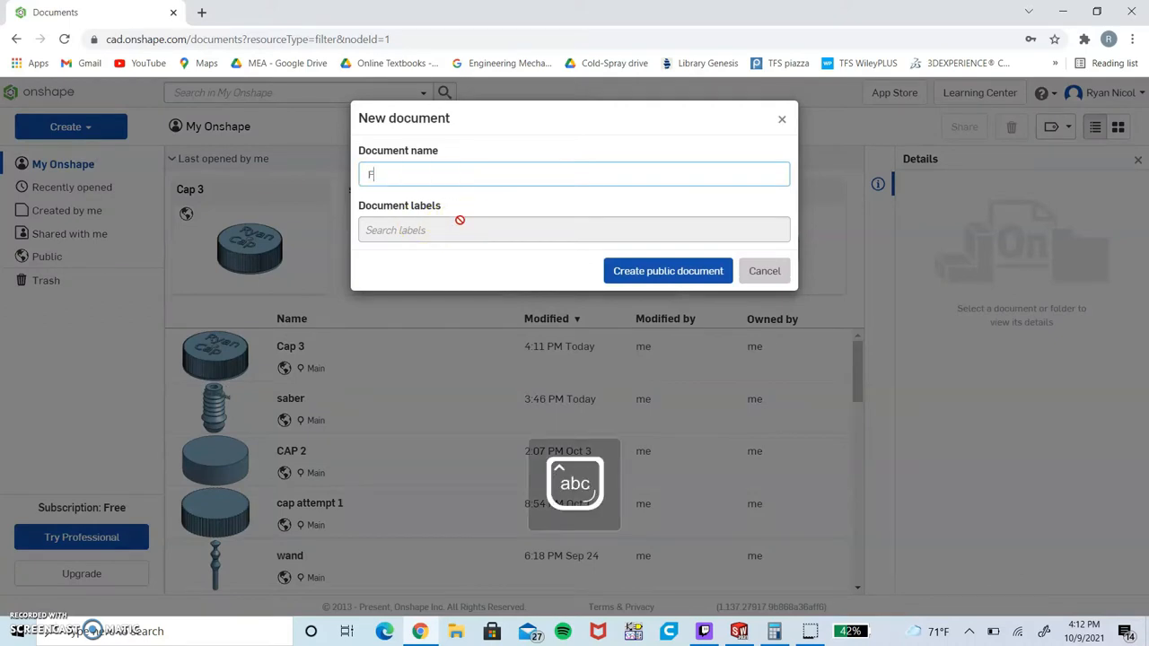
type("inal C")
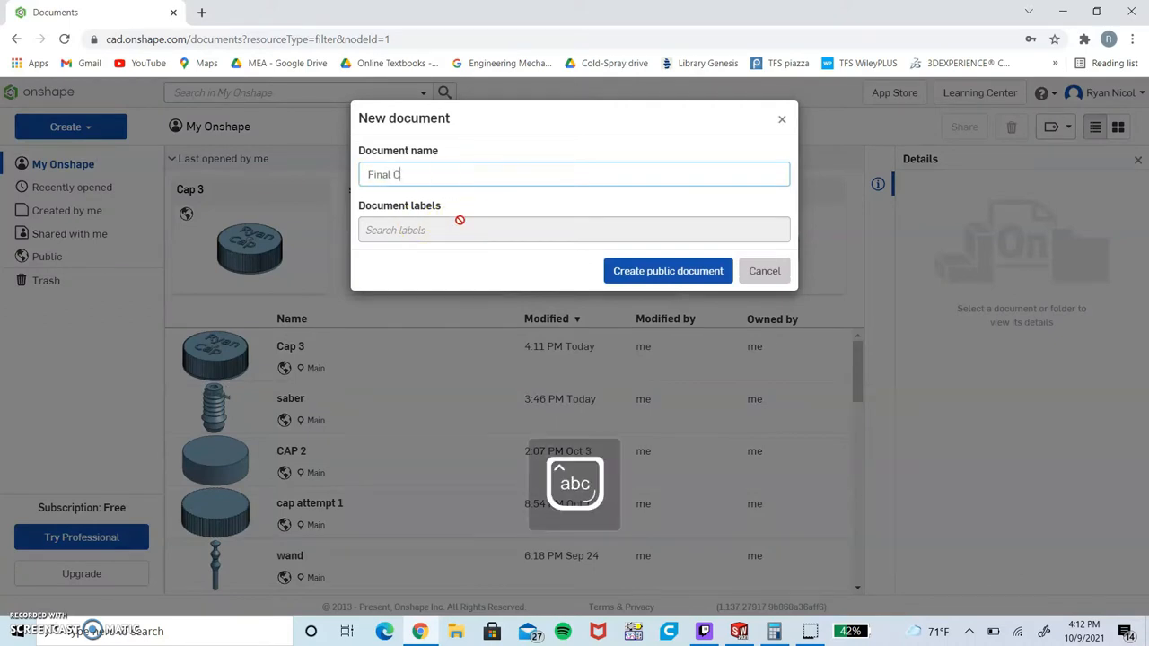
left_click(765, 269)
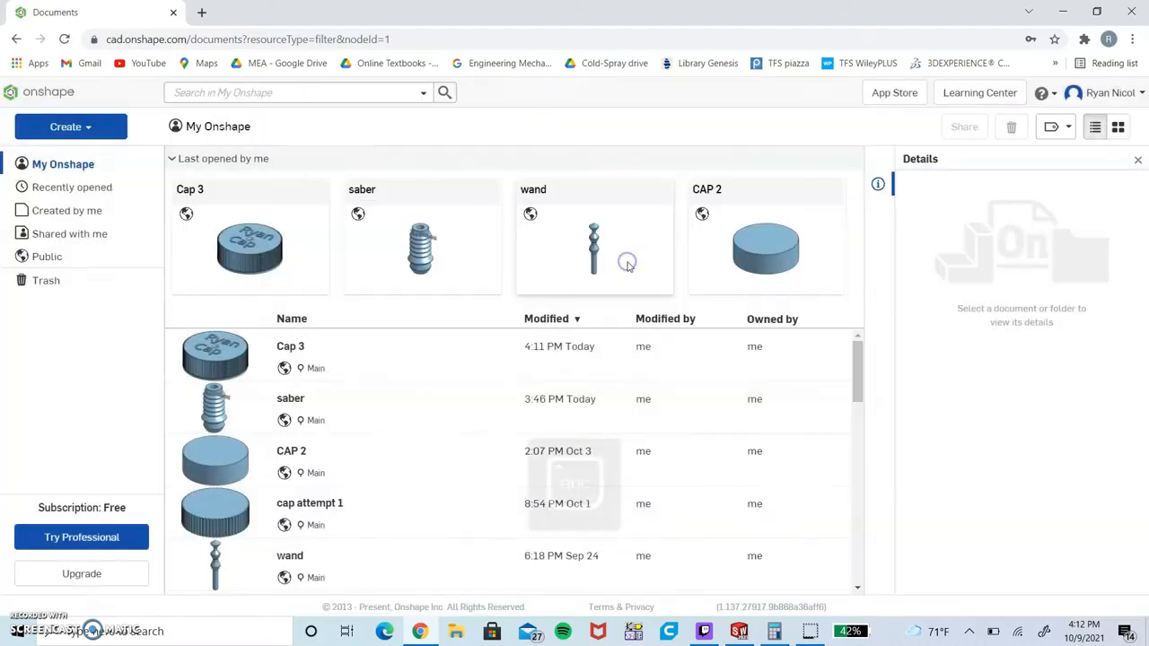
Open the Final Cap document and start a sketch on the Front plane.
double_click(593, 248)
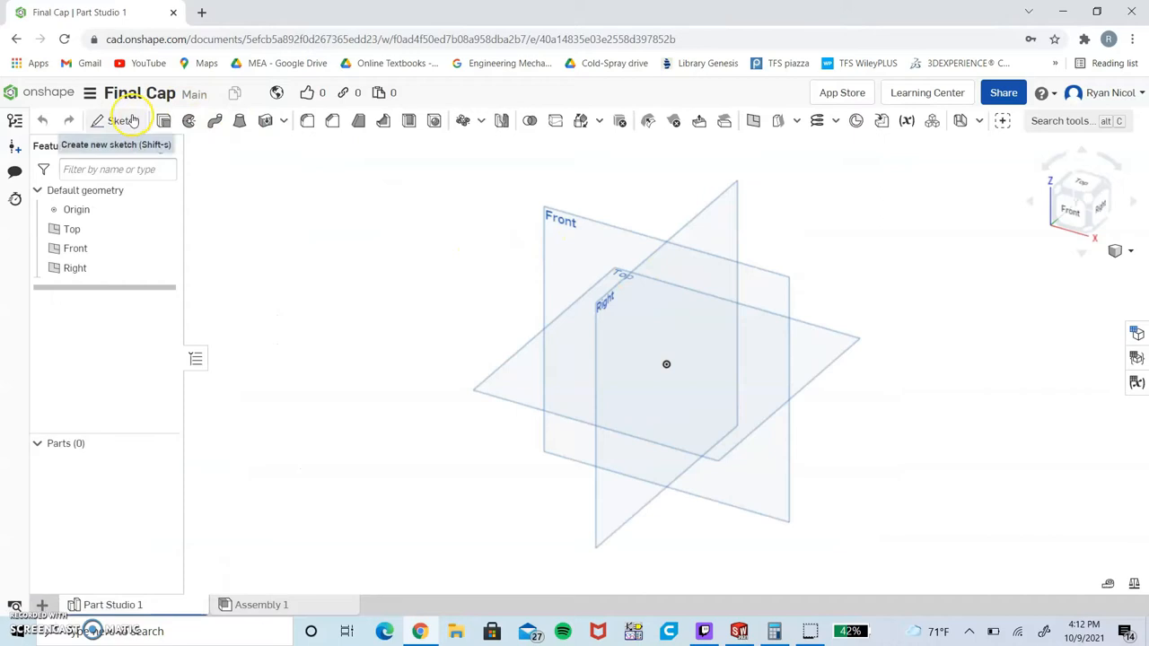
left_click(122, 121)
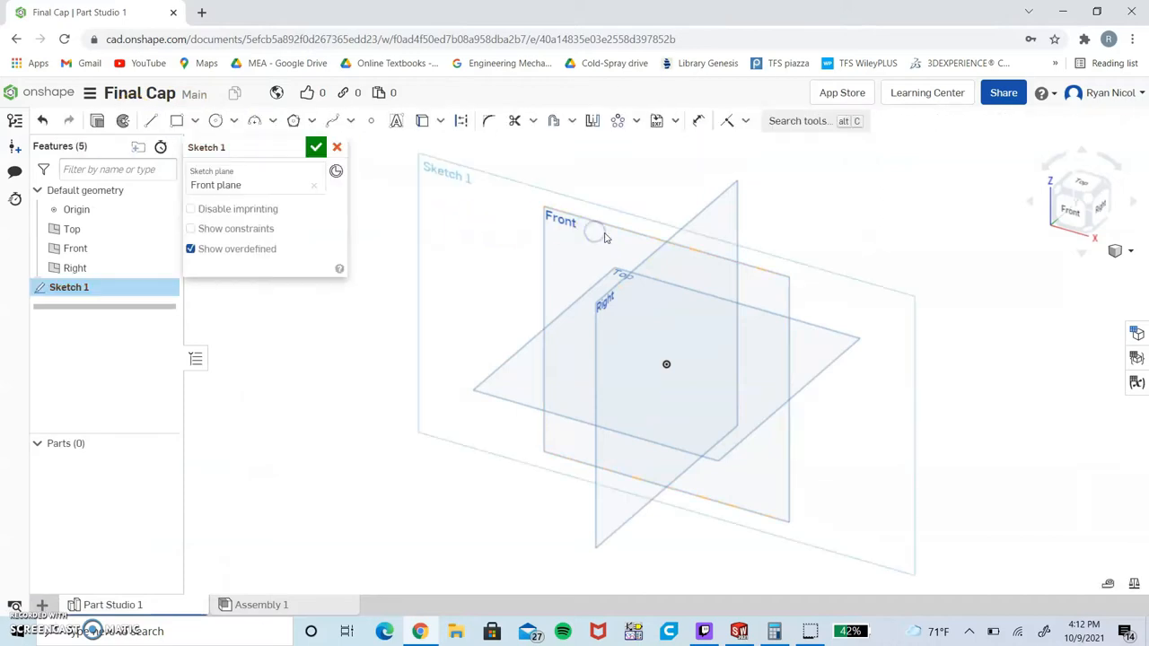
mouse_move(417, 212)
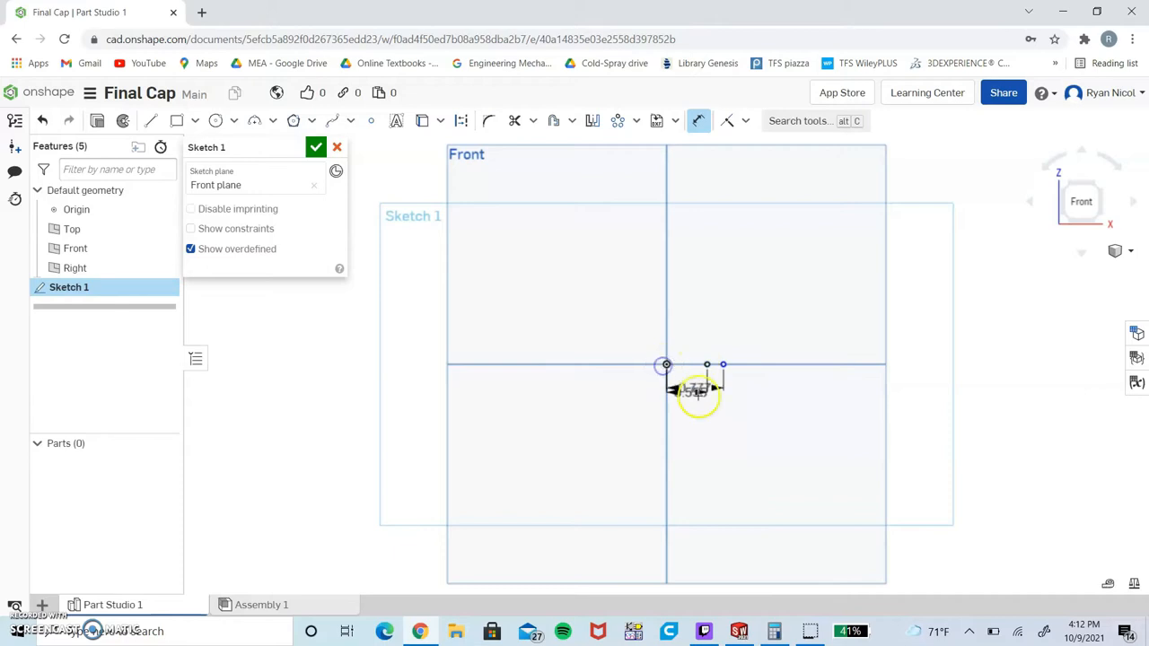
Draw the outer vertical wall line of the profile, 0.555 from the axis and 0.44 tall.
left_click(699, 392)
type("0.055")
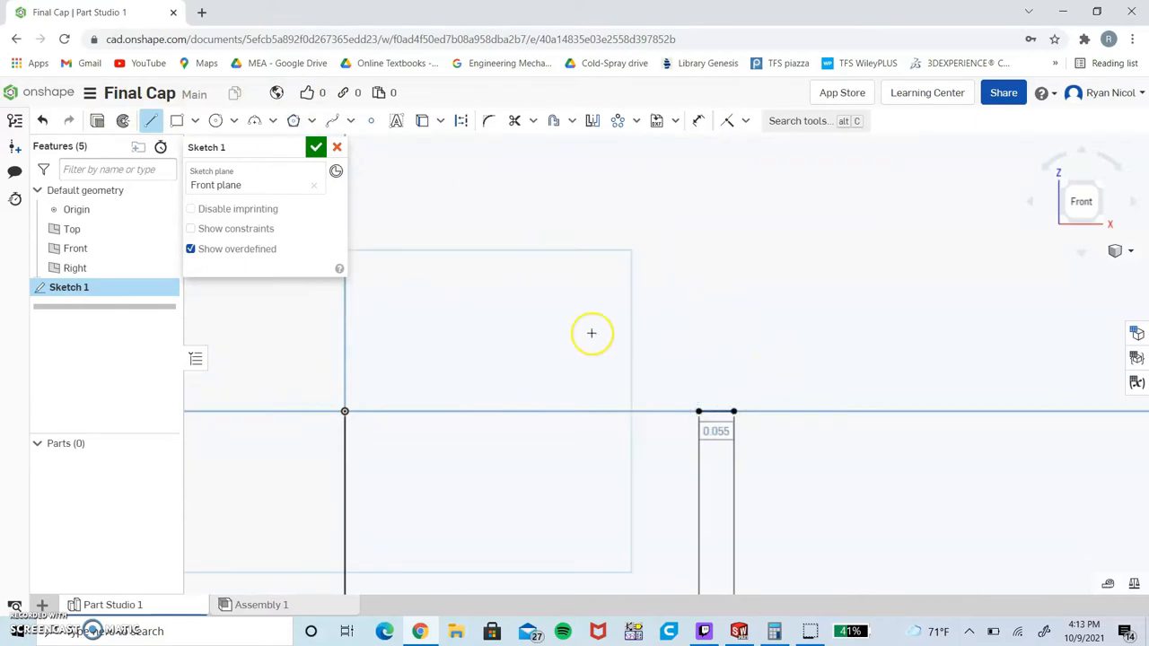
mouse_move(598, 331)
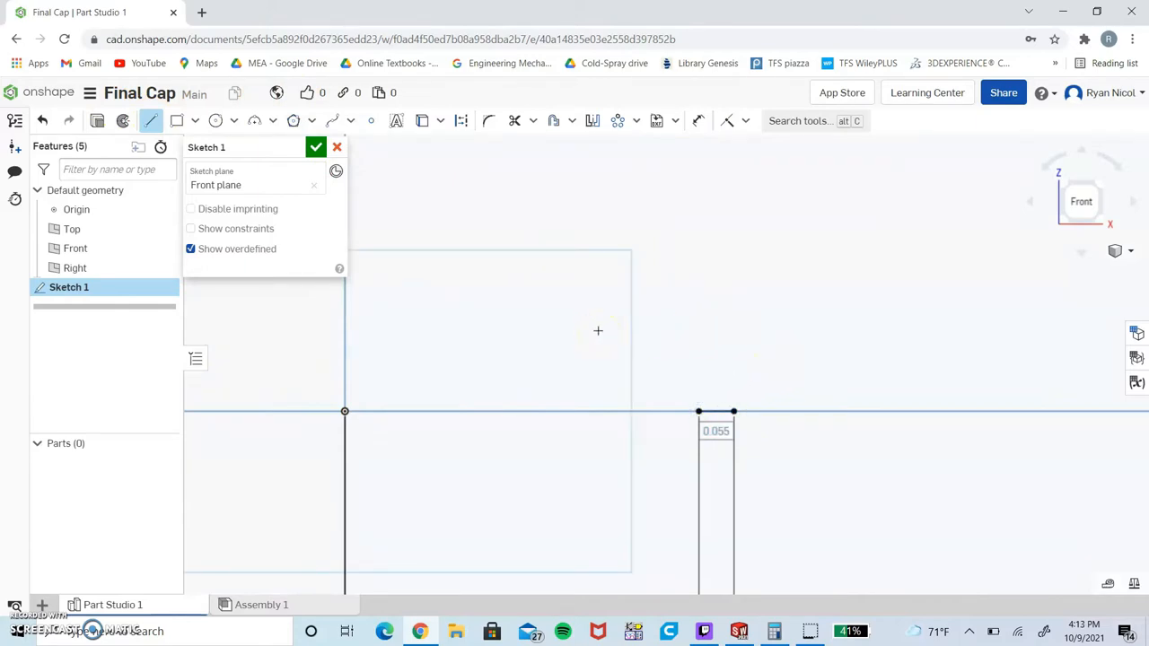
mouse_move(830, 140)
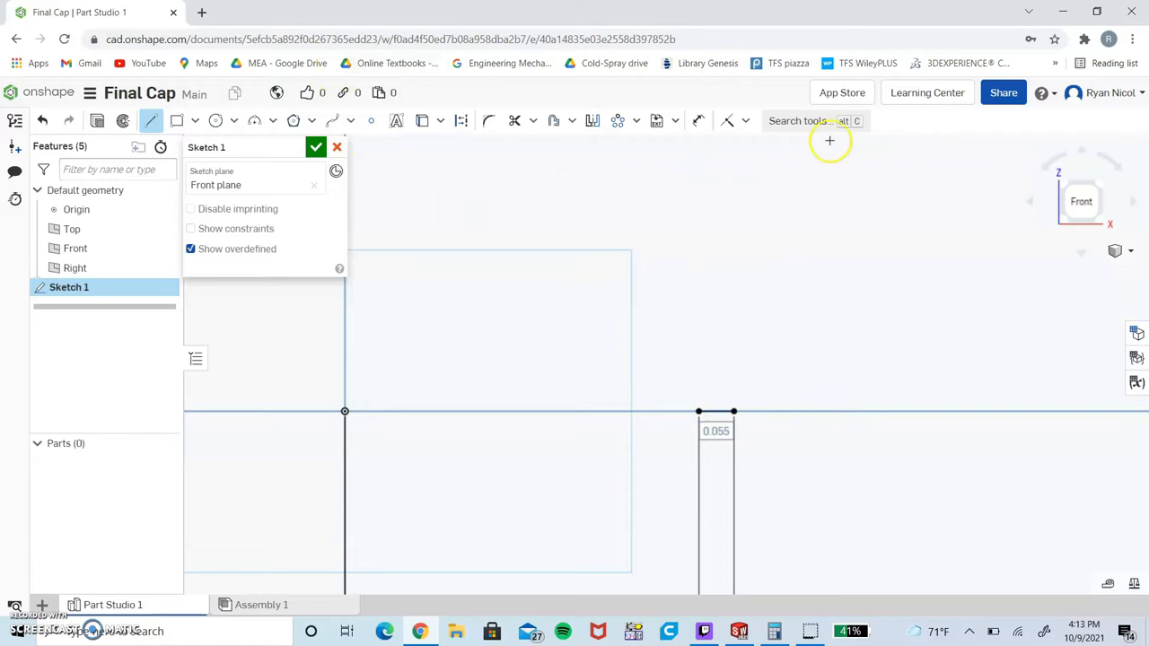
mouse_move(363, 158)
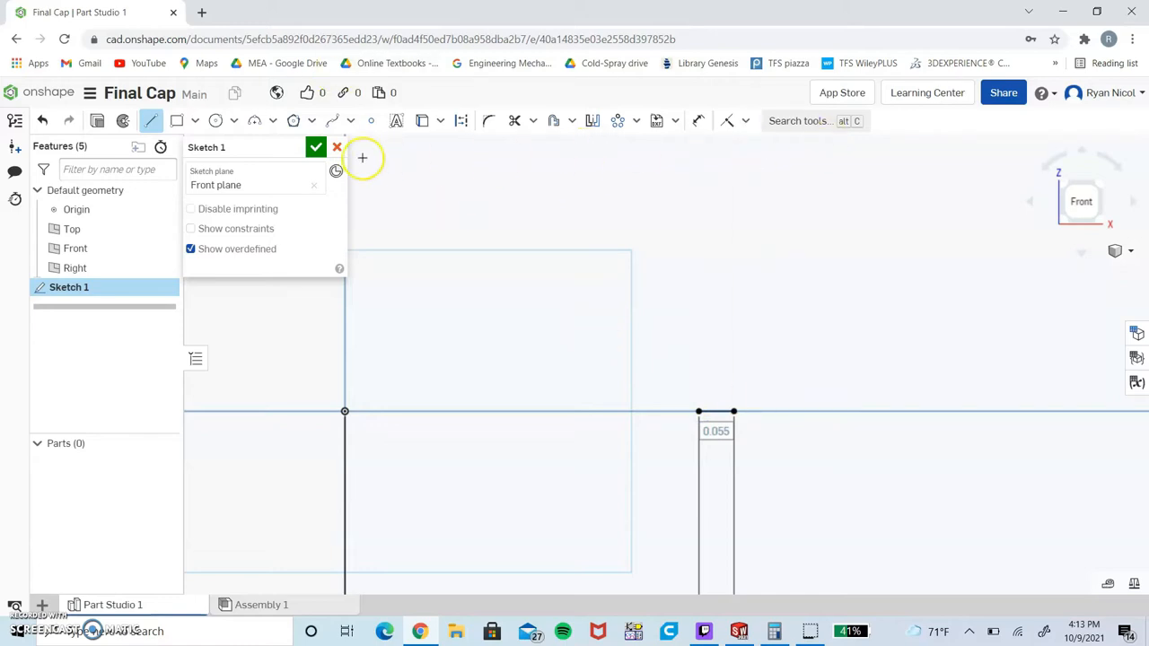
mouse_move(621, 240)
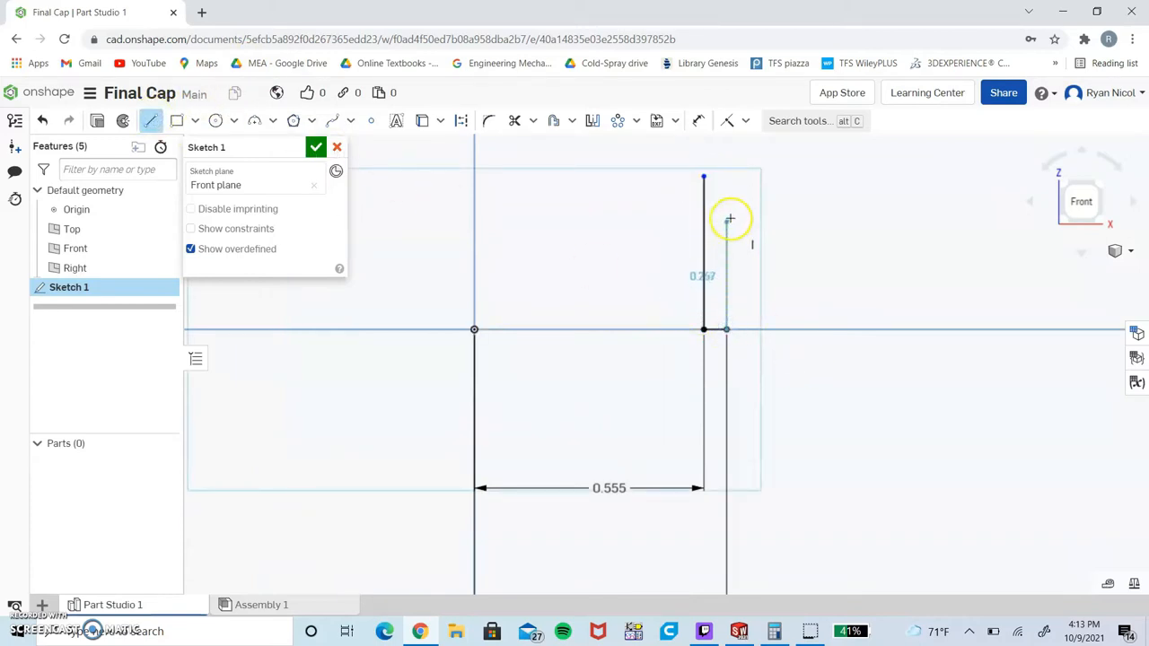
left_click_drag(729, 219, 733, 181)
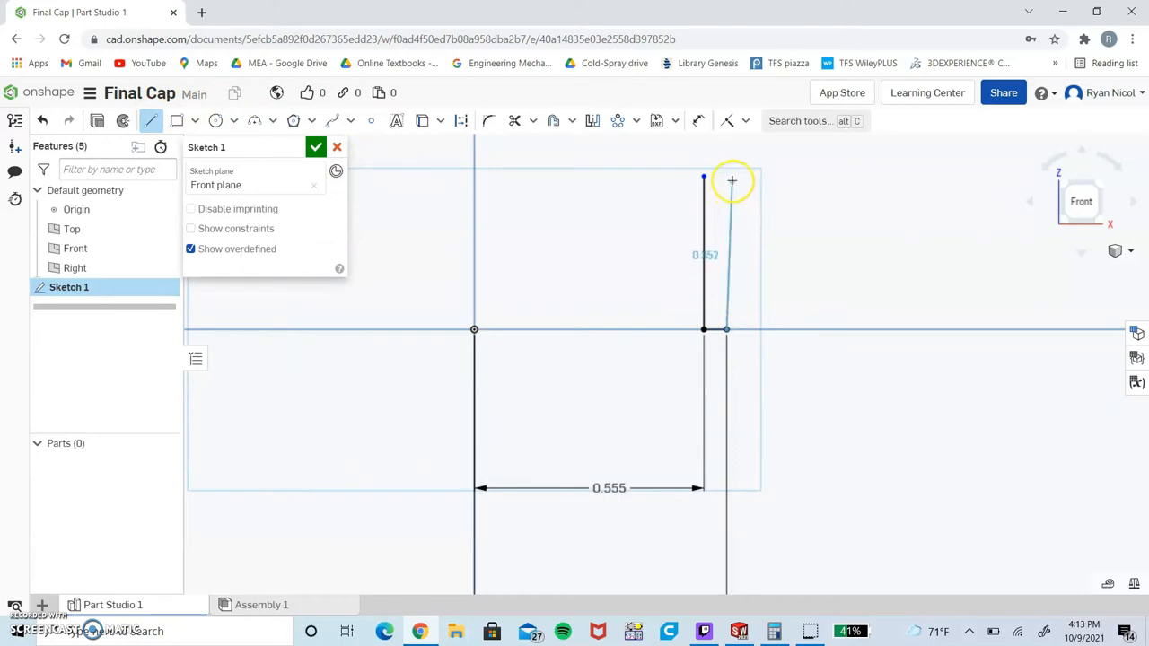
left_click_drag(732, 182, 726, 158)
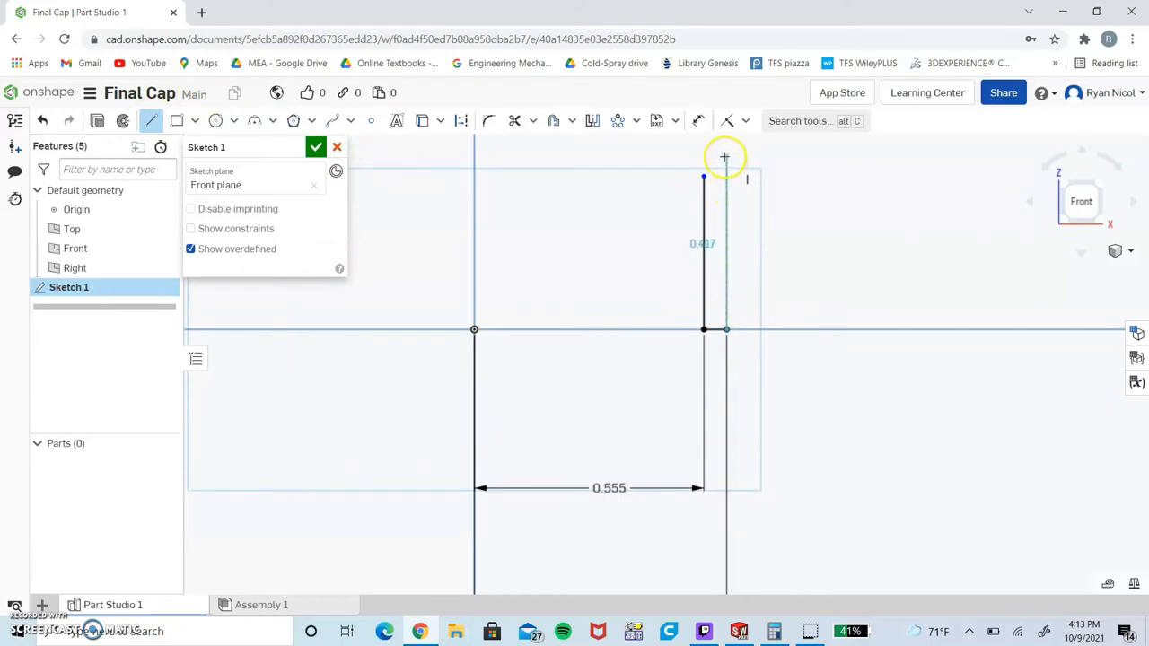
left_click_drag(725, 156, 745, 223)
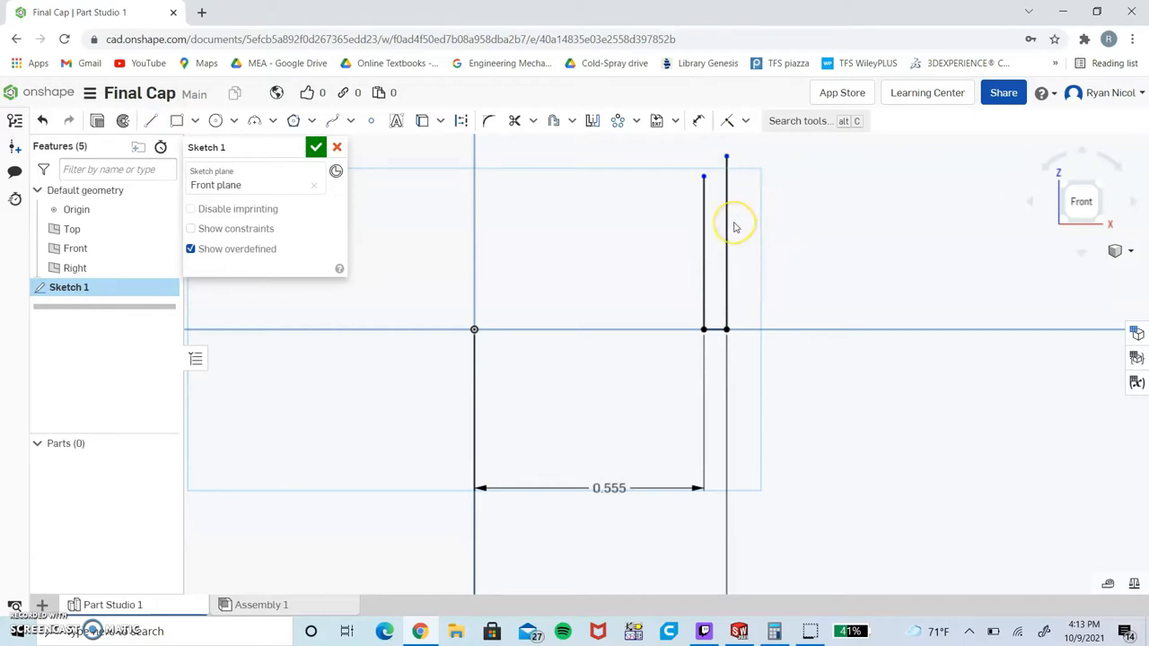
mouse_move(711, 121)
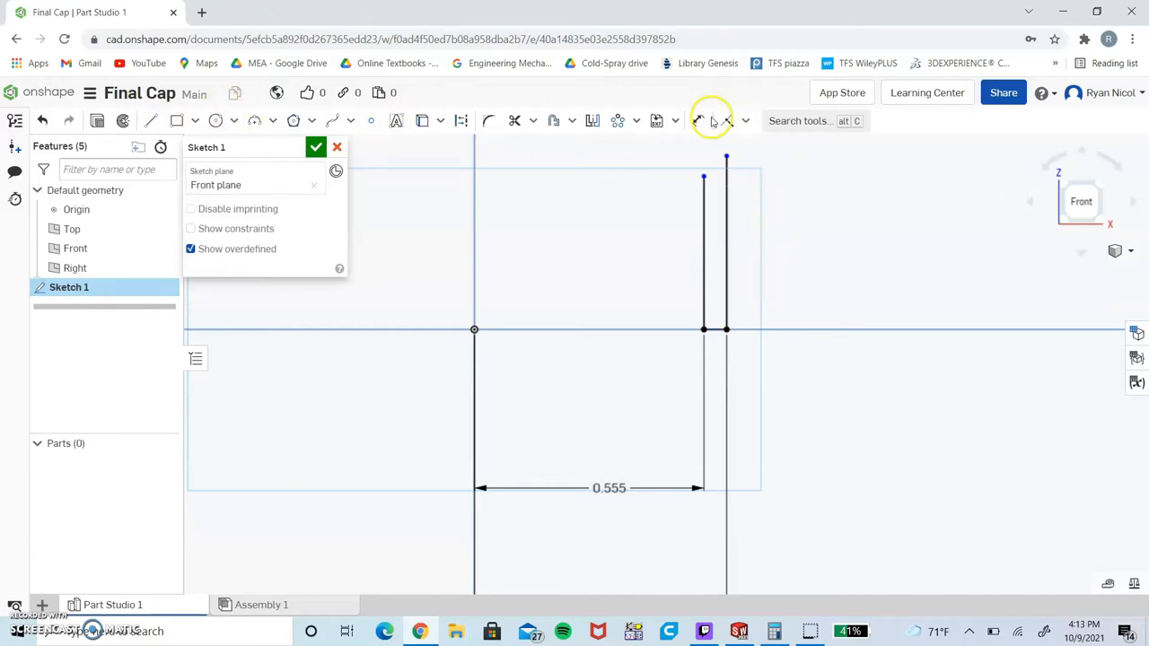
left_click(699, 120)
type("0.44")
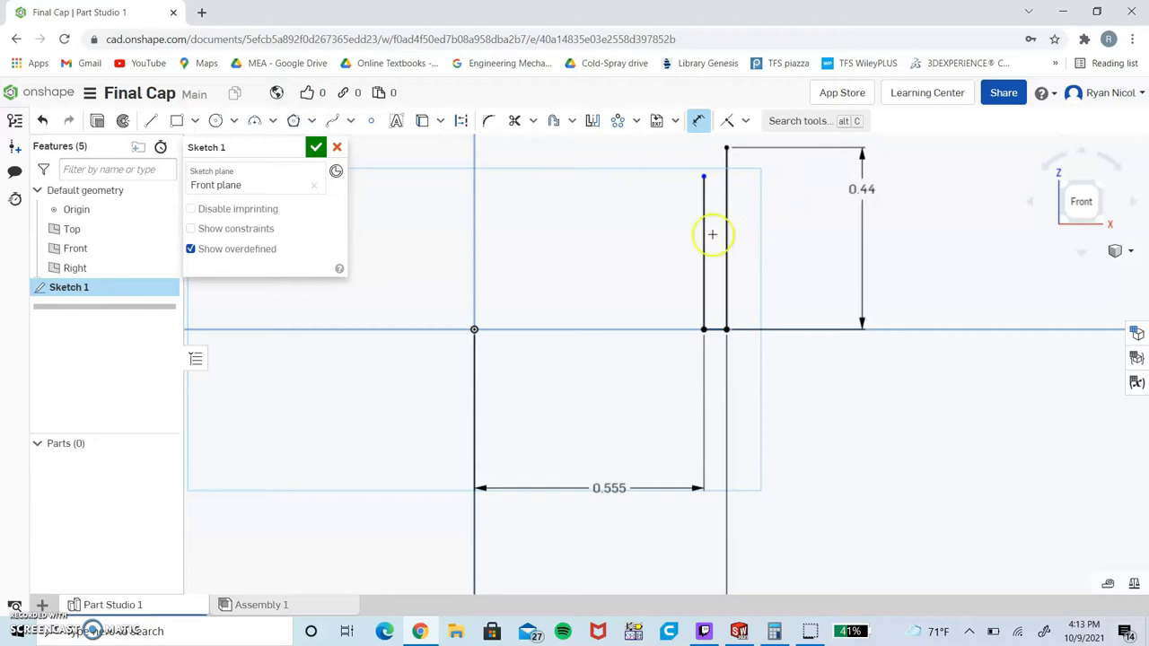
Draw the next angled profile edge with the 0.438 dimension and bring up the sketch constraints.
left_click(683, 251)
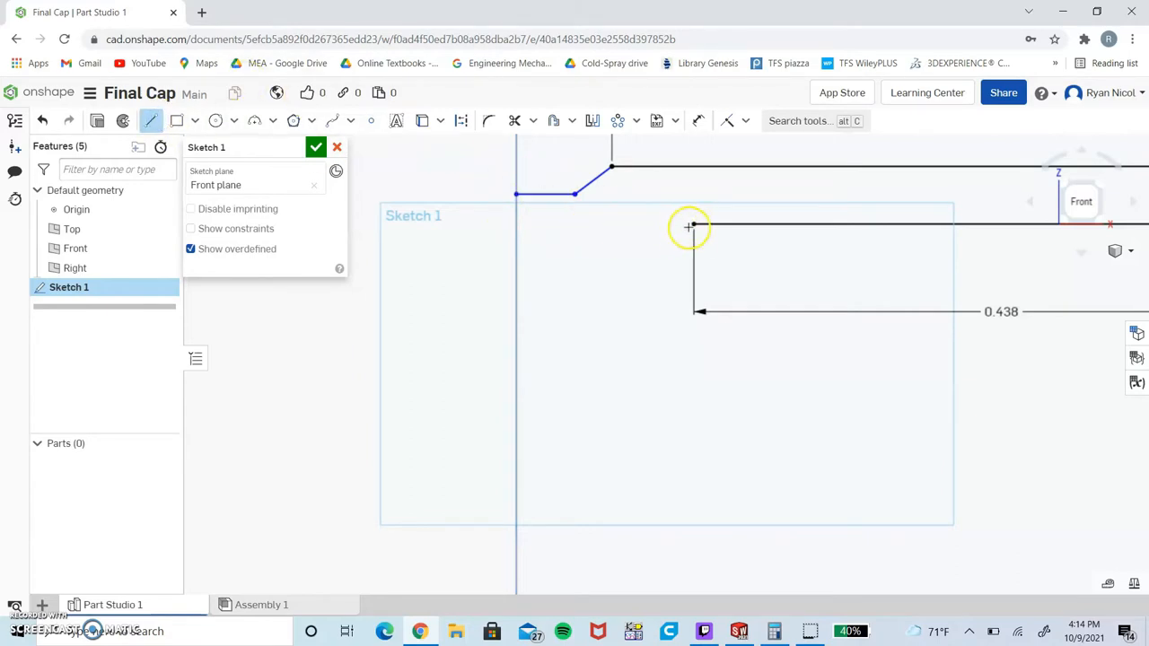
left_click_drag(691, 225, 629, 260)
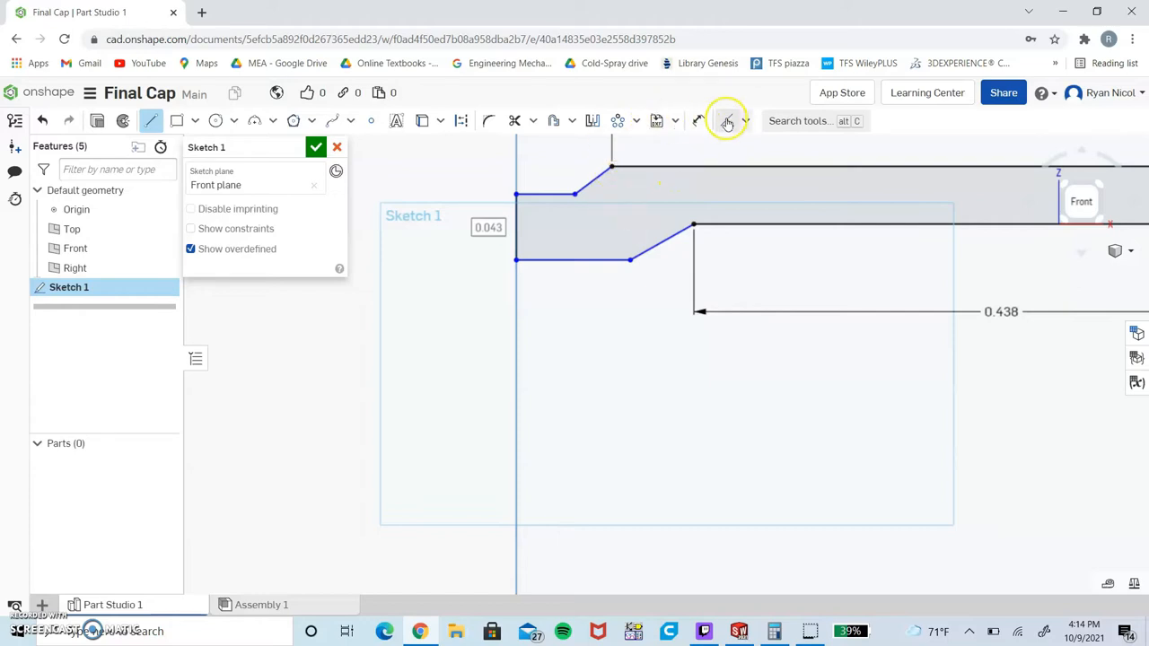
left_click(727, 122)
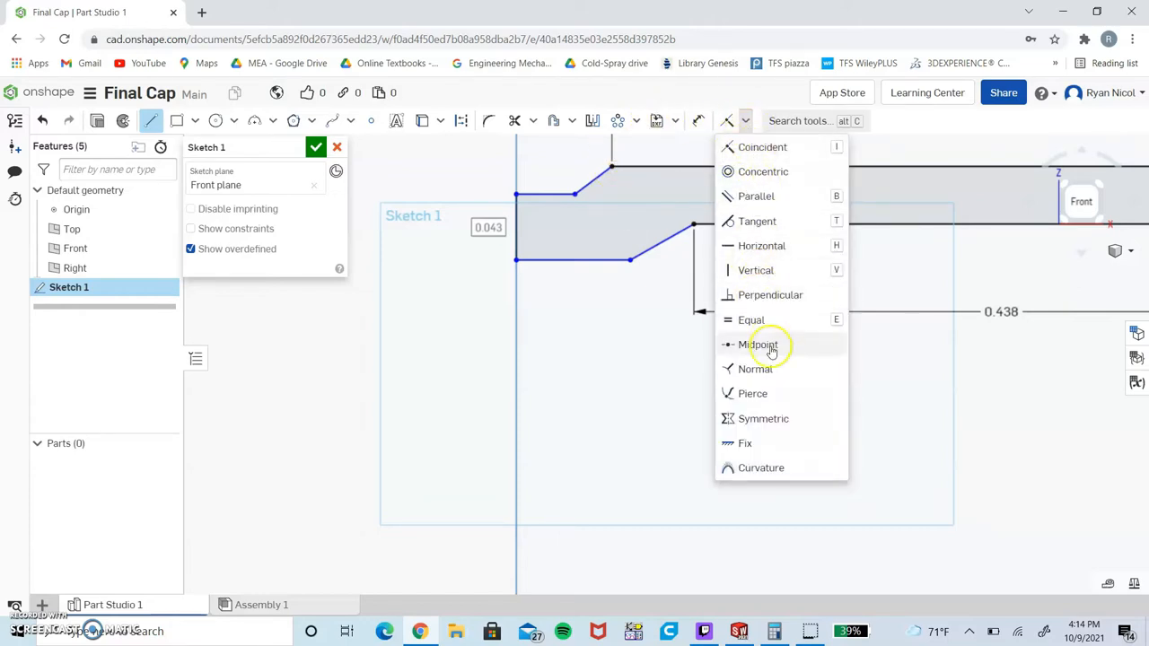
mouse_move(768, 221)
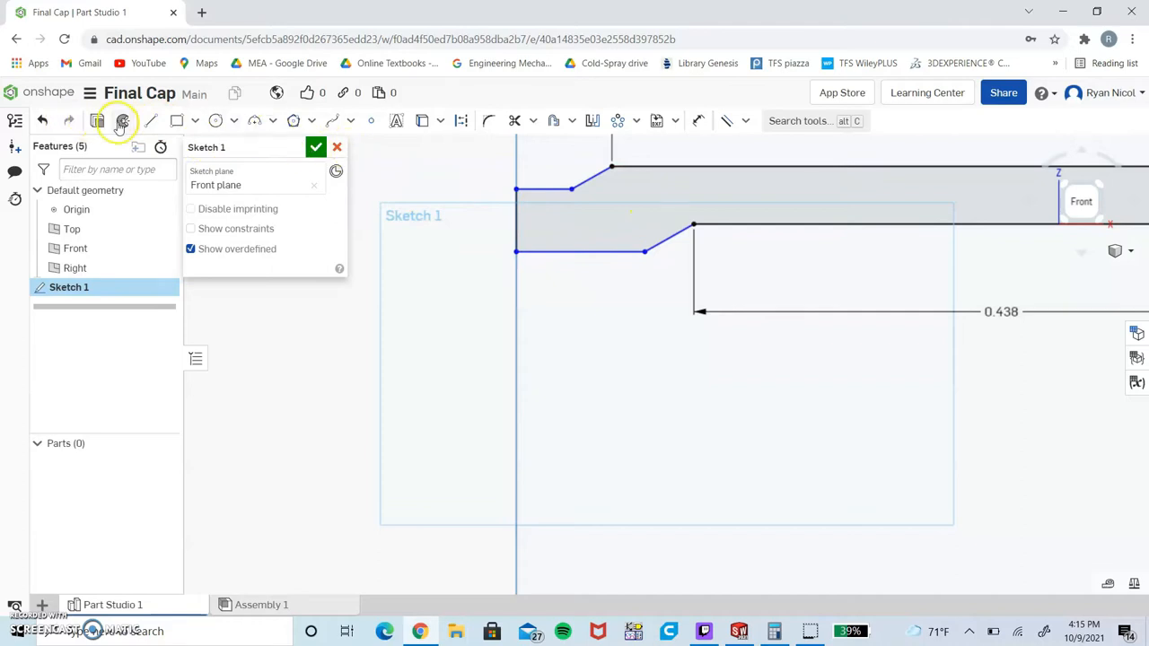
Revolve the profile fully about its edge axis to create the hollow cap as Part 1.
left_click(122, 120)
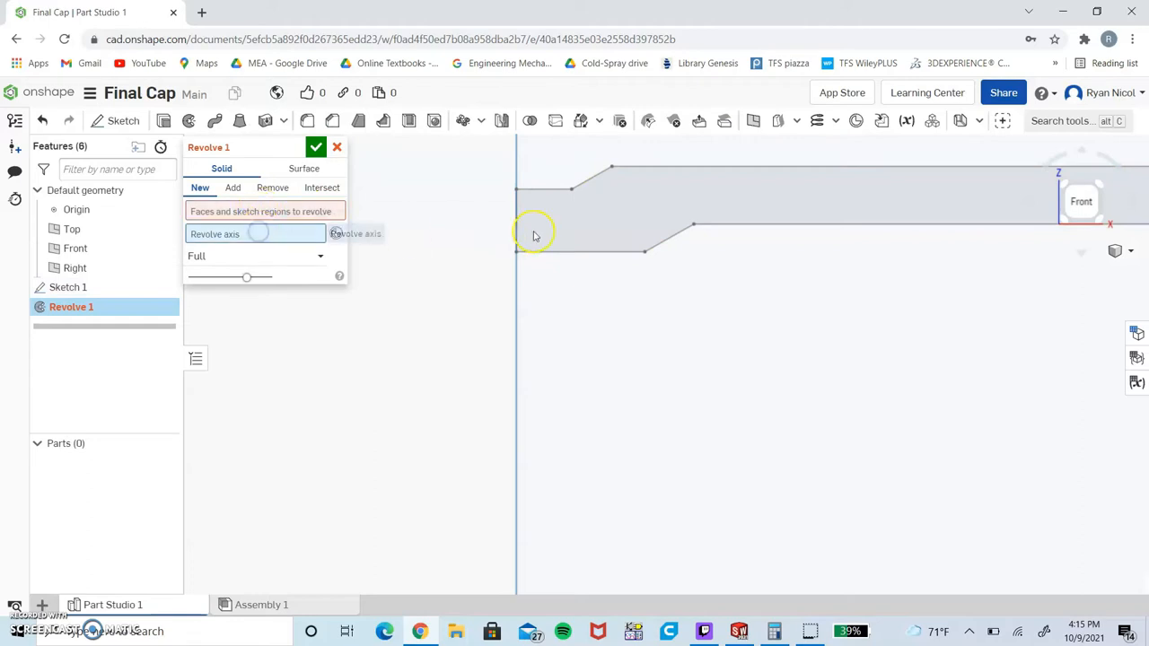
left_click(535, 232)
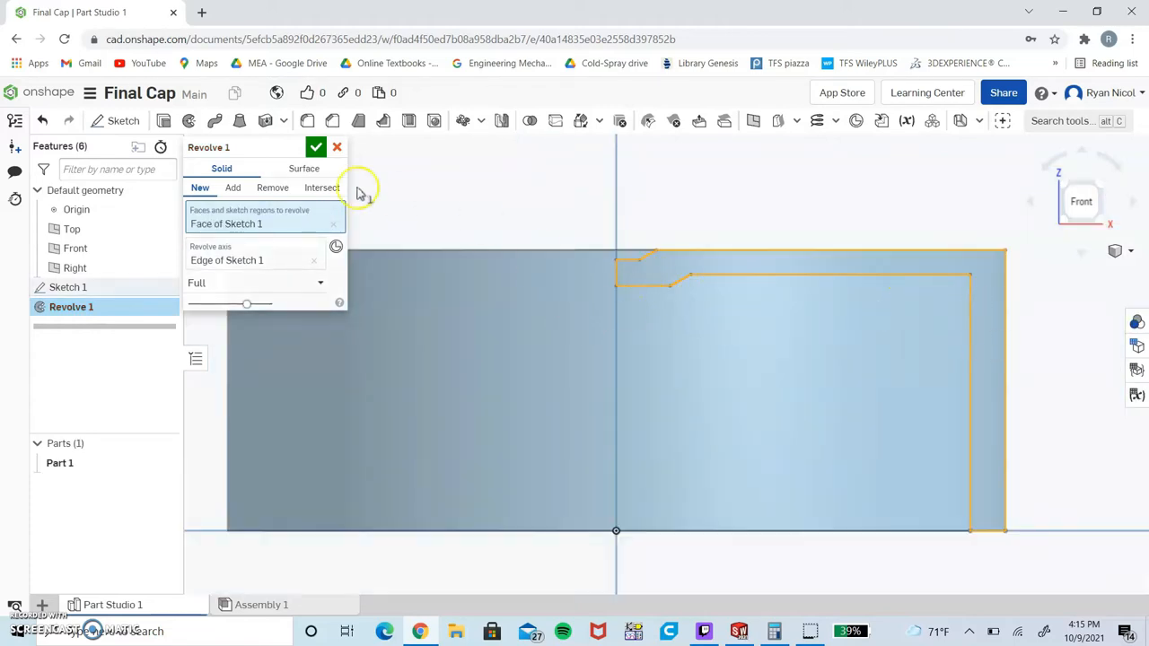
left_click(316, 147)
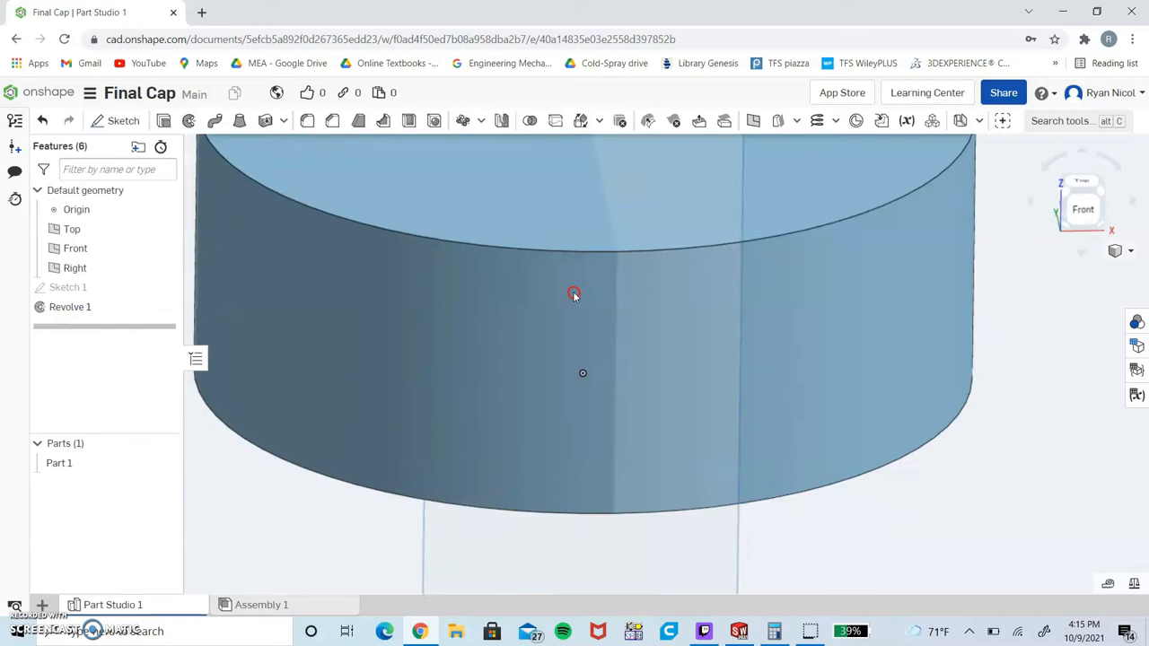
Orbit the cap to view its top and then its open underside.
left_click_drag(574, 296, 632, 206)
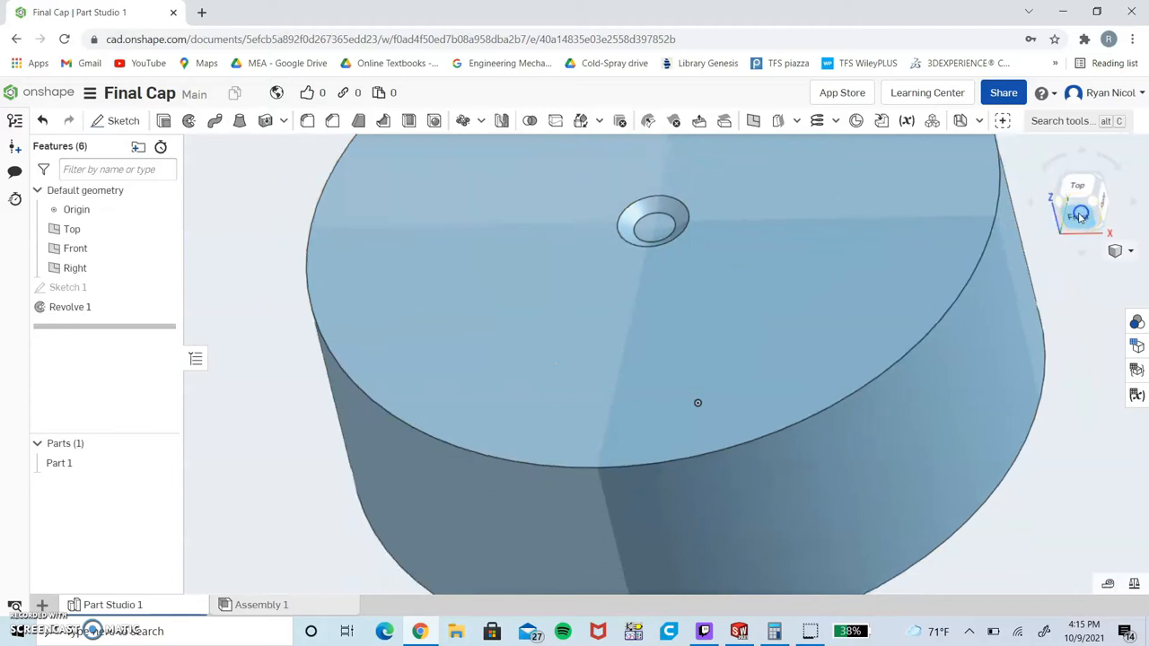
left_click(1081, 201)
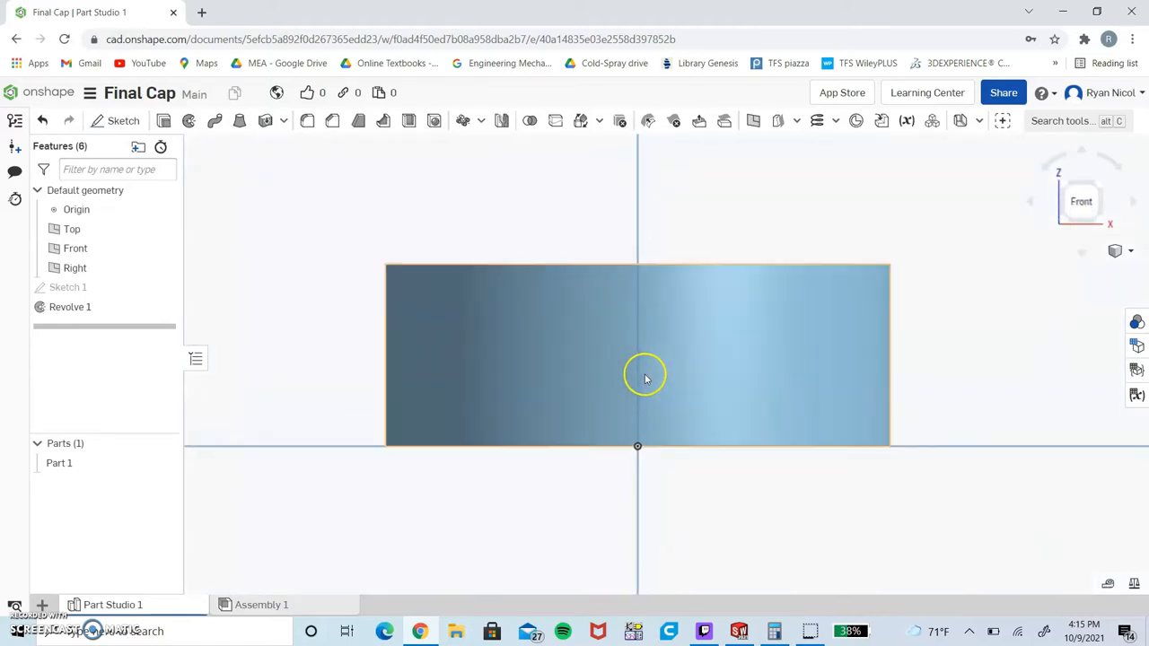
left_click_drag(645, 375, 616, 377)
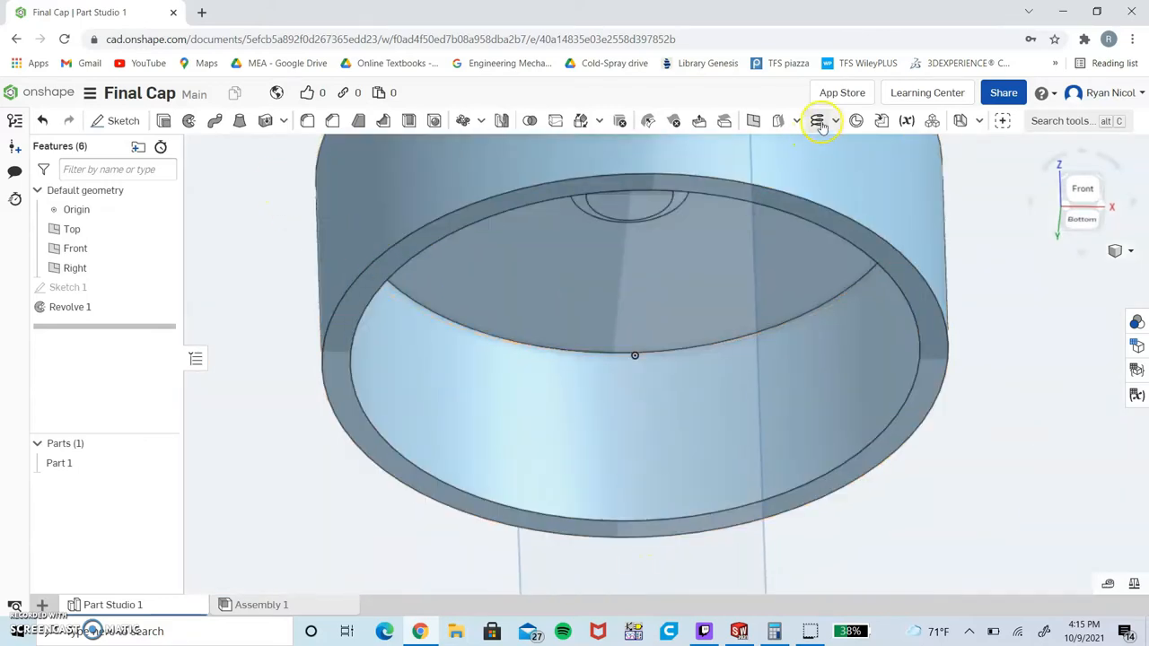
Add Helix 1 on the inner rim edge, clockwise with 1.125 revolutions and 0.167 in pitch.
left_click(833, 120)
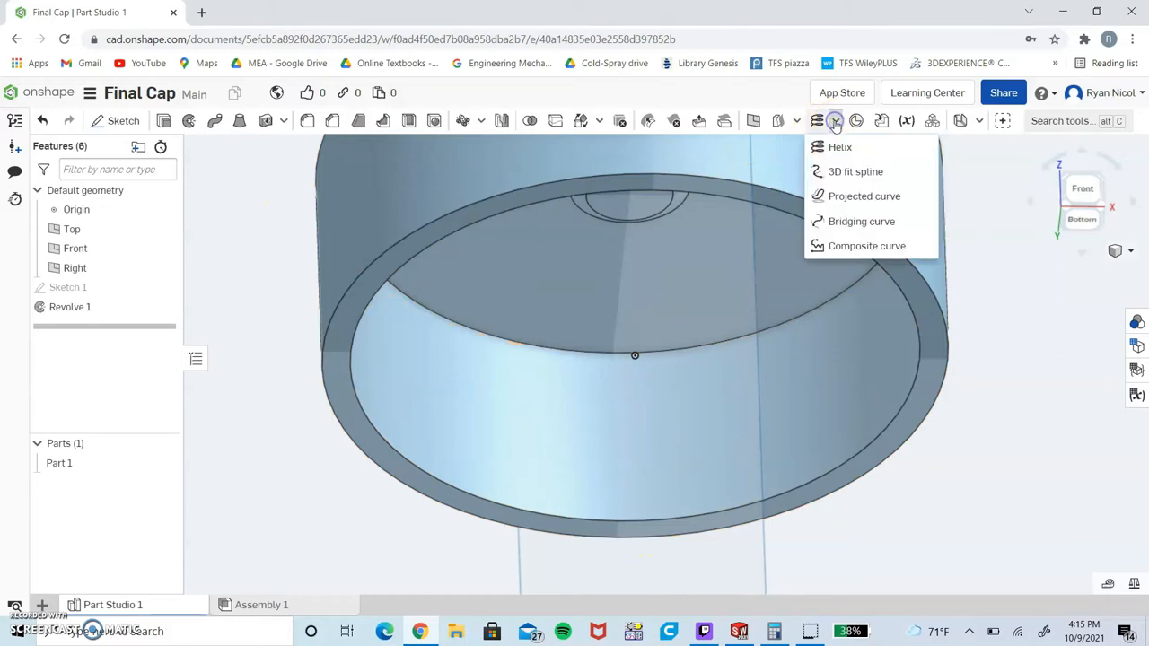
mouse_move(855, 172)
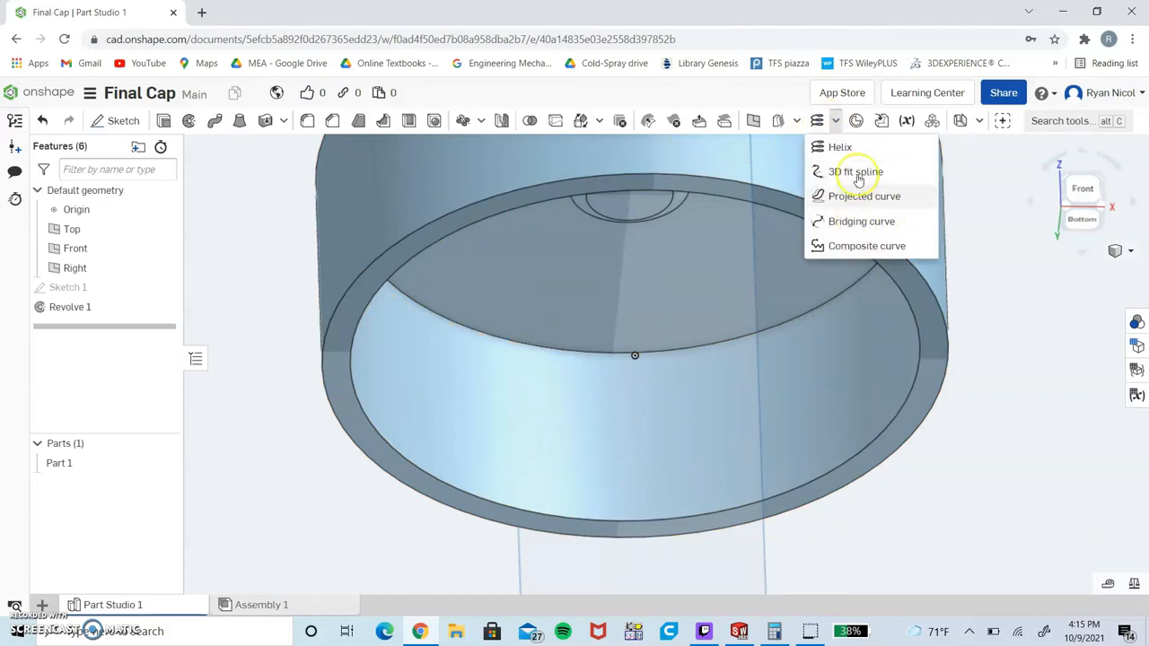
mouse_move(835, 147)
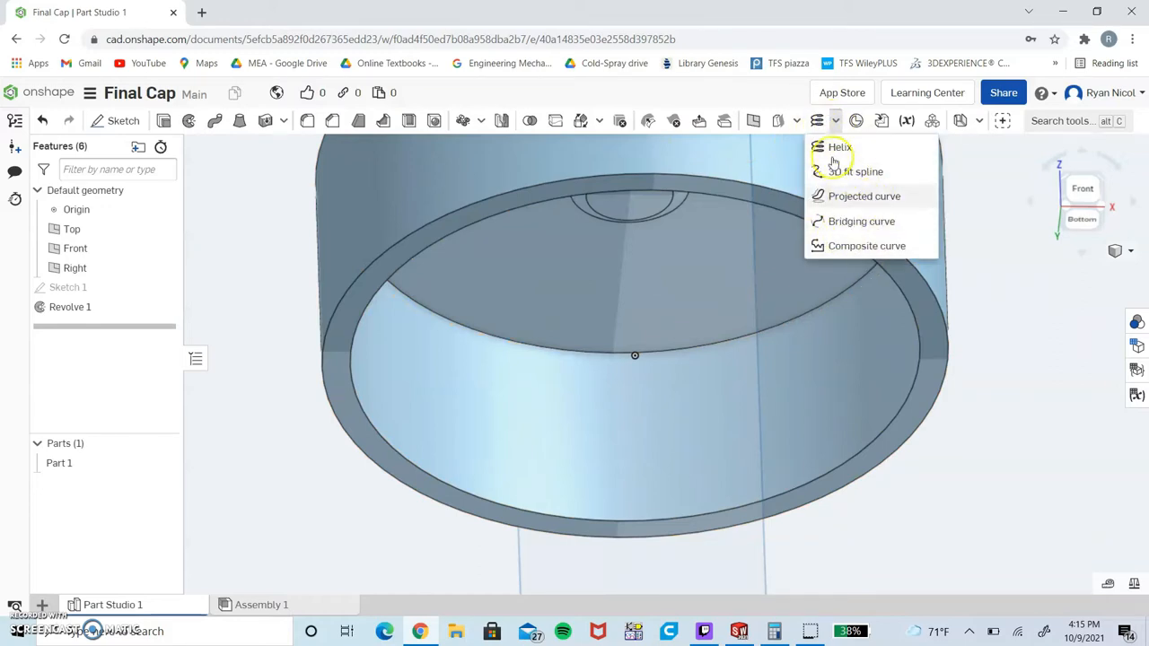
left_click(839, 148)
type("1.12")
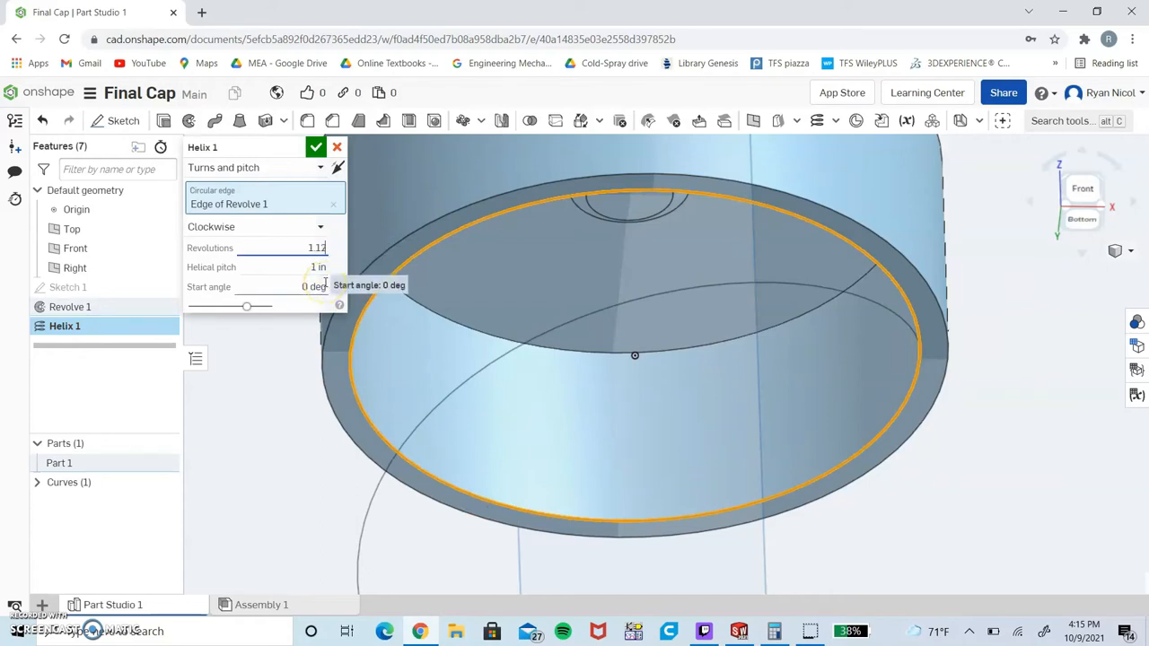
left_click(288, 266)
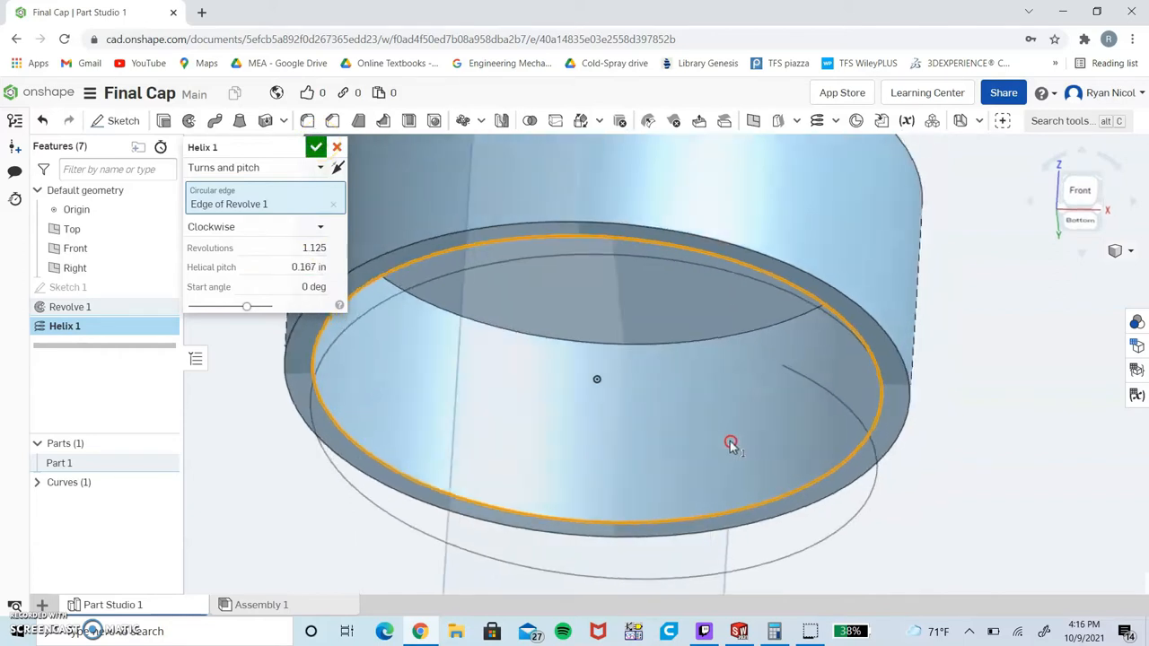
left_click_drag(732, 445, 571, 512)
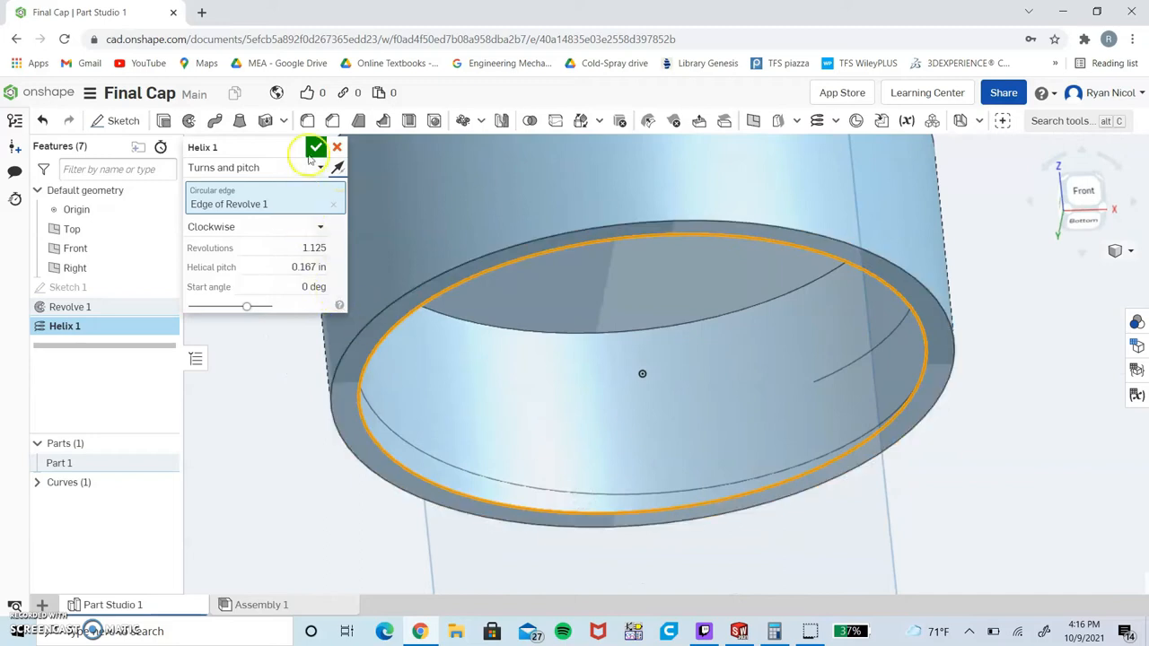
left_click(316, 148)
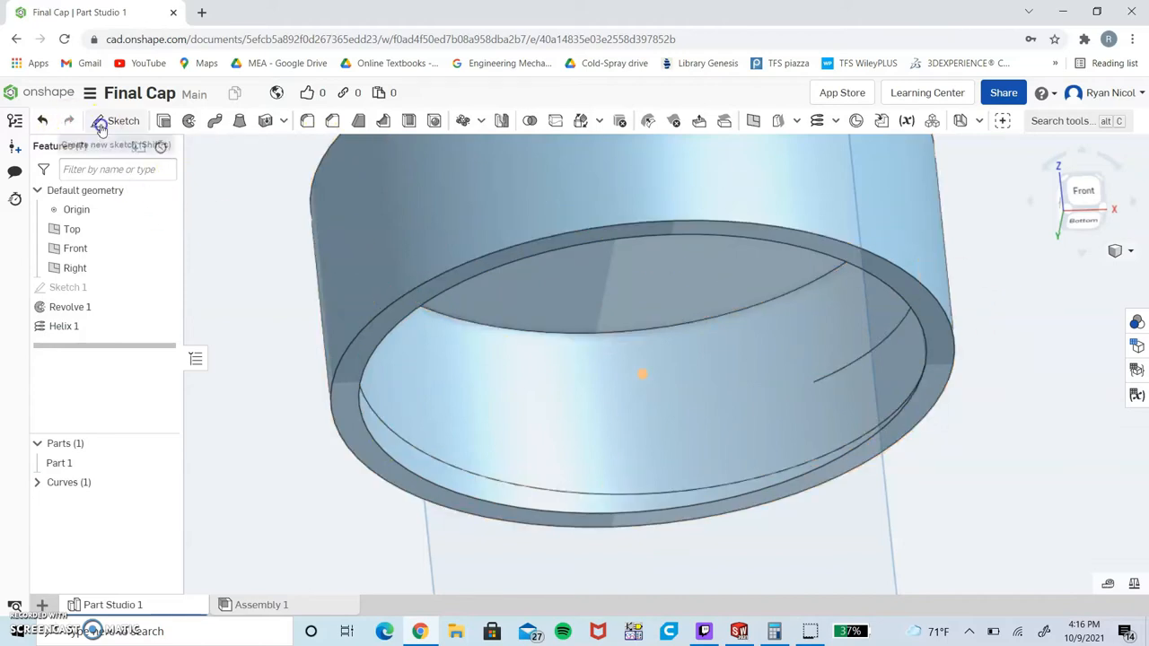
Start a second sketch on the Front plane and switch the display to section view.
left_click(122, 120)
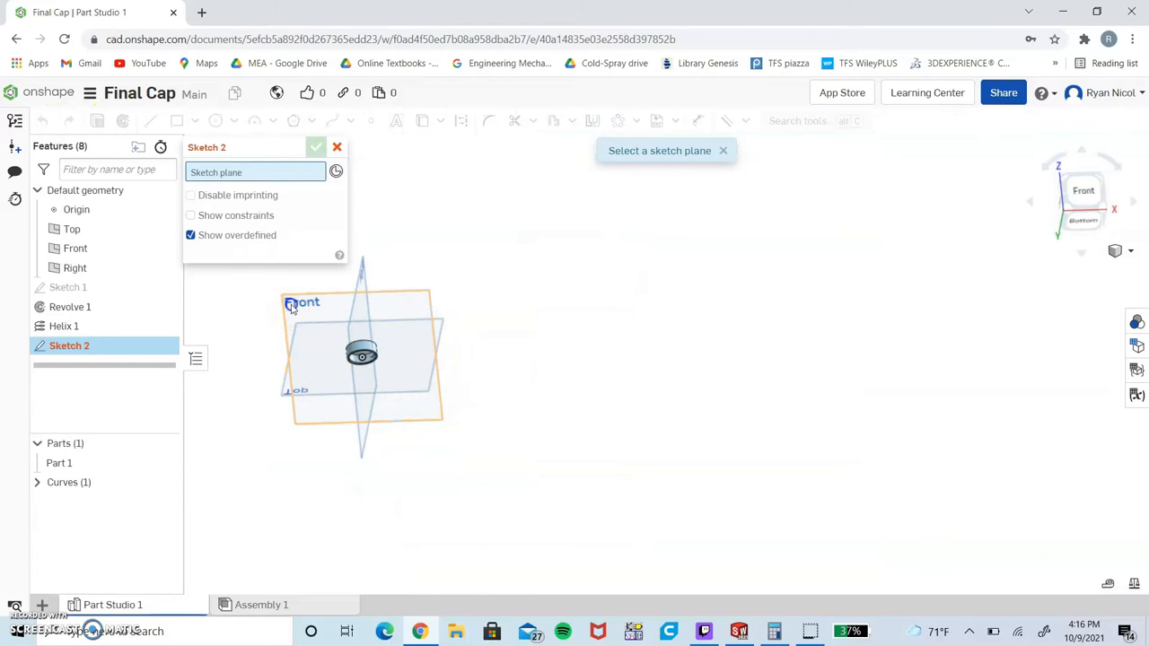
left_click(302, 302)
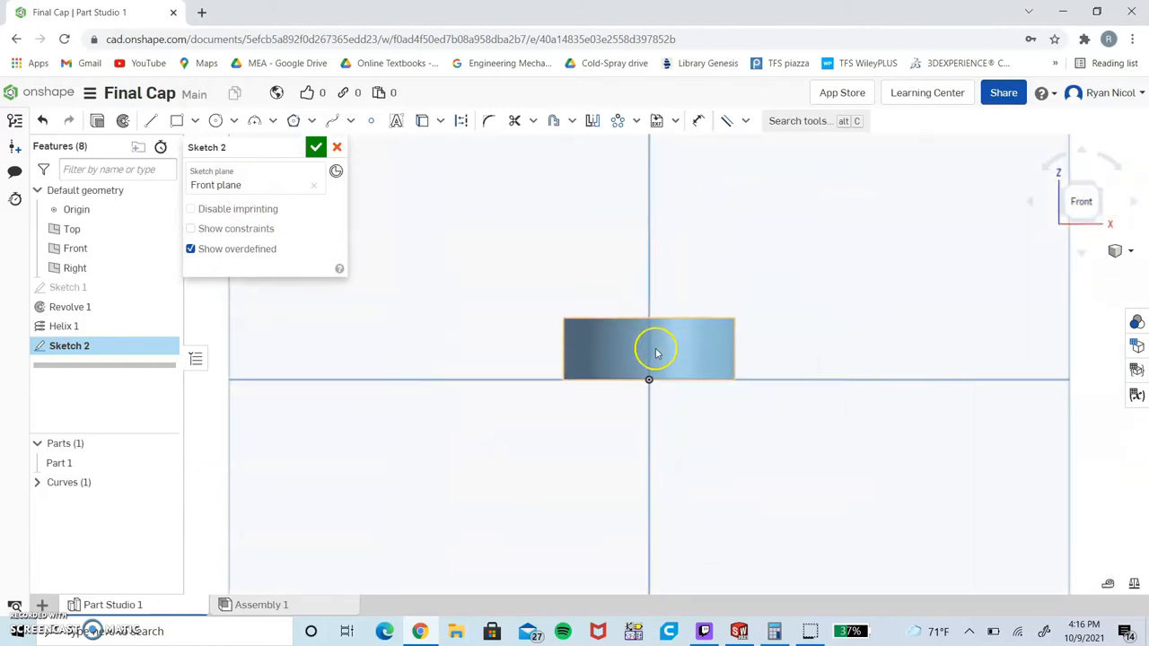
left_click(1115, 251)
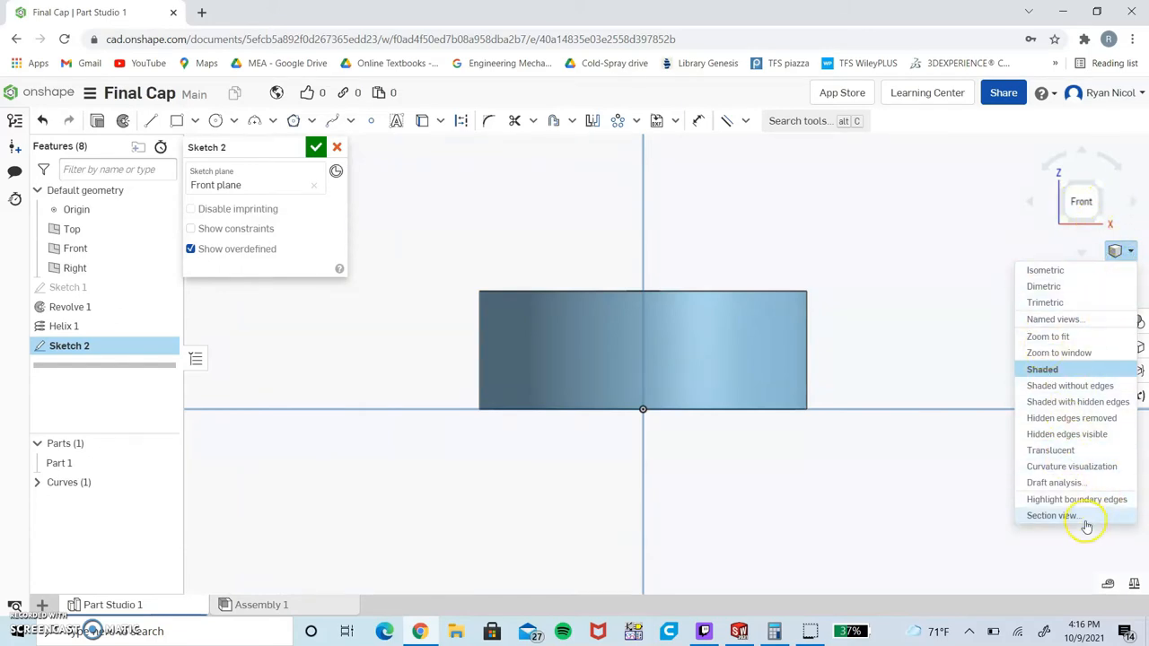
left_click(1053, 515)
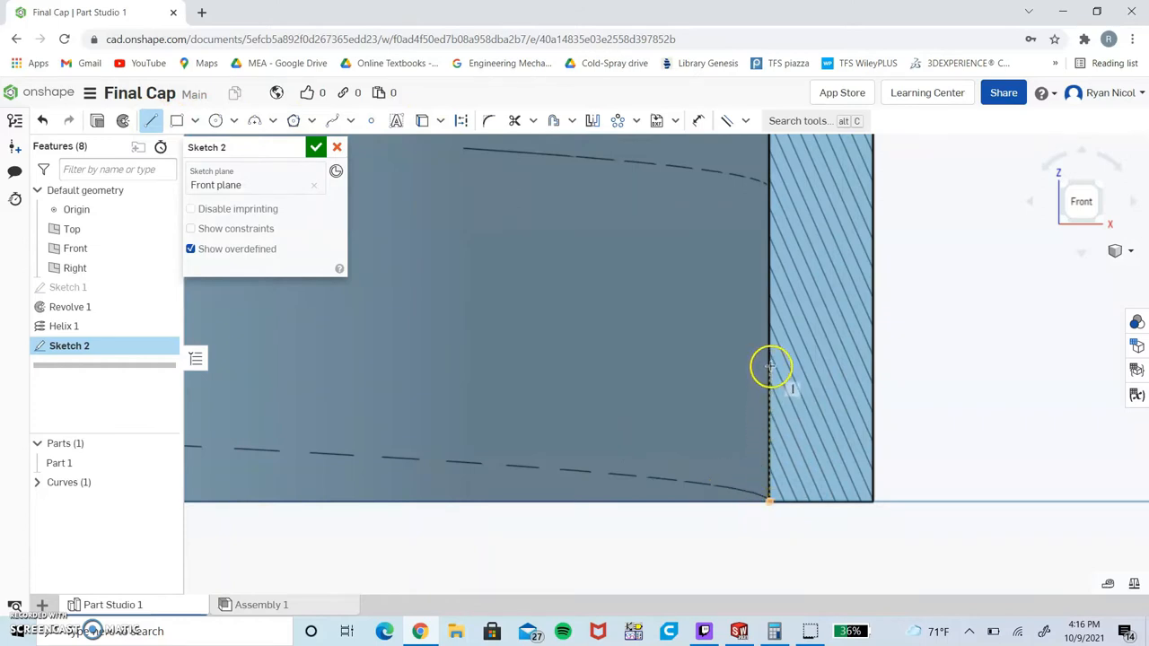
mouse_move(774, 243)
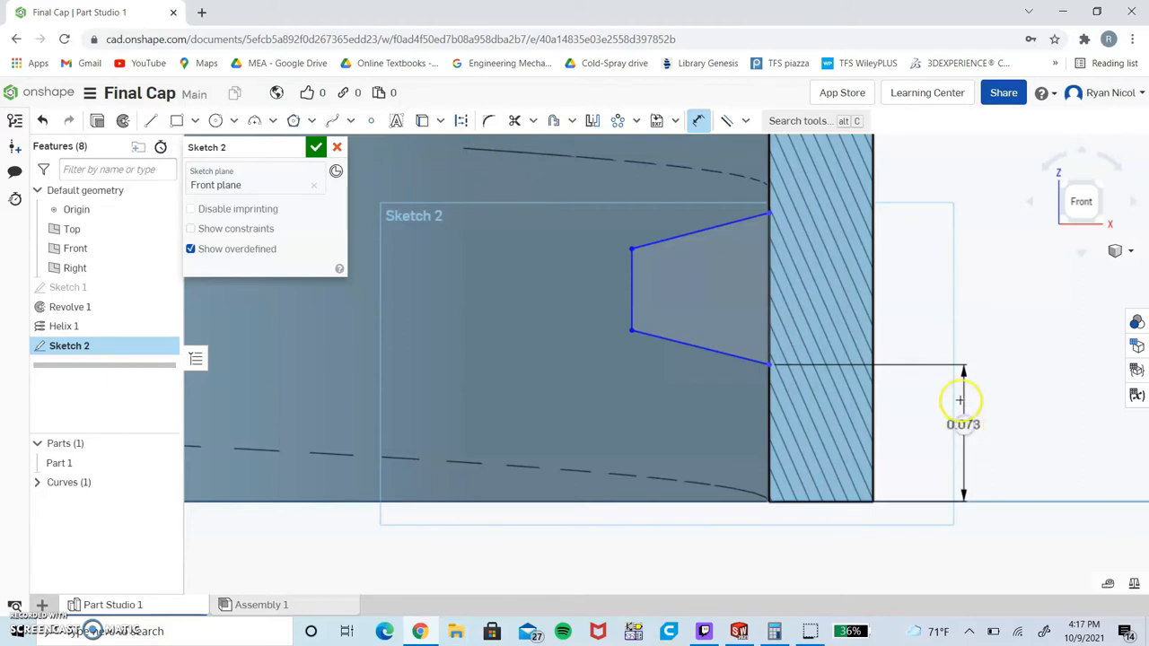
Dimension the thread profile 0.035 from the bottom and set its 85° angle.
left_click(963, 423)
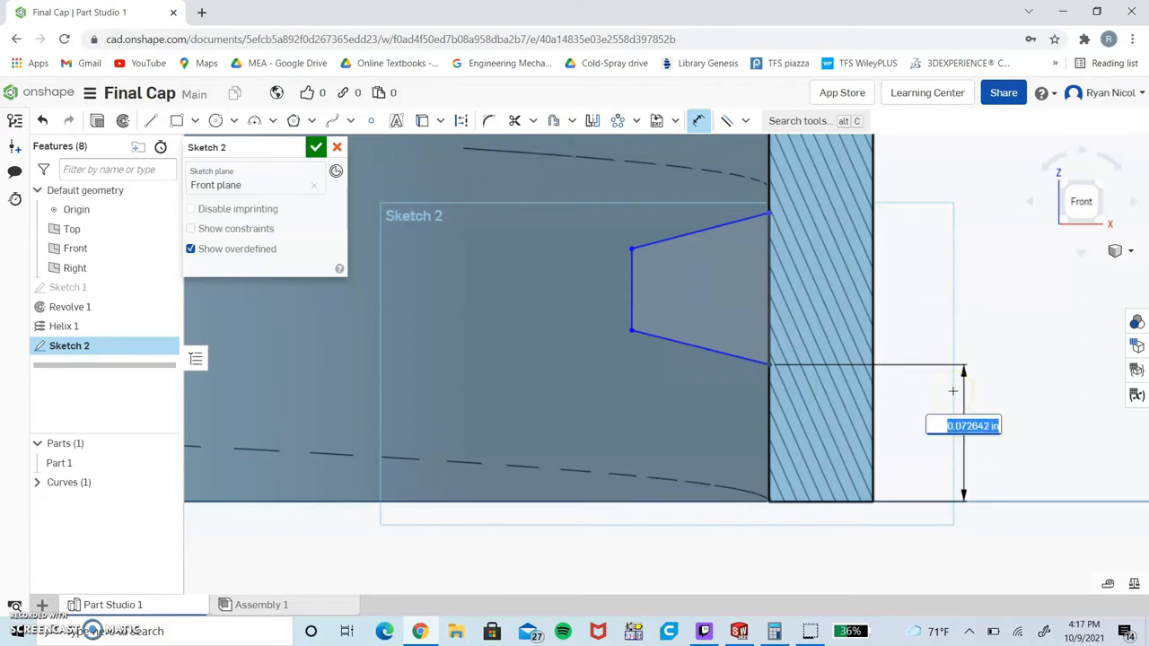
type("035")
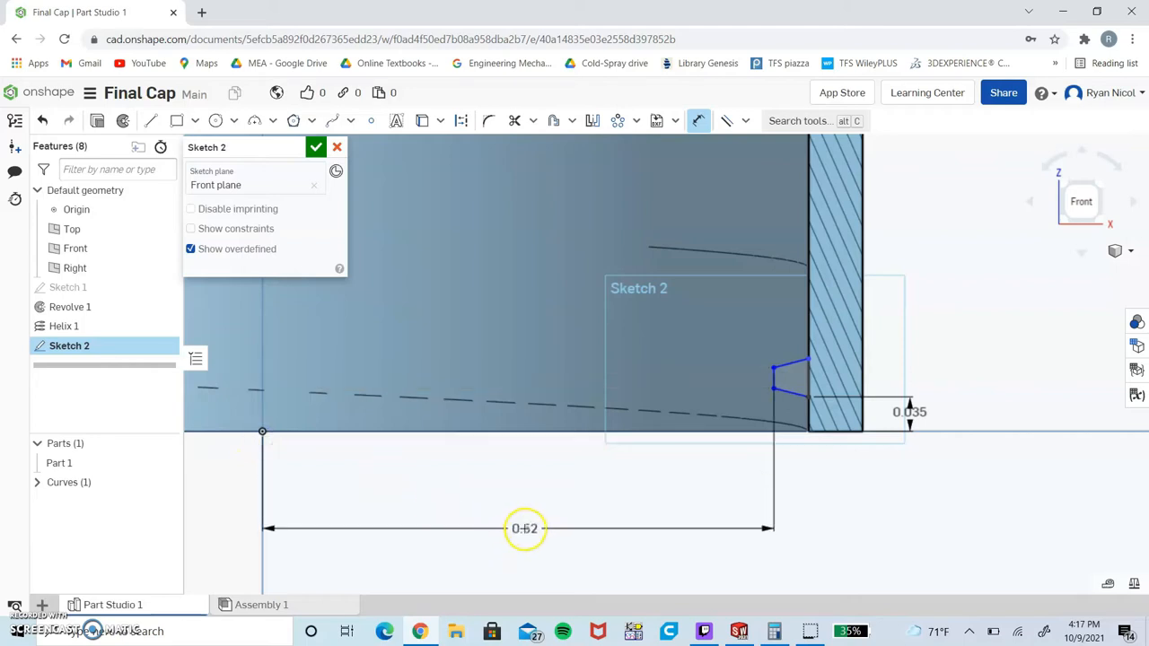
double_click(524, 528)
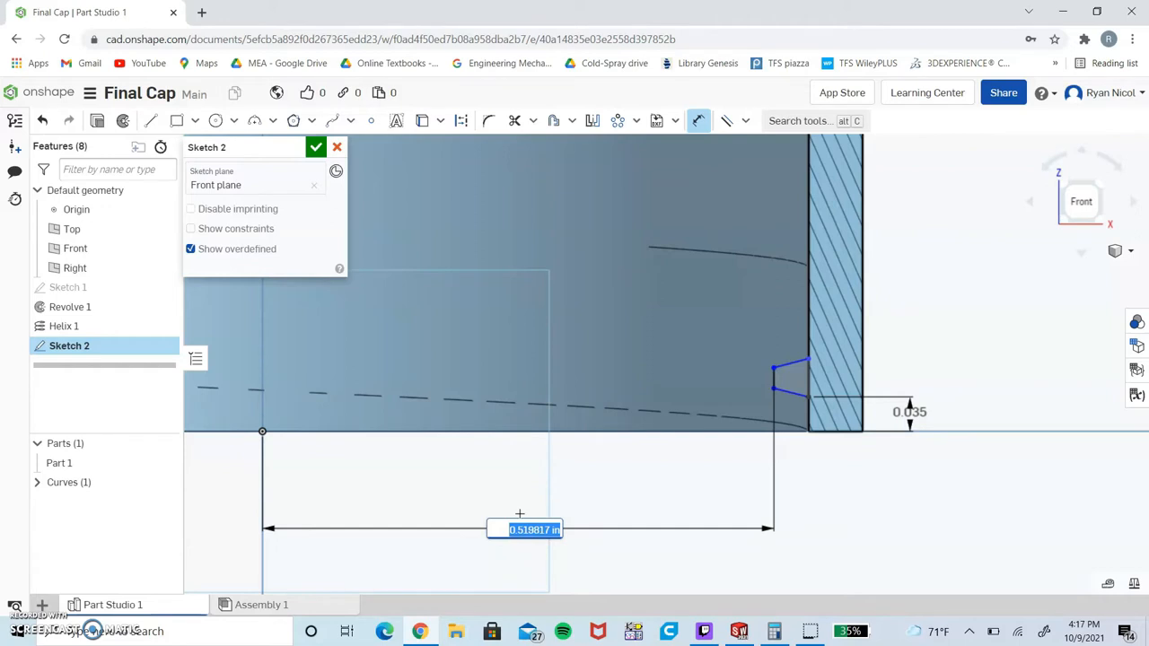
type("5")
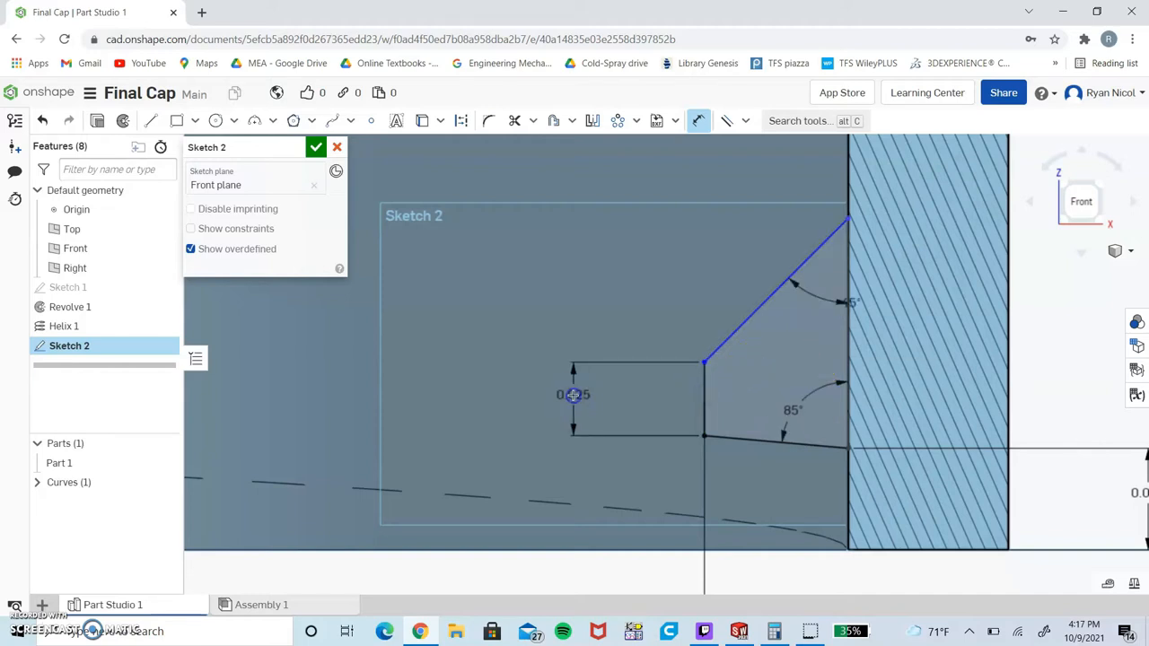
Set the profile's short vertical edge height to 0.0265 (shown as 0.027).
double_click(573, 395)
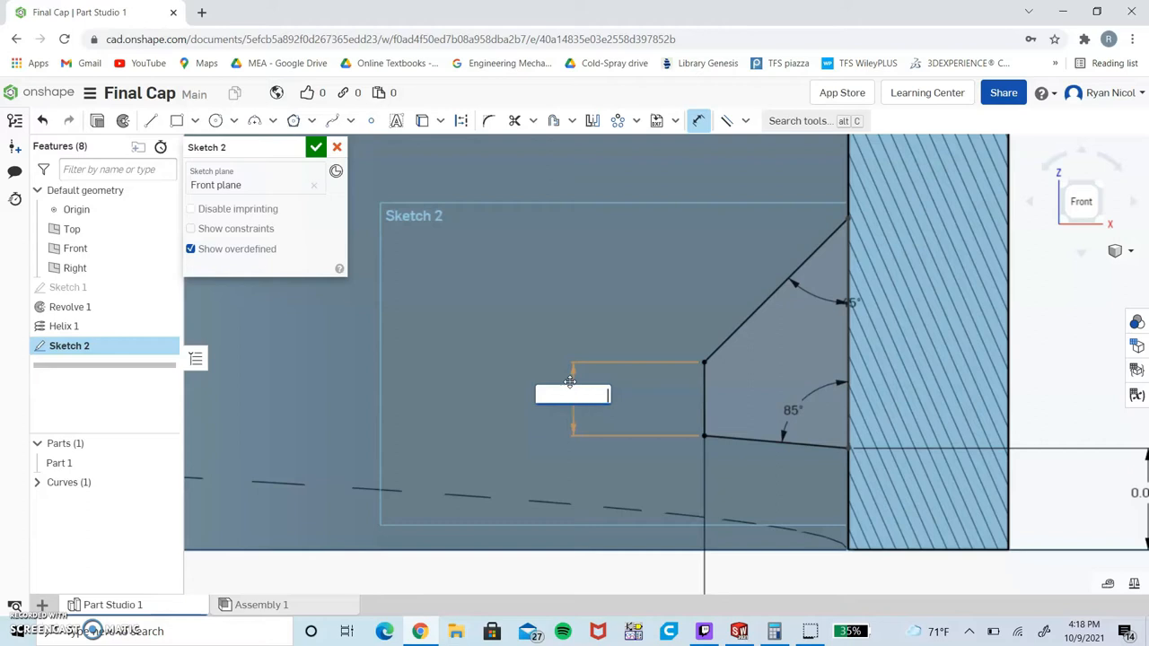
type("0")
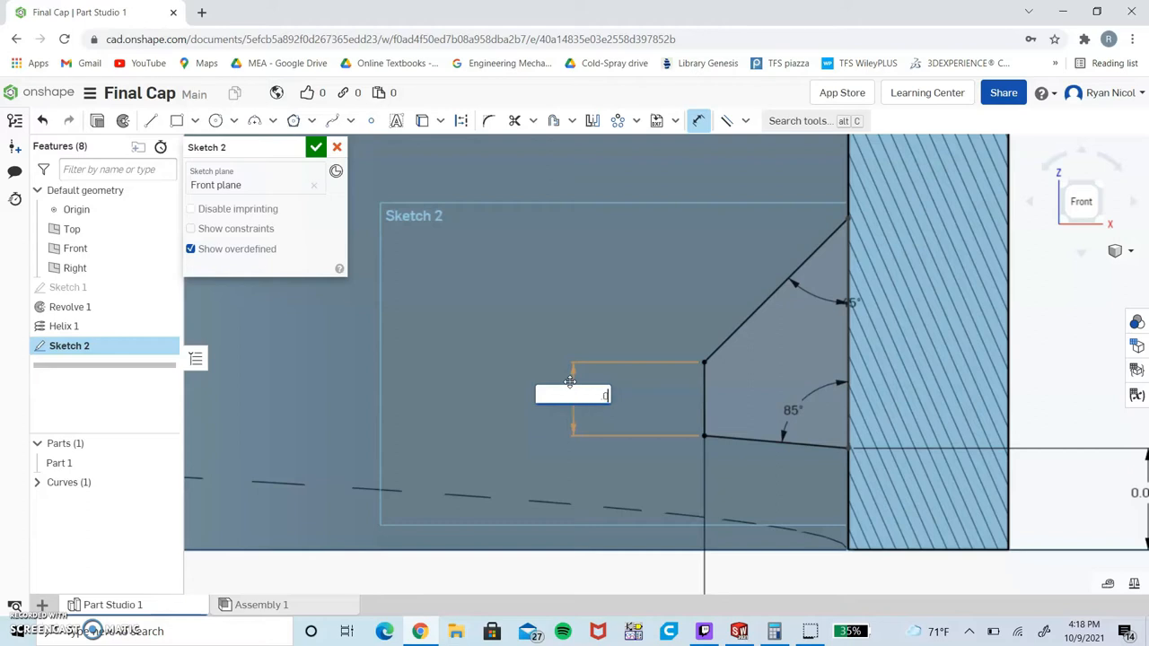
type("02")
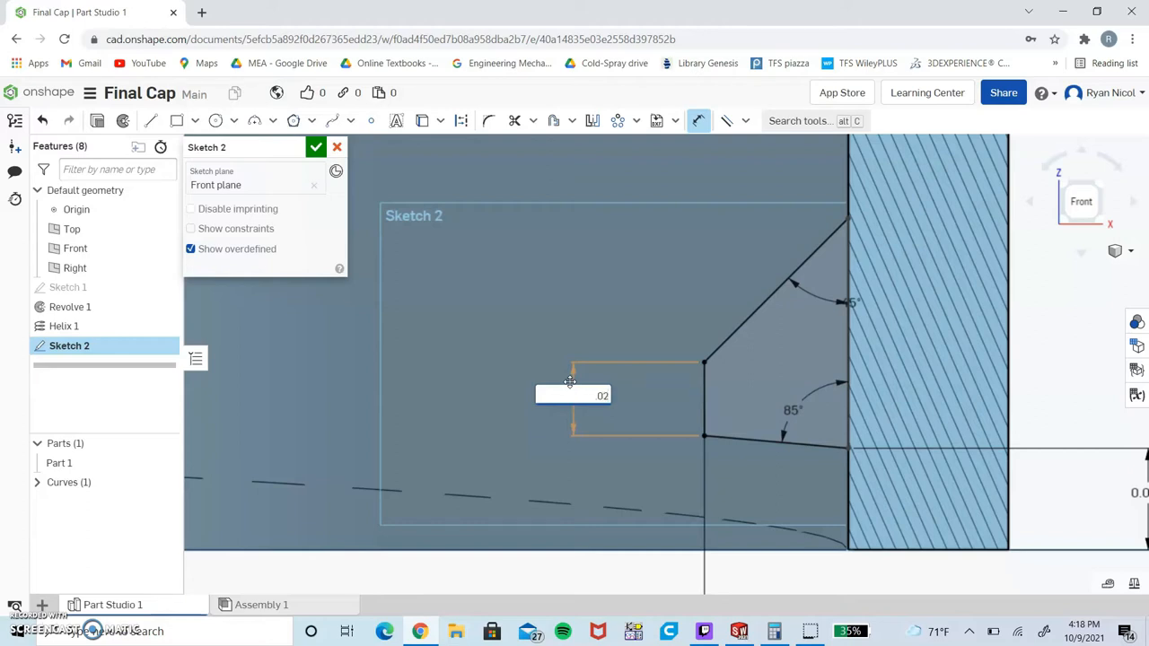
type(".0265")
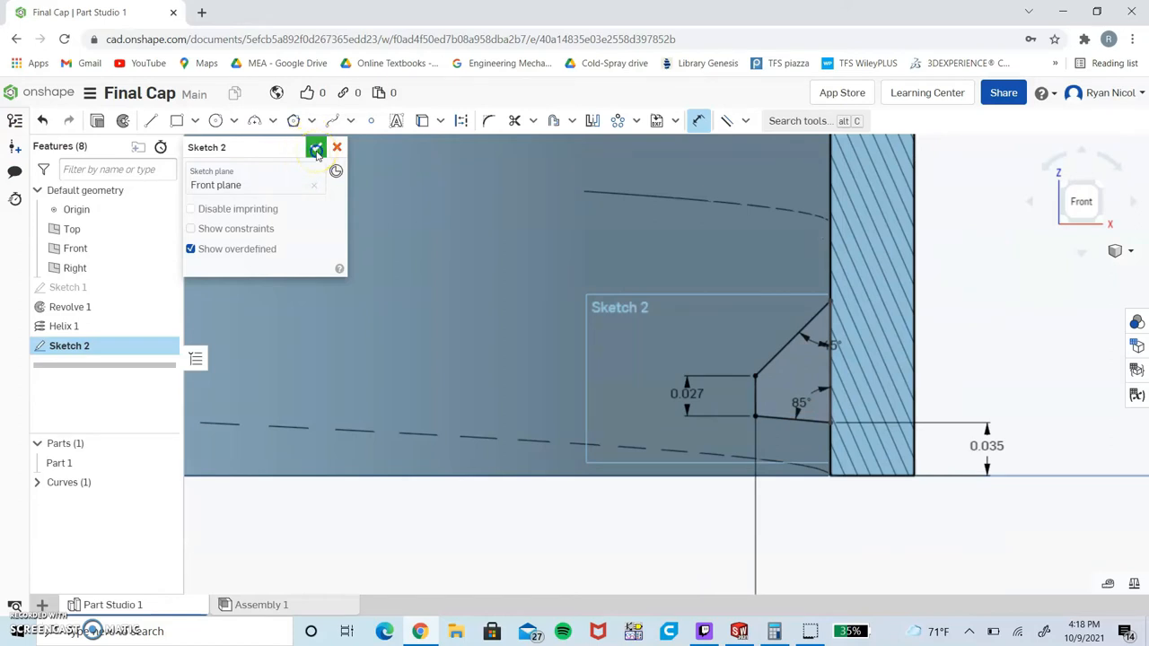
Sweep the thread profile along Helix 1 as an Add to form the internal thread ridge.
left_click(316, 147)
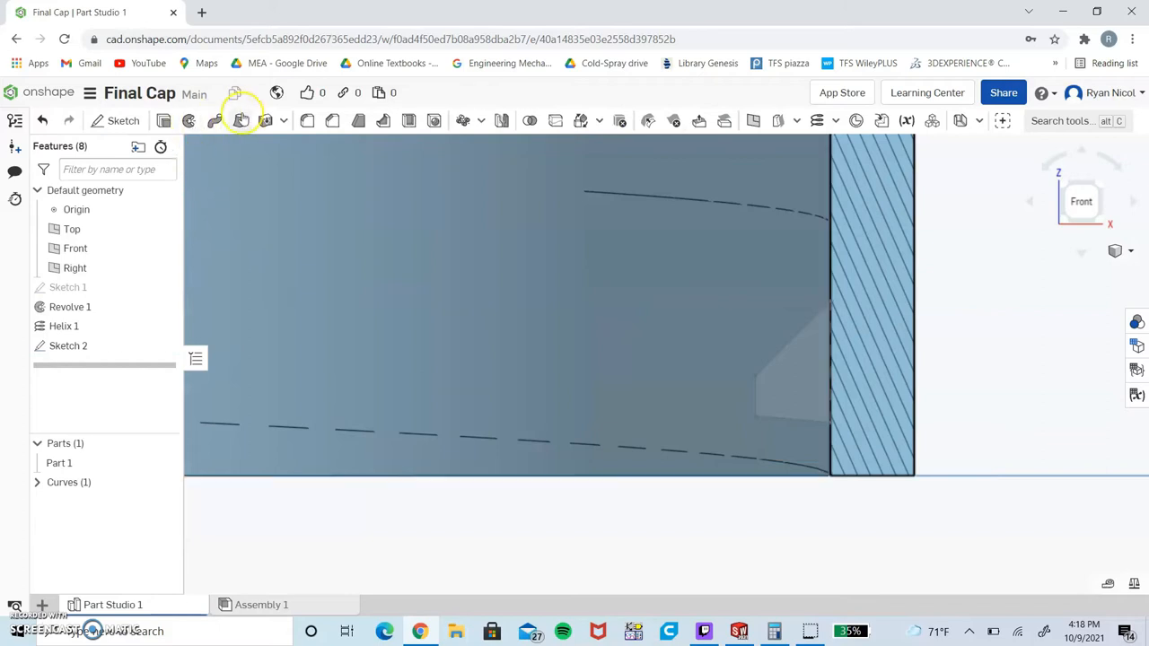
mouse_move(216, 121)
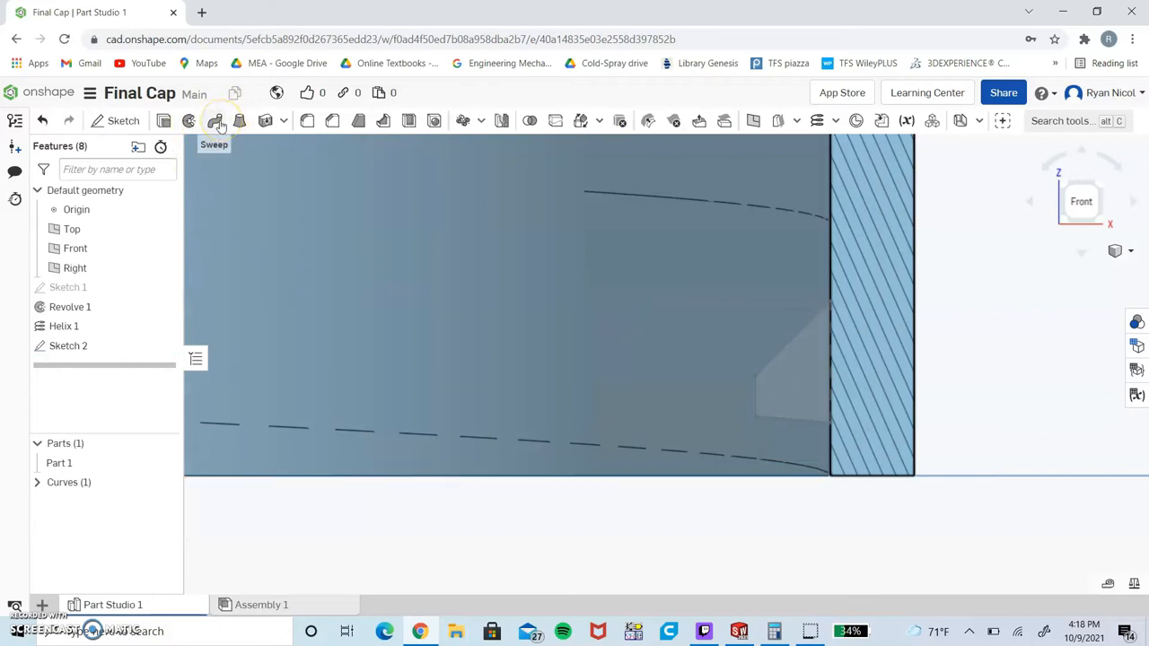
left_click(215, 120)
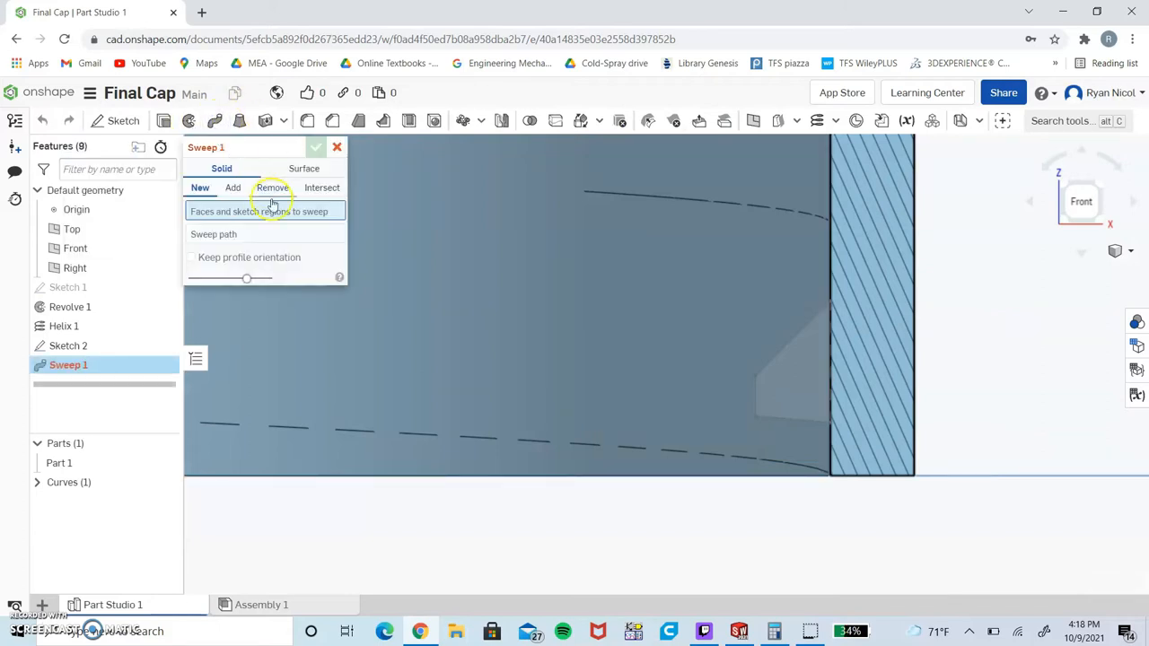
left_click(233, 189)
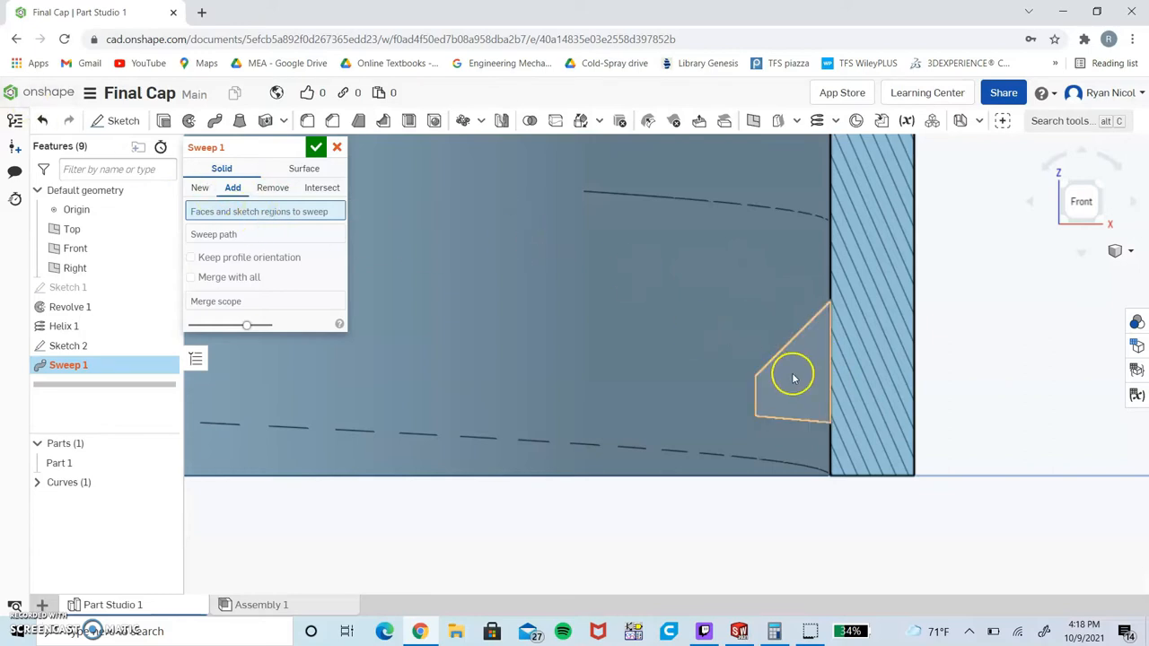
left_click(794, 375)
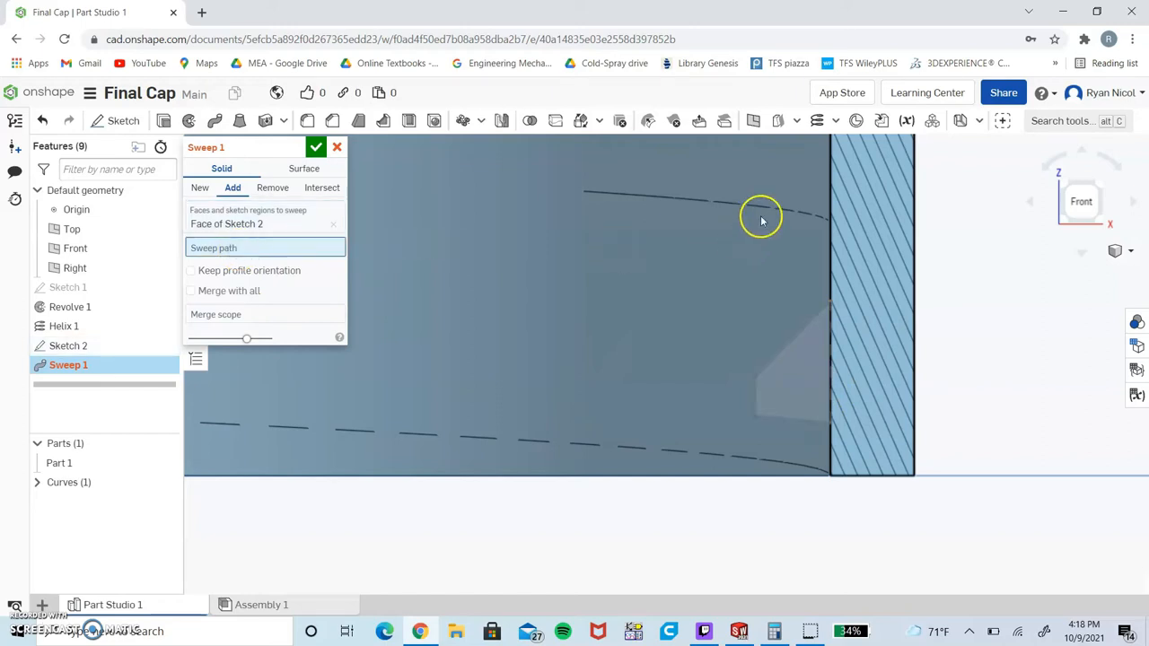
left_click(761, 219)
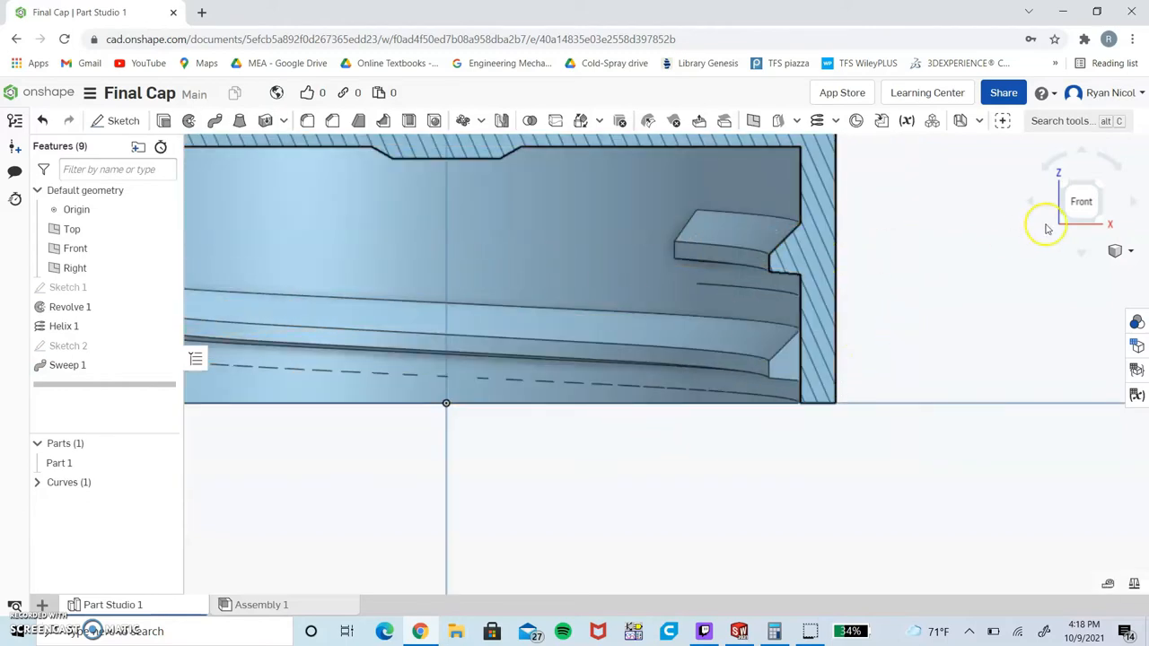
Turn section view off and orbit to see the swept thread inside the whole cap.
left_click_drag(1045, 230, 812, 392)
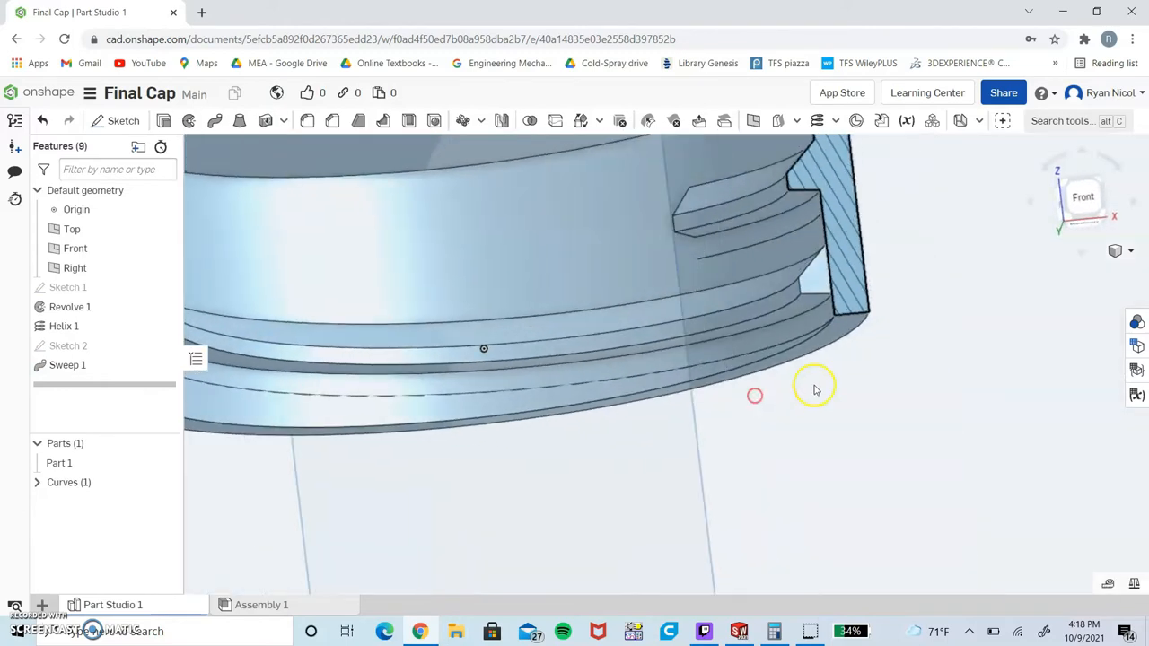
left_click(1129, 252)
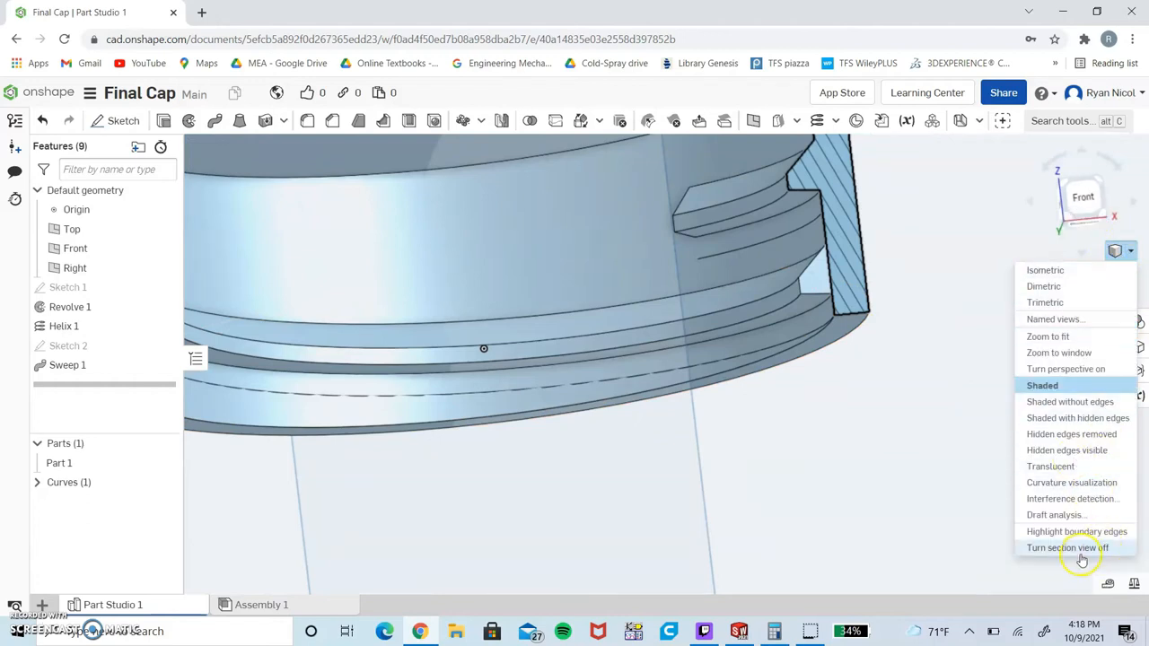
left_click(1067, 548)
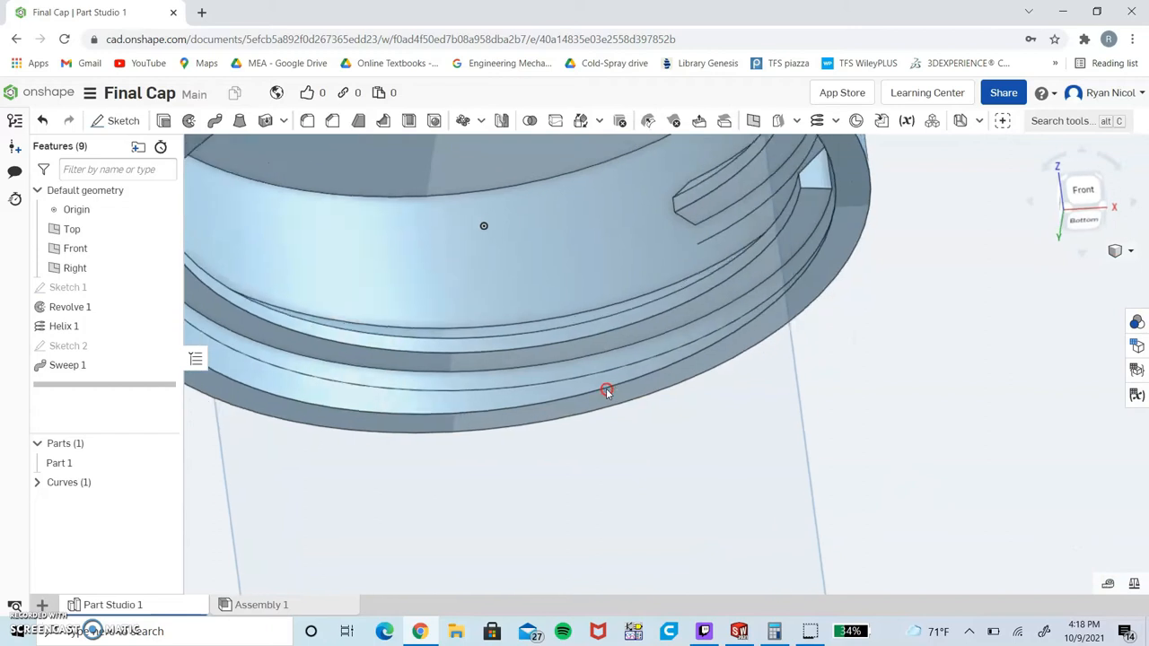
left_click_drag(607, 392, 650, 284)
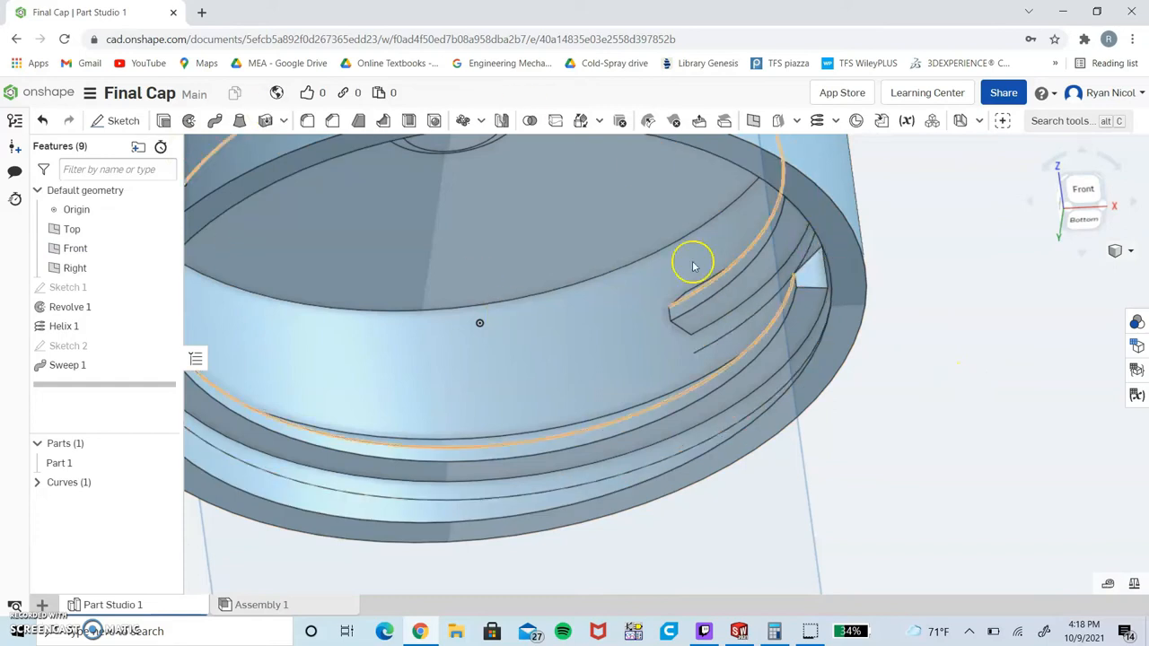
mouse_move(122, 121)
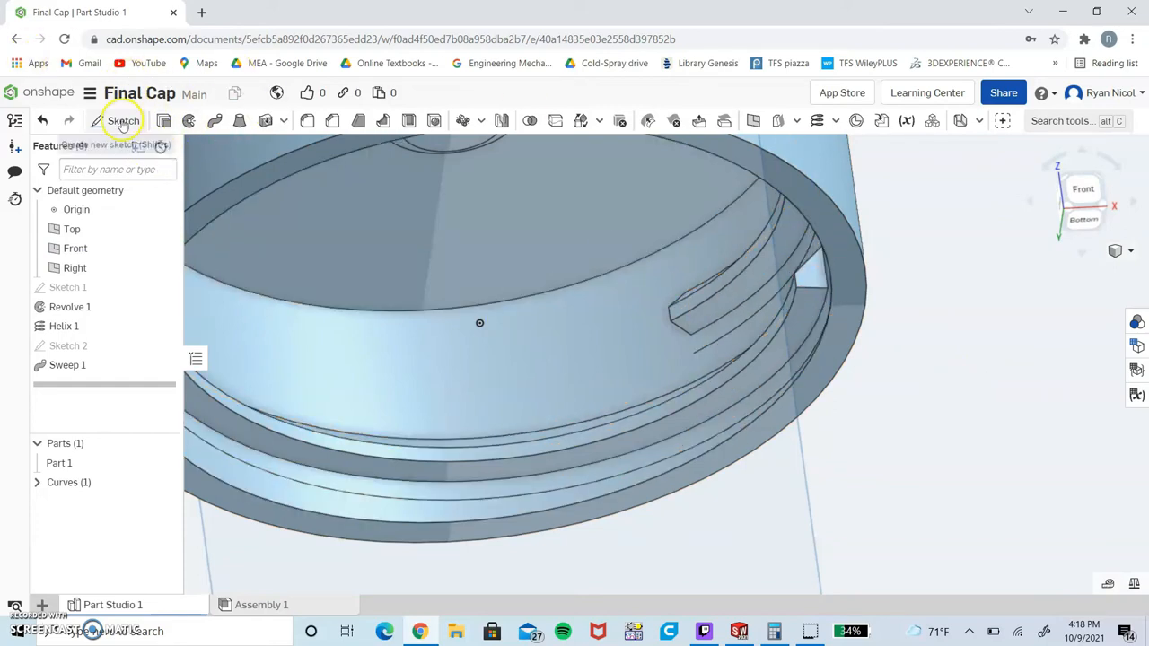
Sketch the thread's end profile on the sweep face and extrude it as Extrude 1, merged into the cap.
left_click(122, 121)
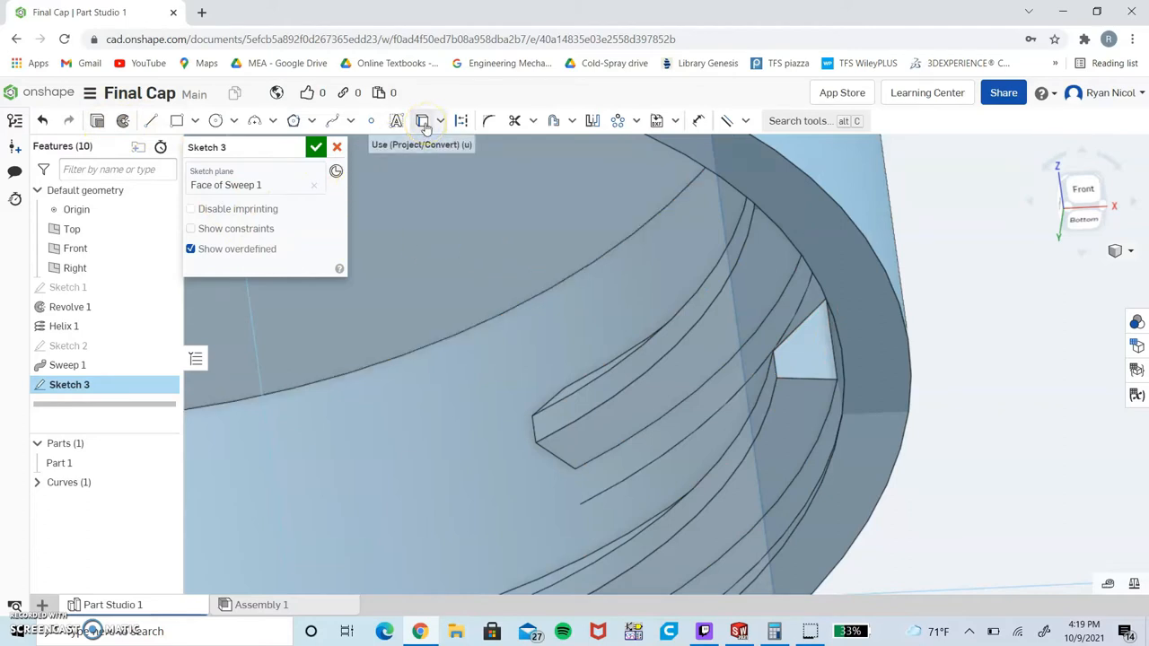
mouse_move(449, 133)
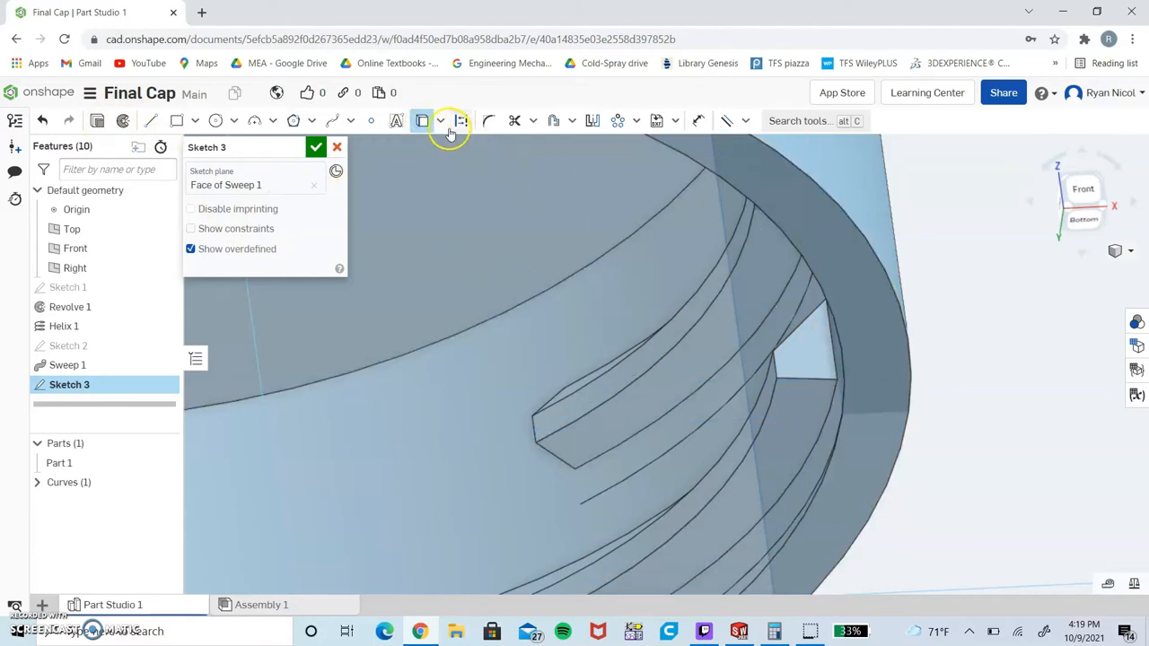
left_click(442, 121)
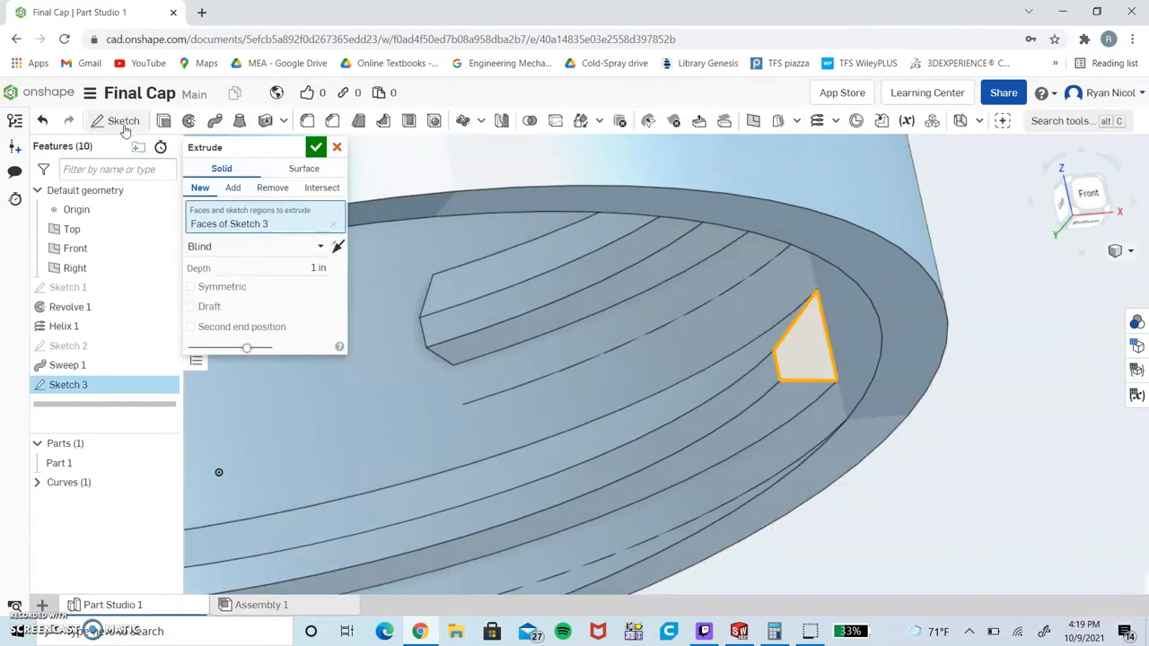
left_click(233, 188)
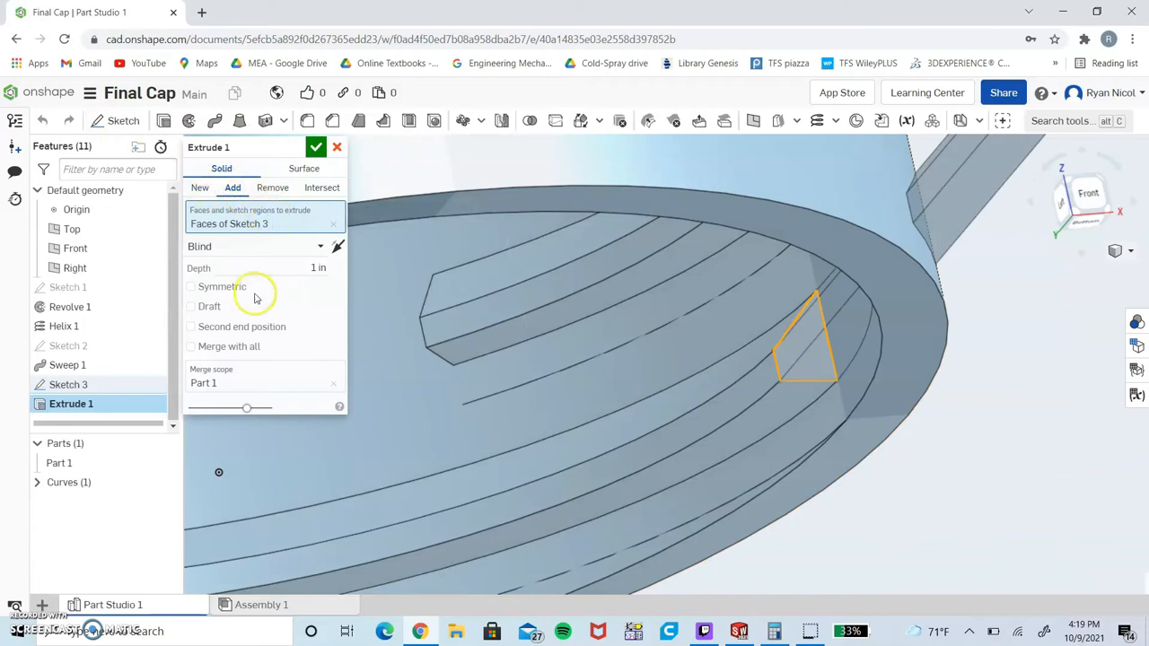
left_click(270, 268)
type("0.23")
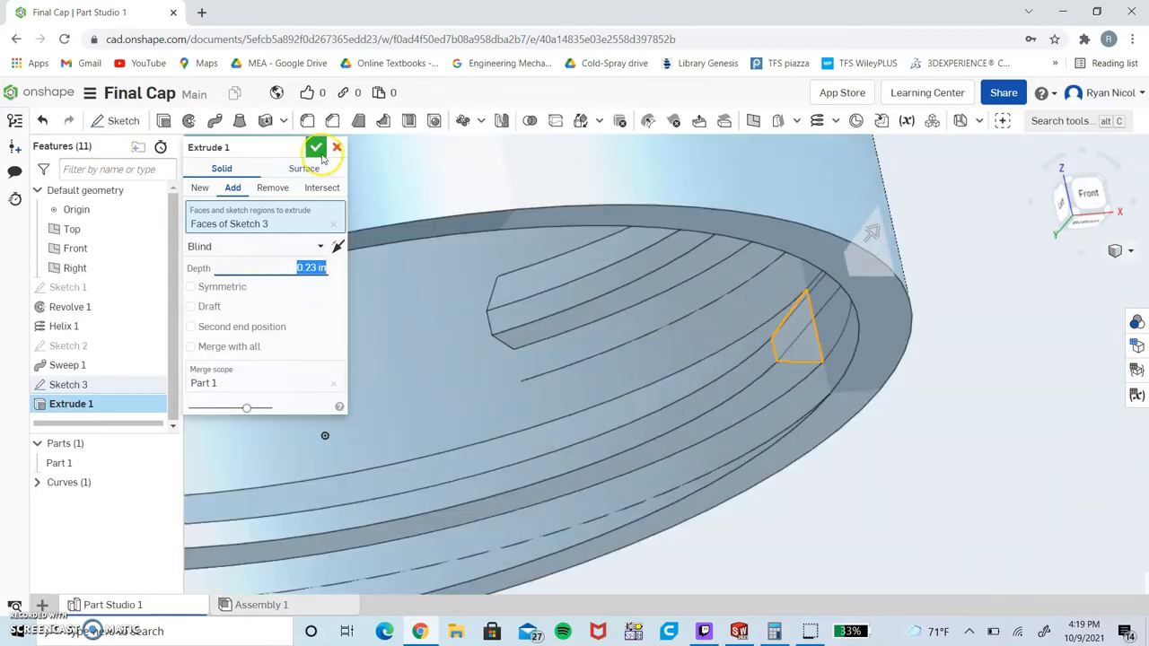
left_click(316, 148)
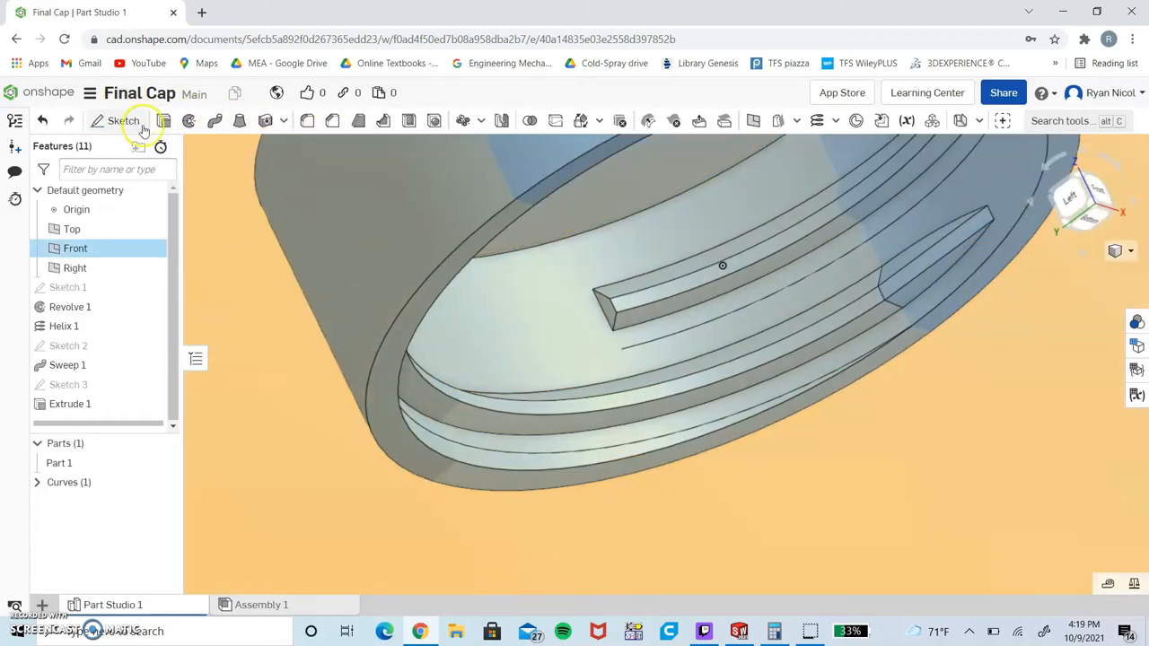
Project the thread's opposite end face into Sketch 4 and extrude it as Extrude 2, added to the cap.
left_click(118, 120)
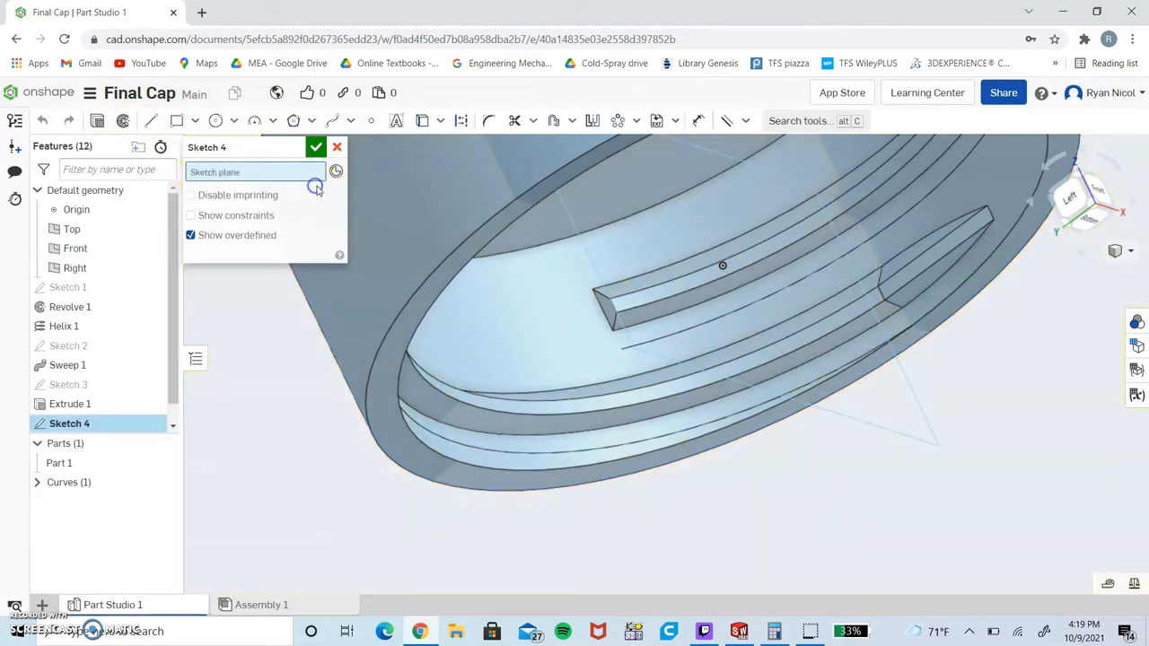
left_click(722, 266)
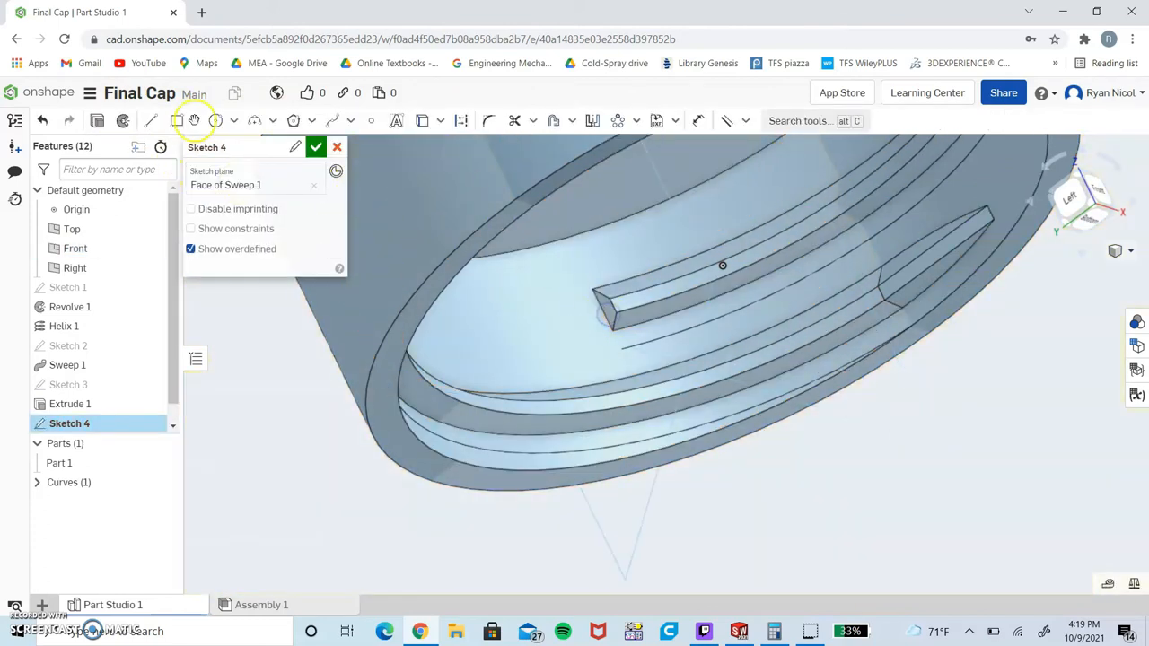
left_click(422, 120)
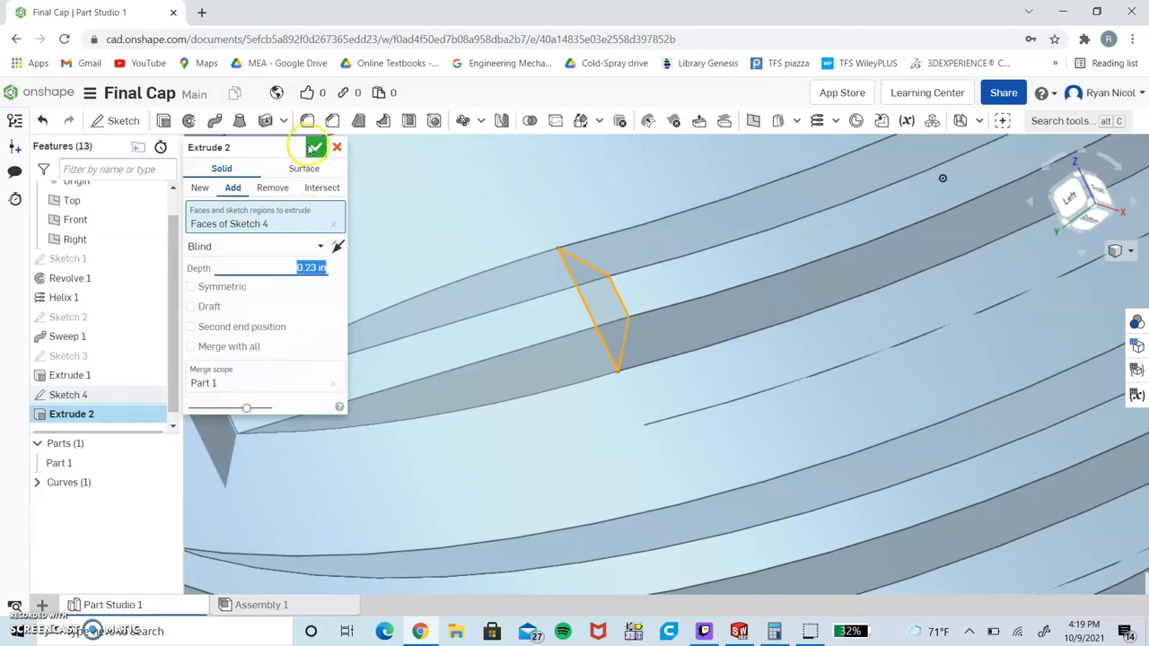
left_click(315, 148)
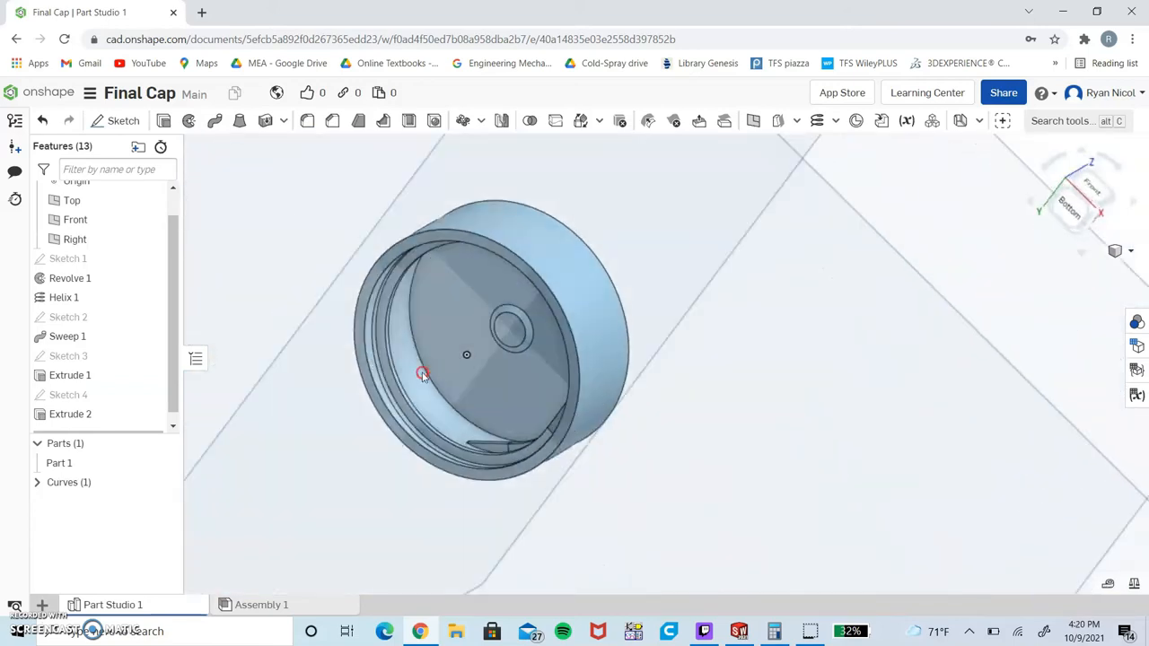
Orbit the cap and switch to the Top view to face its closed top.
left_click_drag(422, 375, 435, 439)
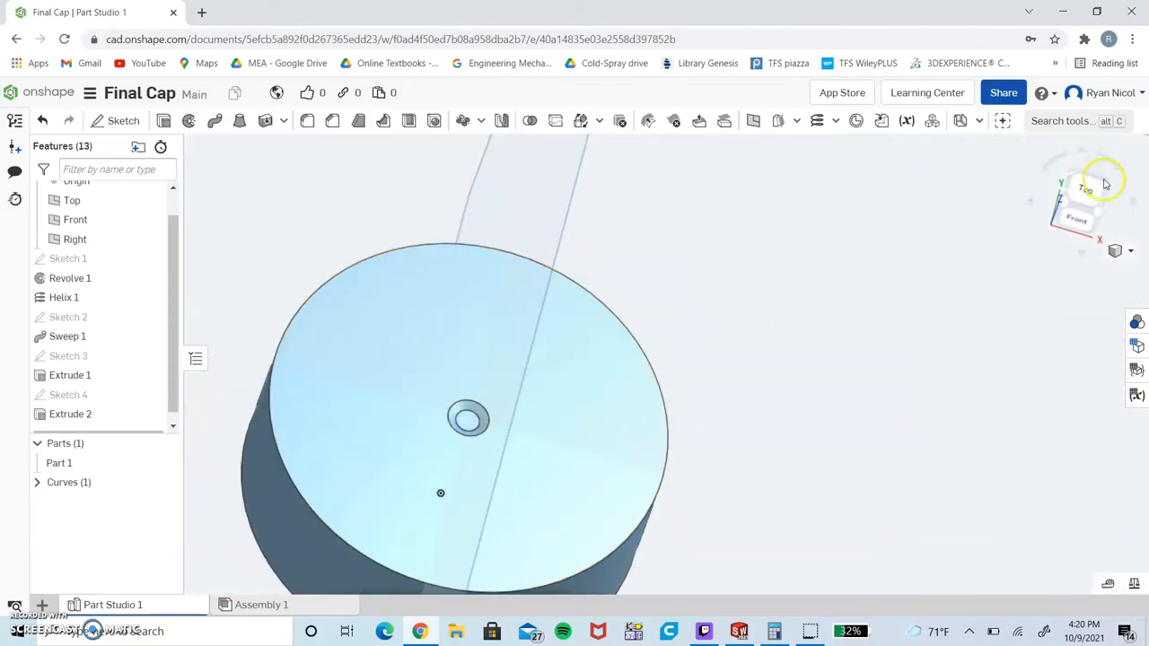
left_click(1085, 189)
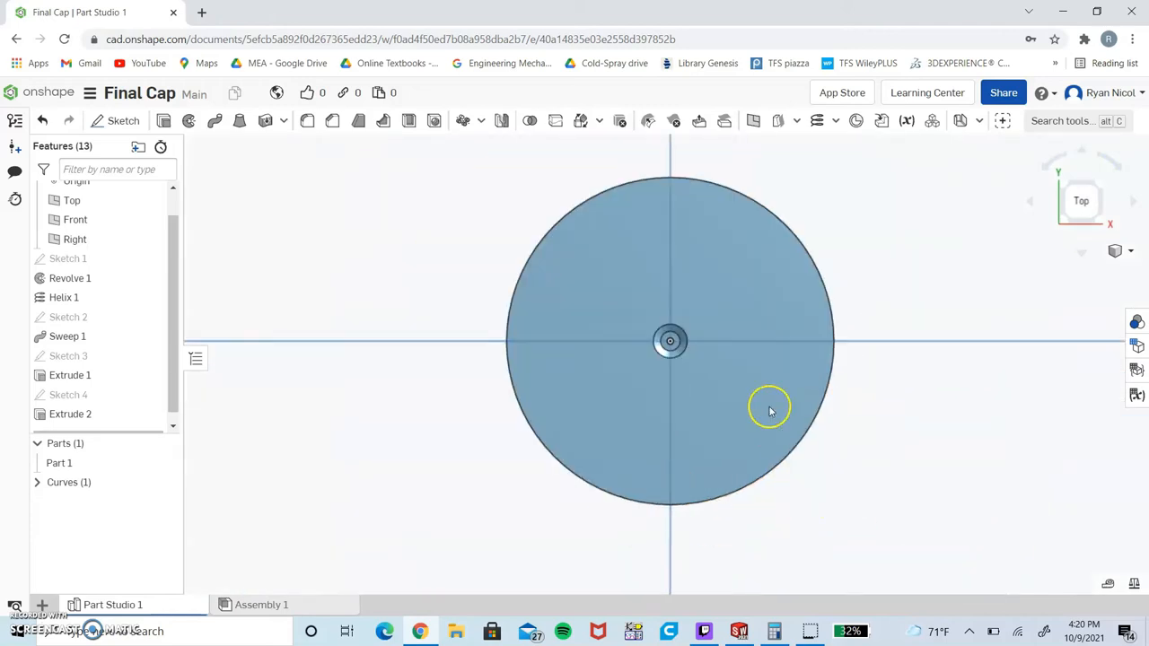
mouse_move(374, 208)
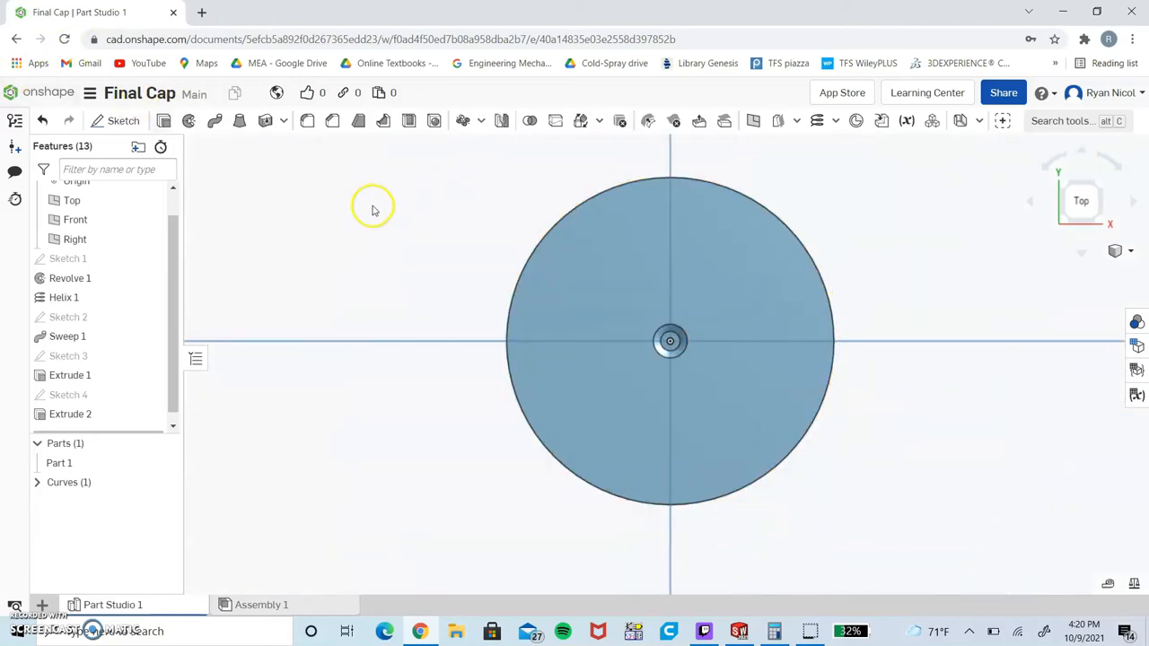
mouse_move(162, 120)
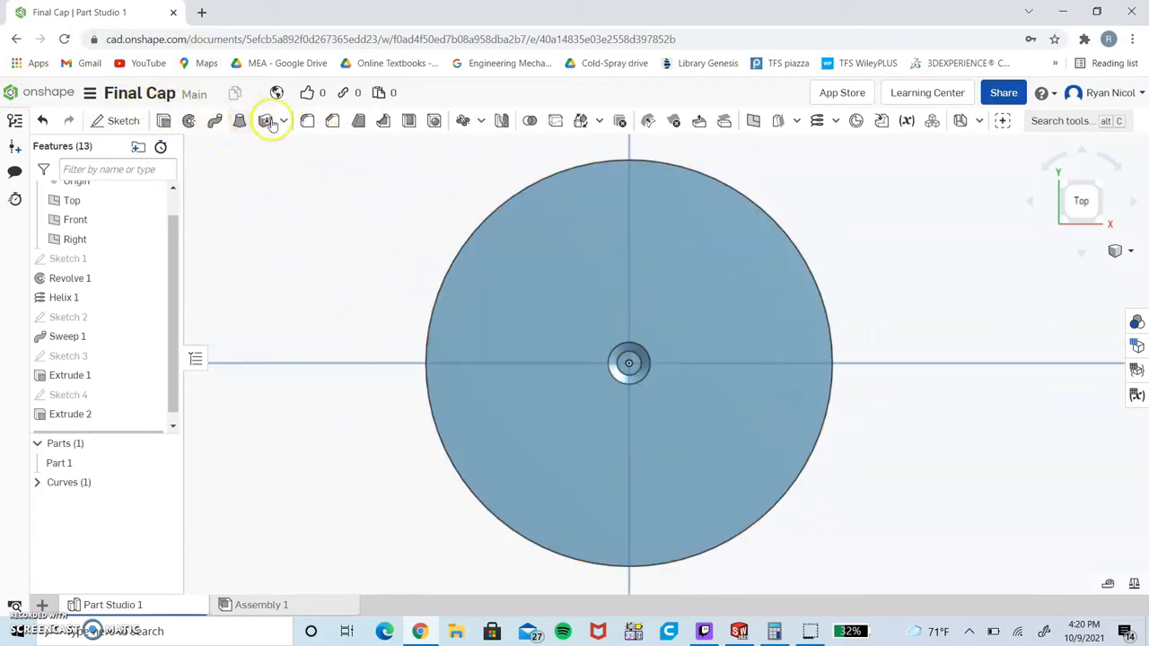
Start Sketch 5 on the top face with a centred circle dimensioned to 1.22 diameter.
left_click(266, 120)
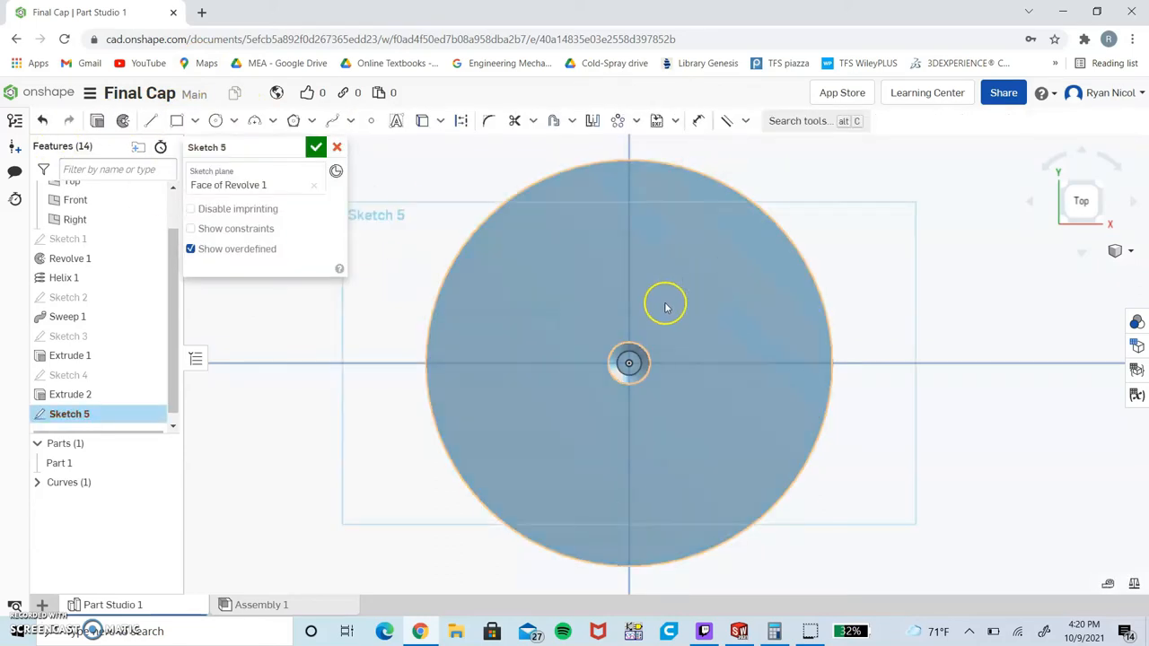
mouse_move(693, 322)
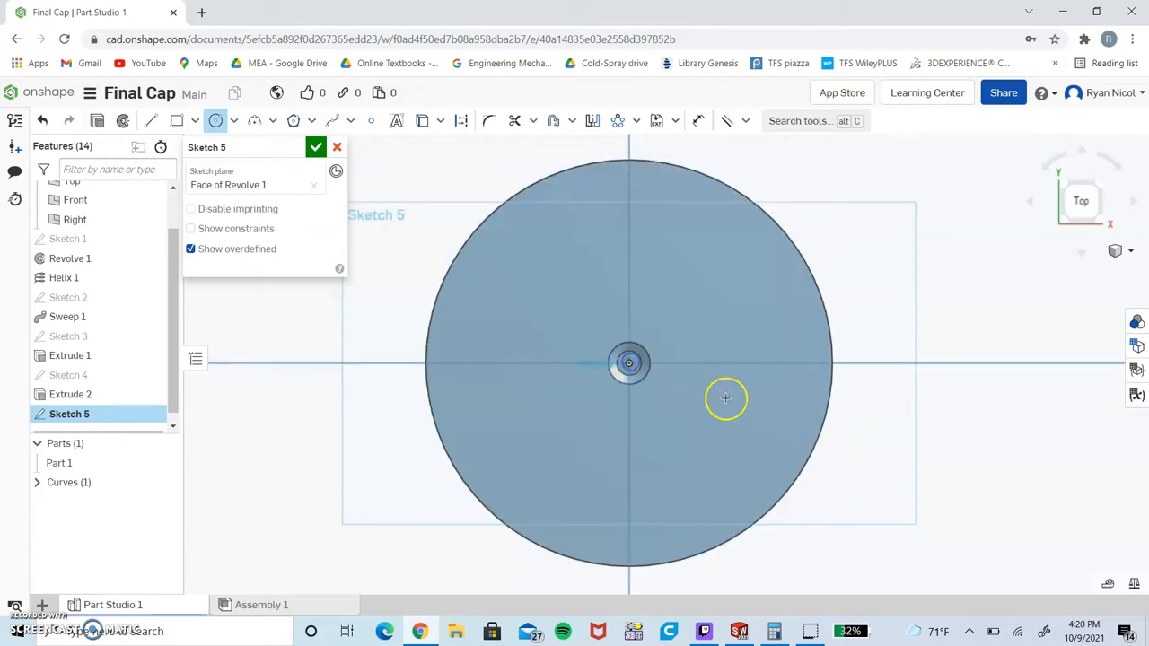
left_click(726, 399)
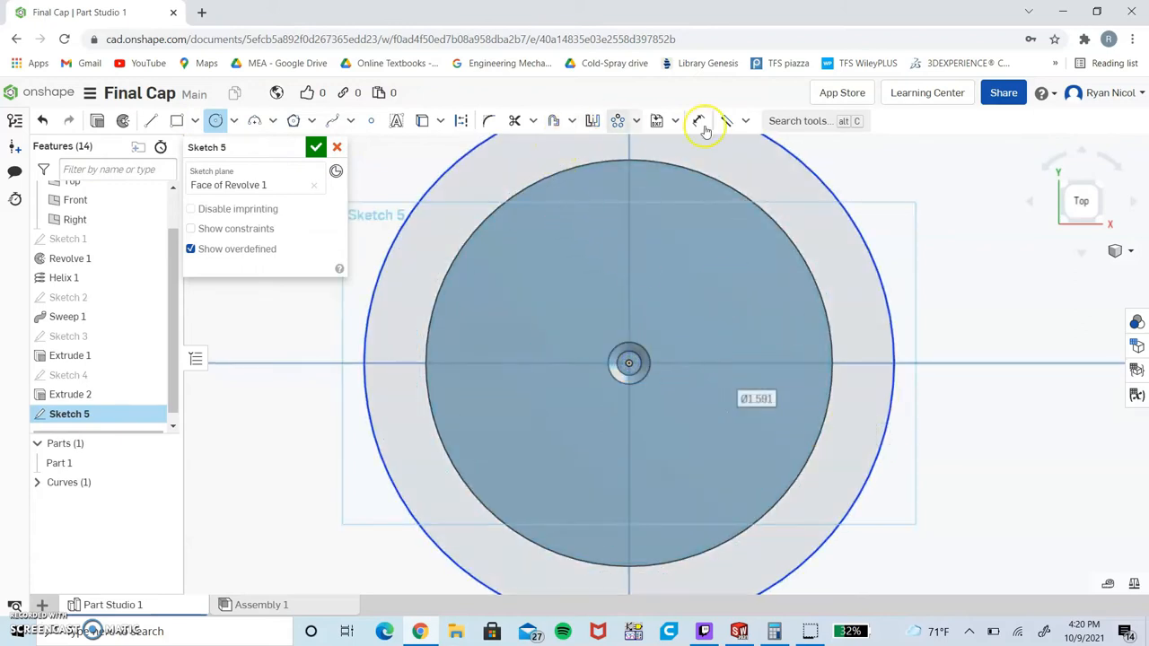
left_click(704, 120)
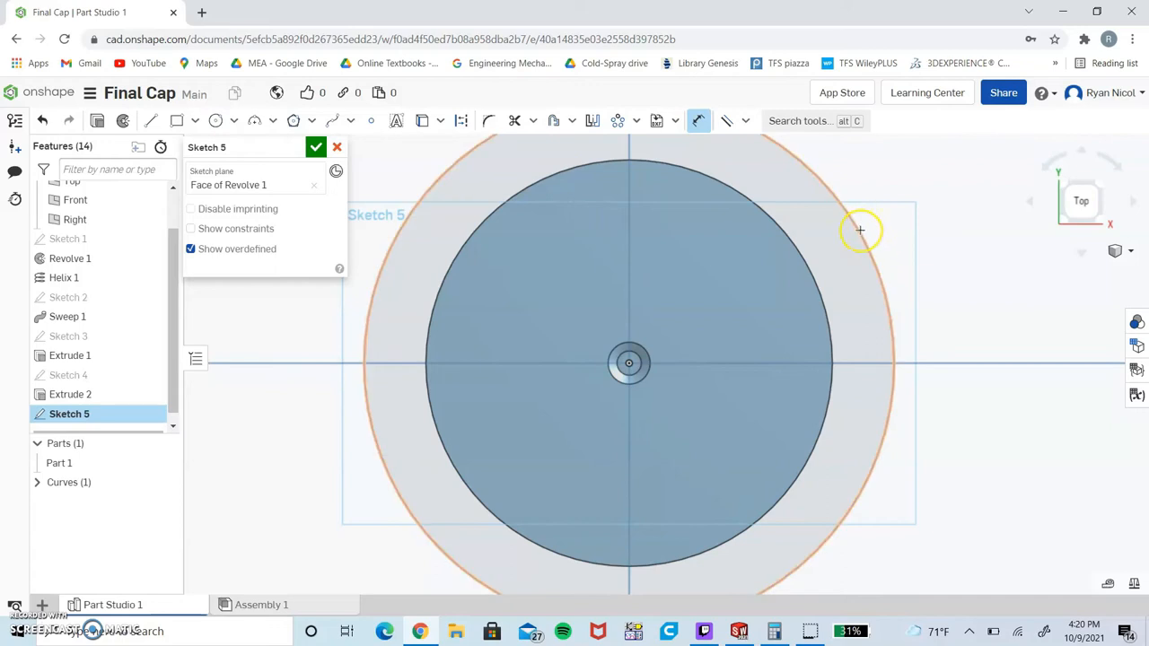
left_click(862, 229)
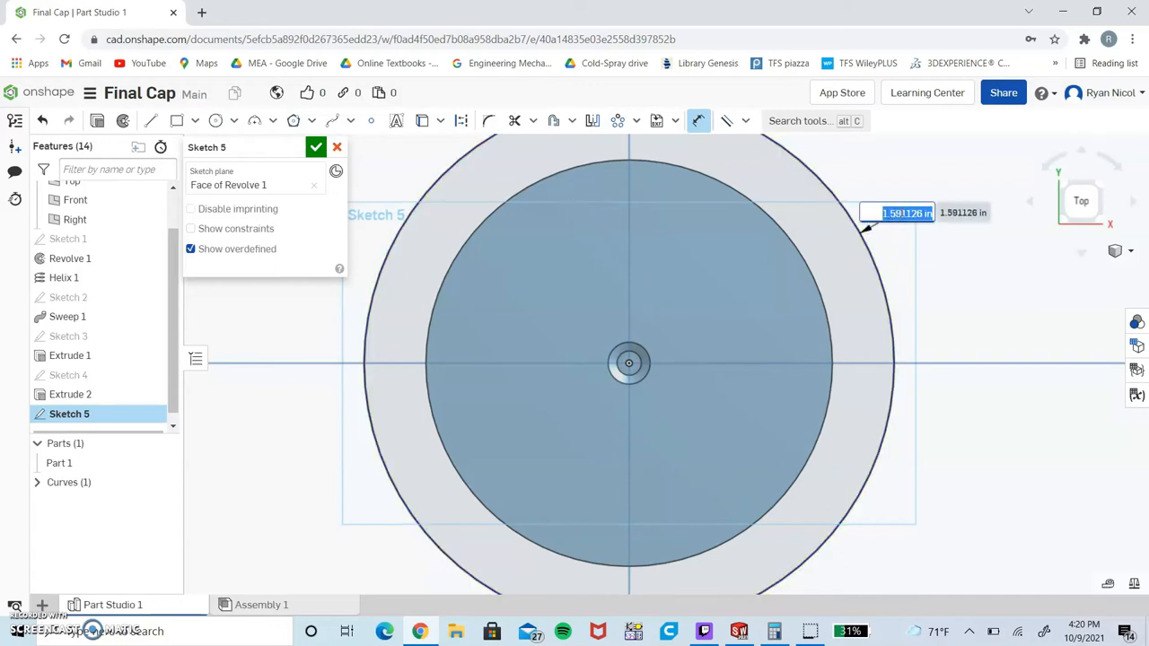
type("1.22")
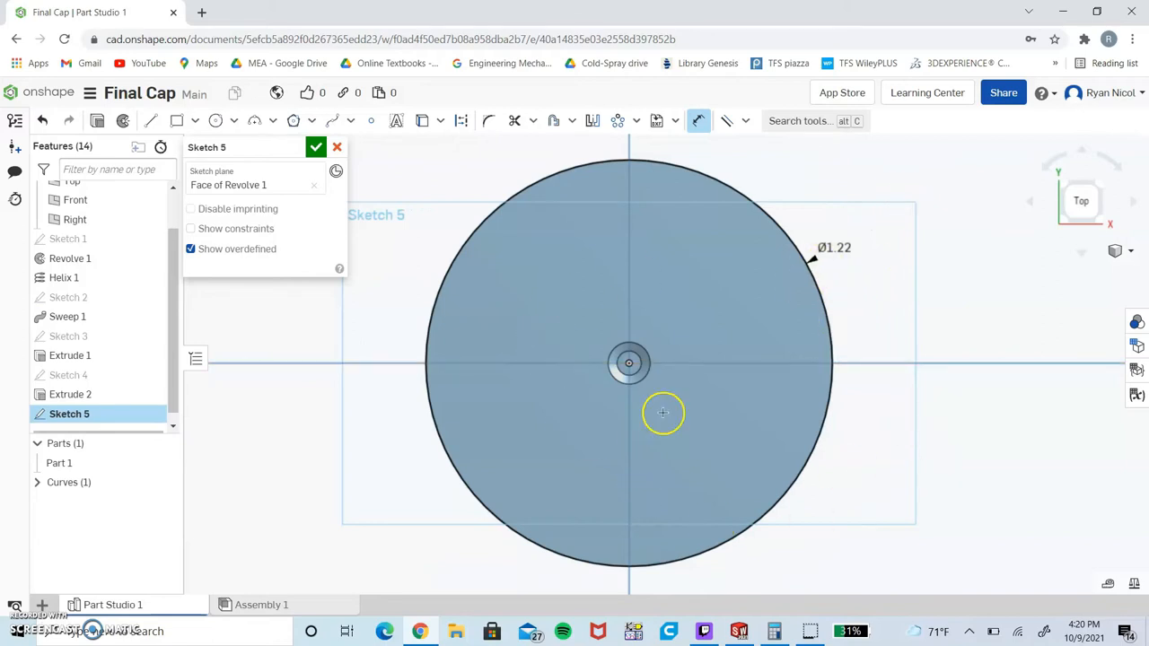
mouse_move(865, 422)
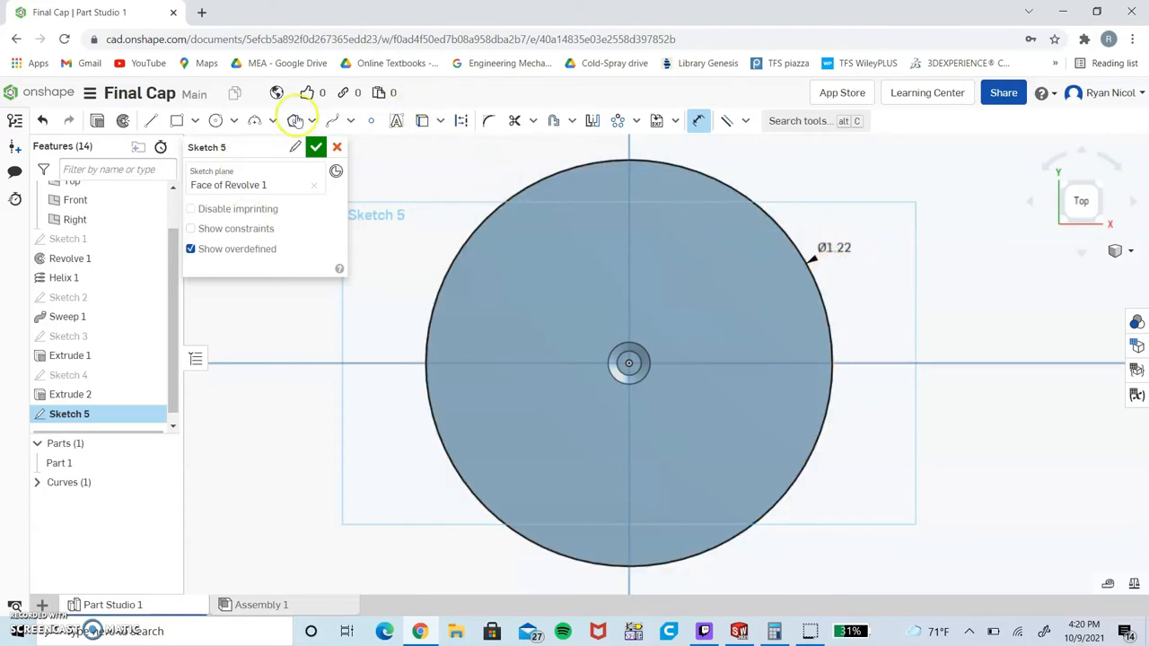
Add a smaller concentric circle dimensioned to 0.843.
left_click(215, 120)
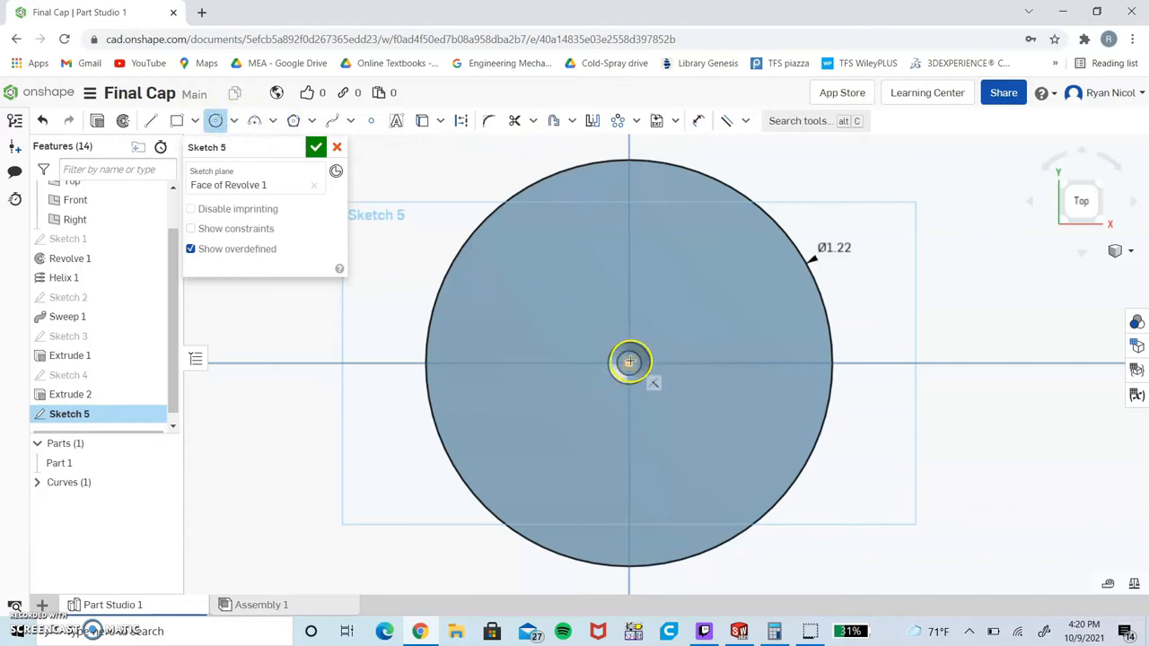
left_click_drag(628, 363, 751, 411)
type("1.1")
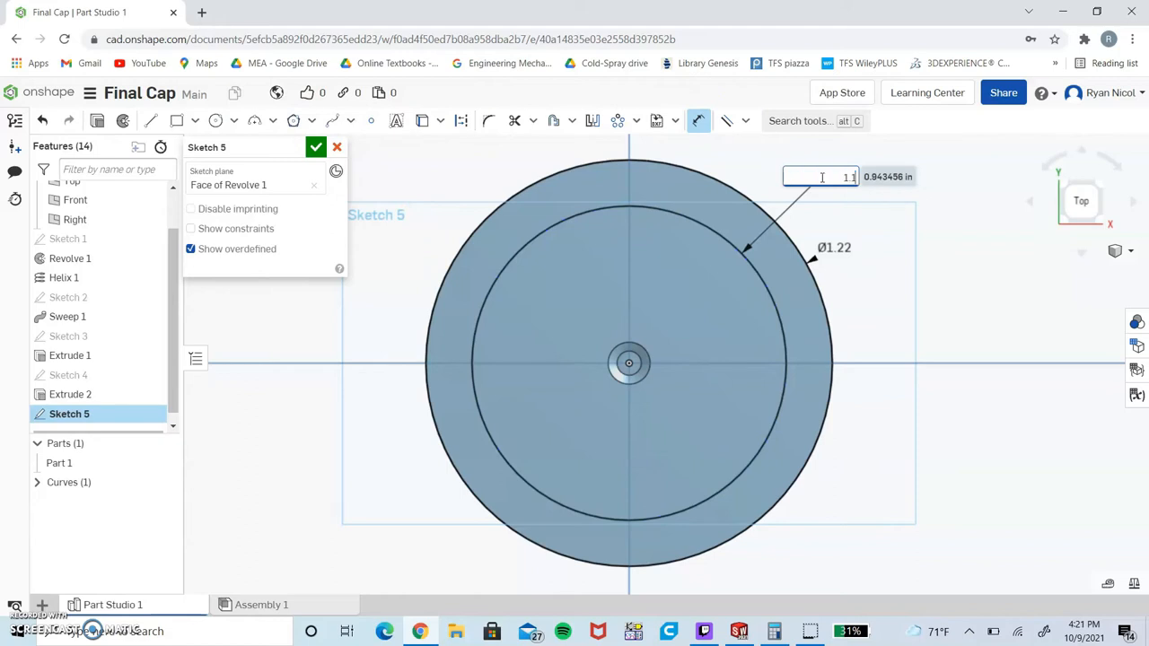
type("0.843")
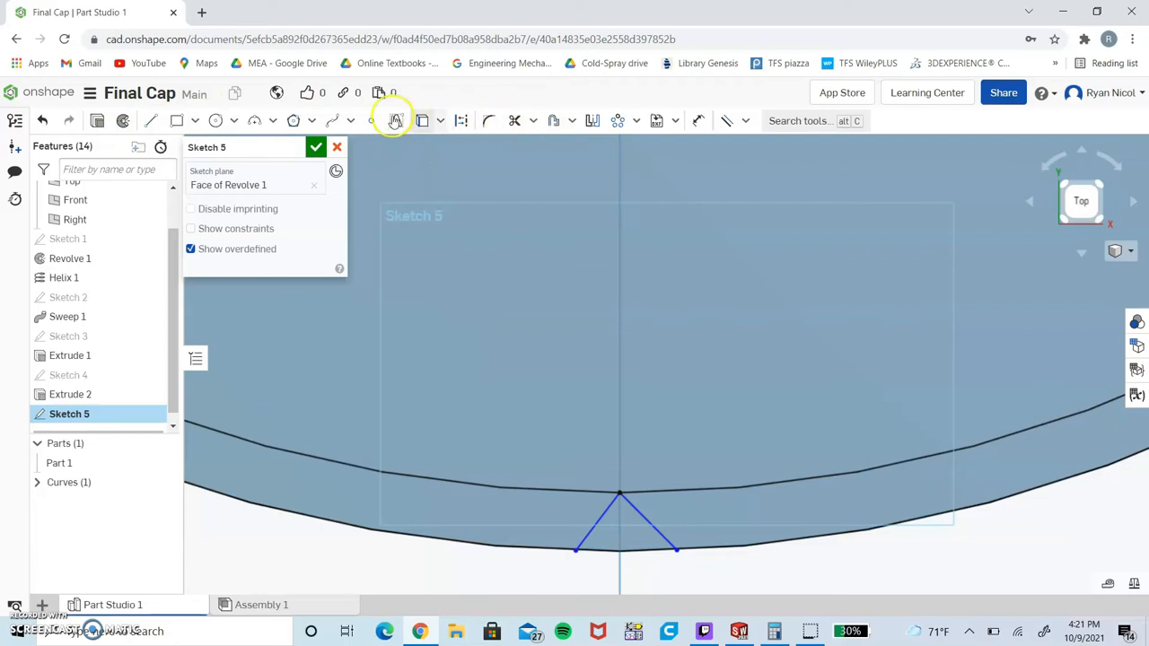
mouse_move(701, 120)
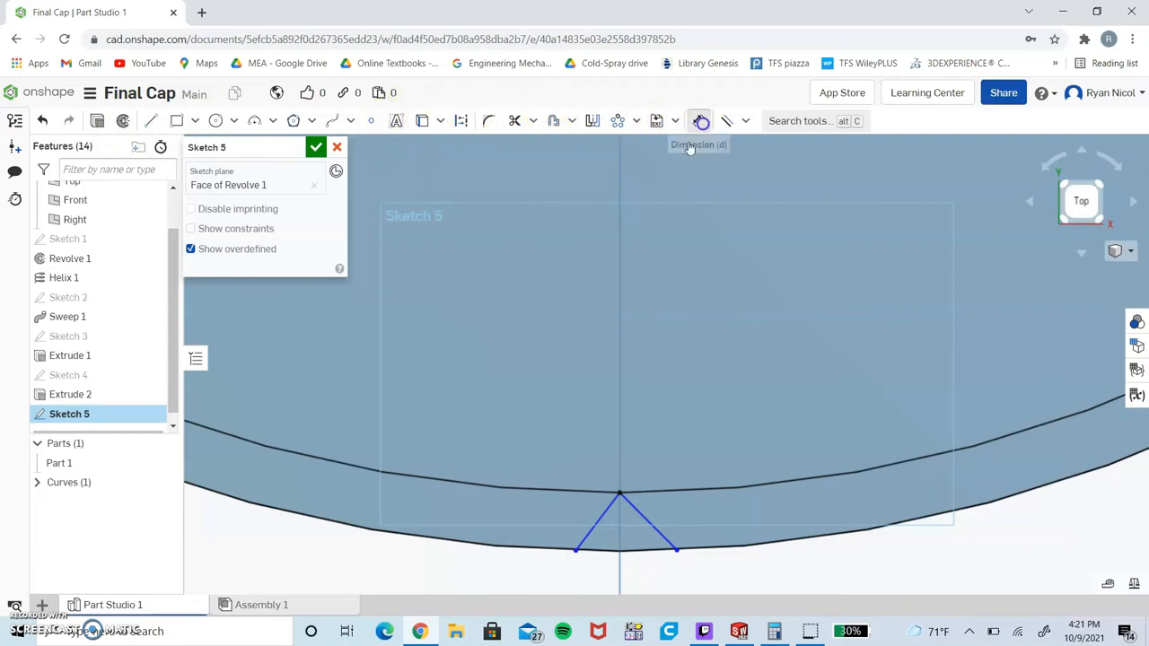
Dimension the triangular tooth against the rim arc and constrain its sides.
left_click(699, 121)
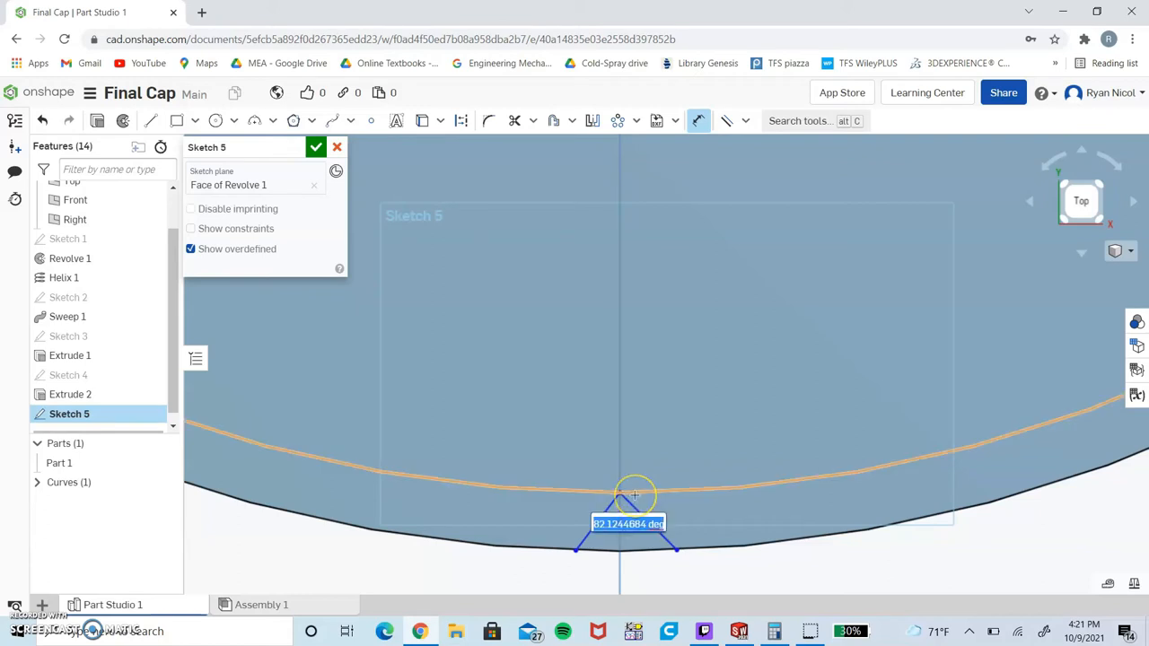
left_click(636, 493)
type("60")
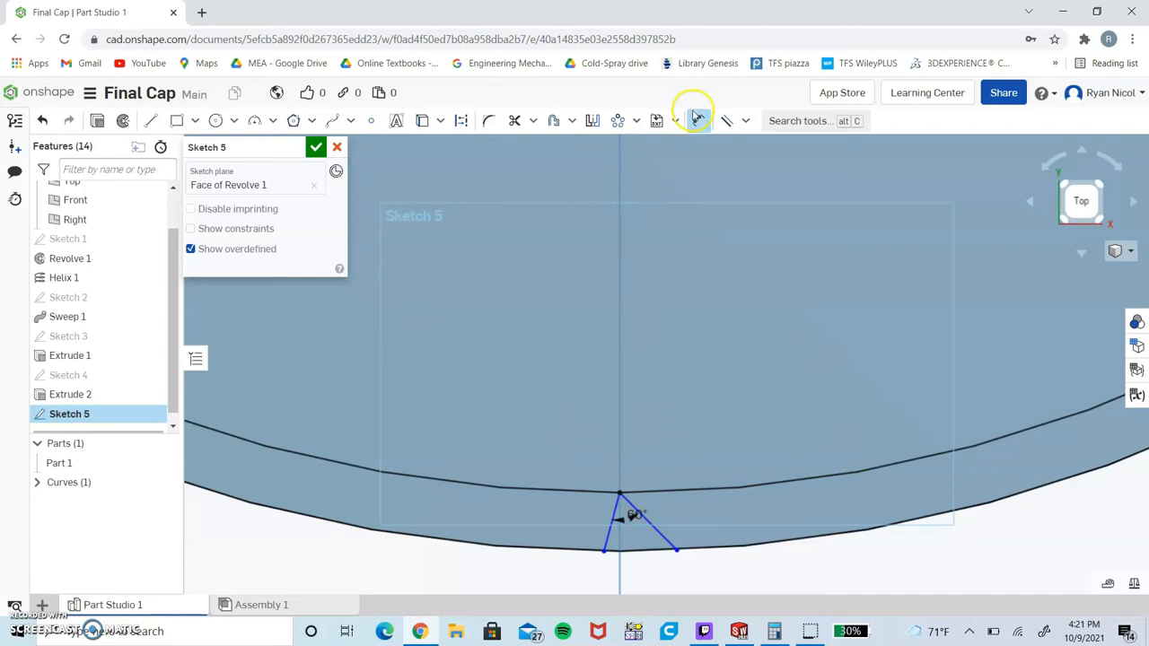
left_click(745, 120)
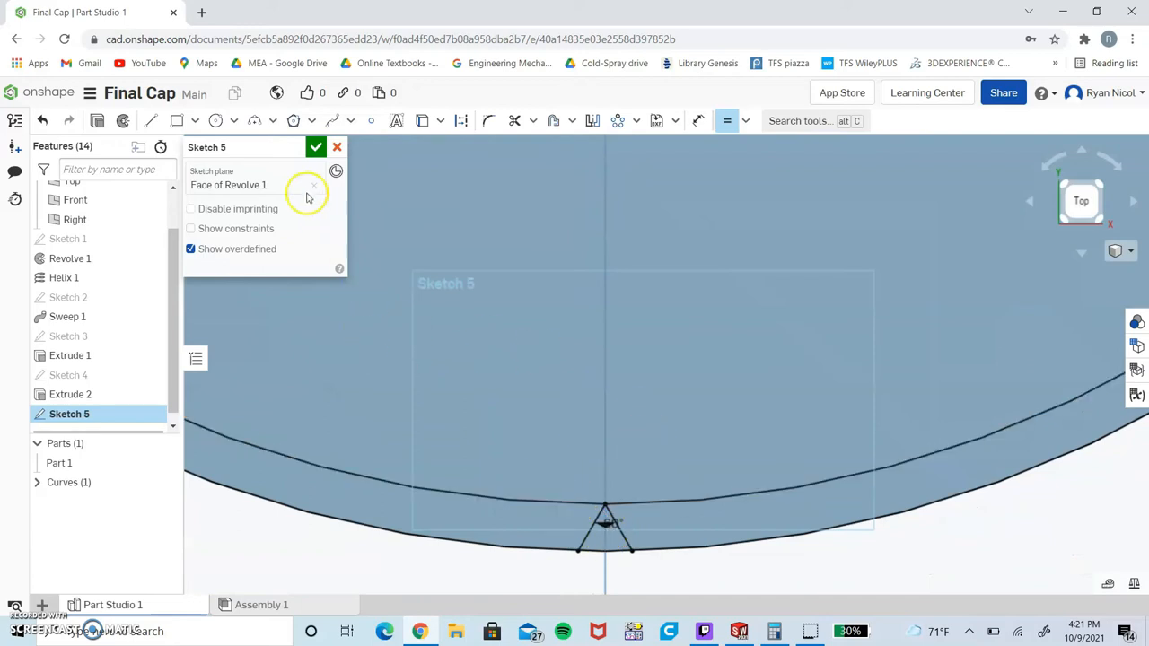
mouse_move(338, 188)
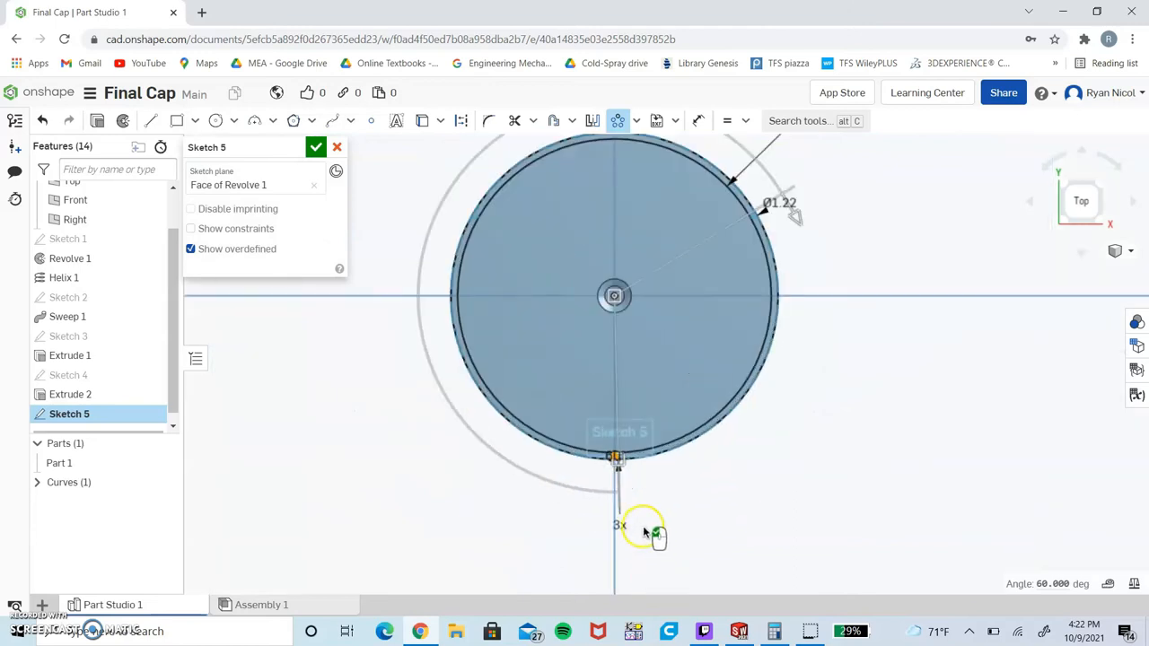
Circular-pattern the tooth about the cap centre, setting the instance count around the rim.
double_click(618, 524)
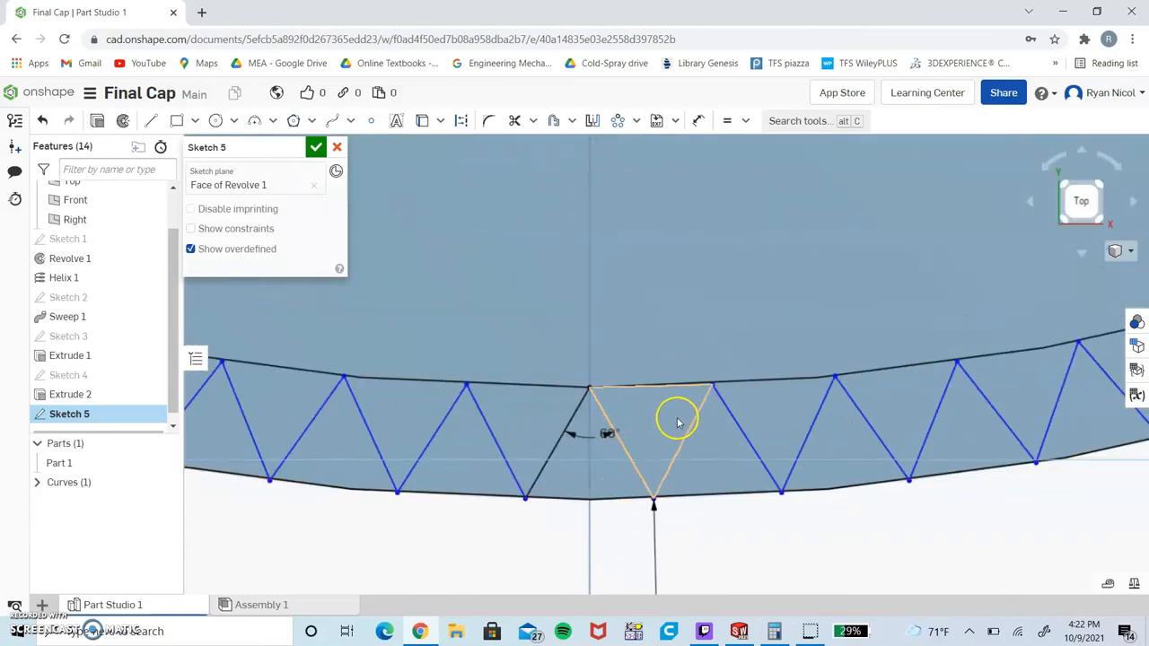
scroll("down", 3)
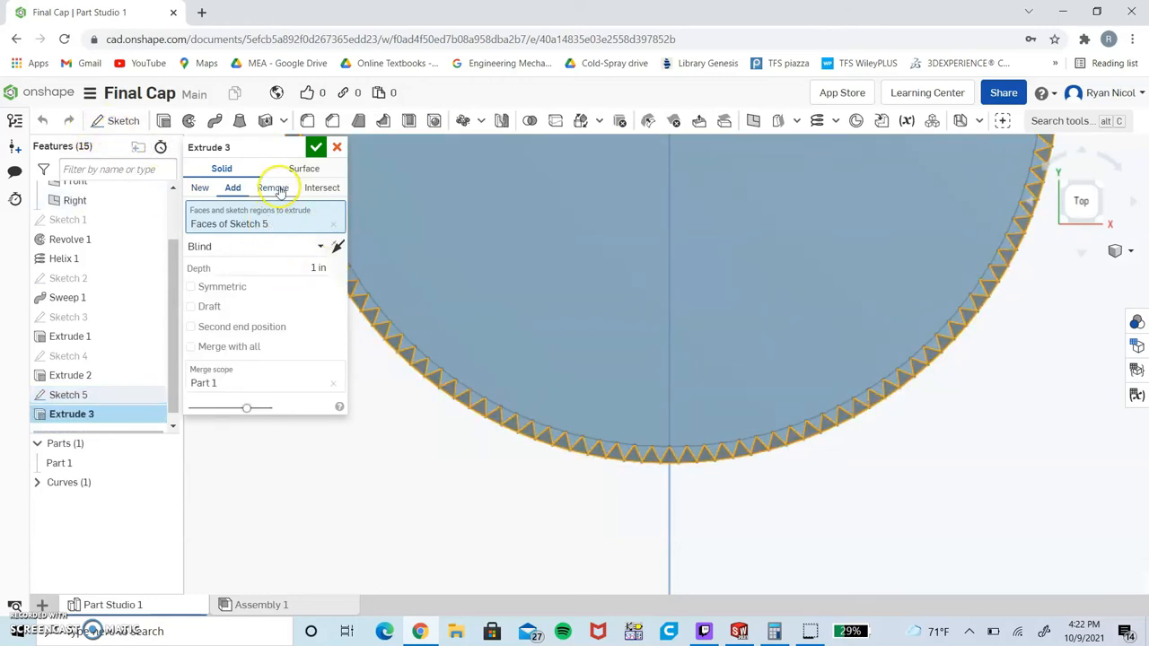
Try a Remove extrude picking tooth regions one by one, then cancel it.
left_click(273, 189)
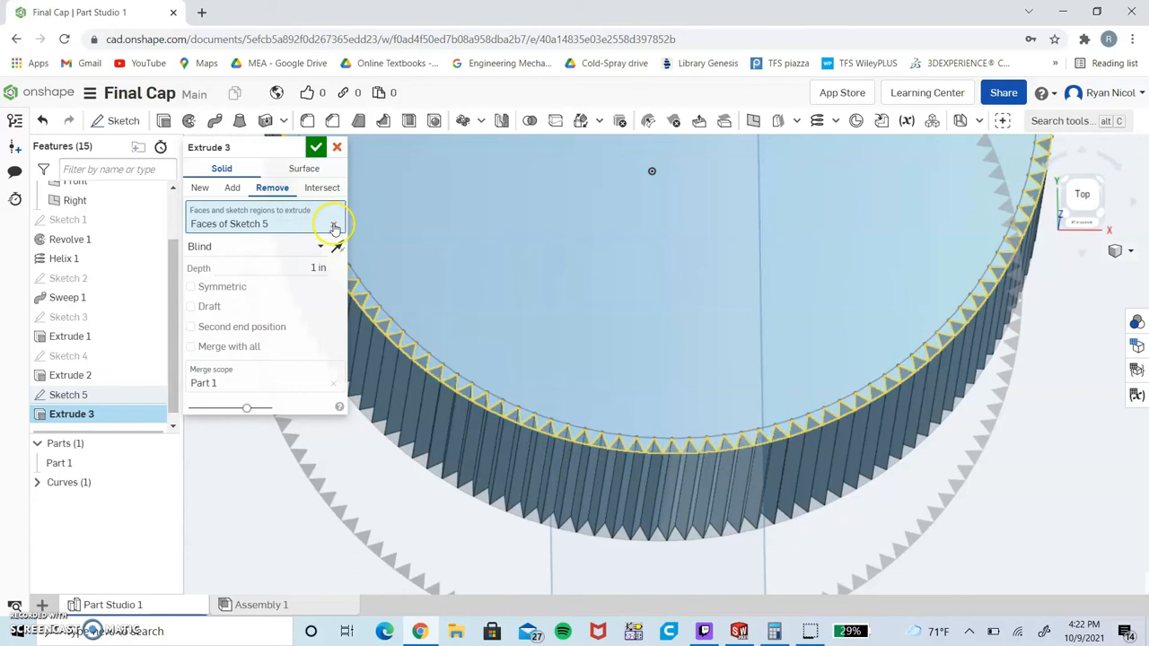
left_click(334, 223)
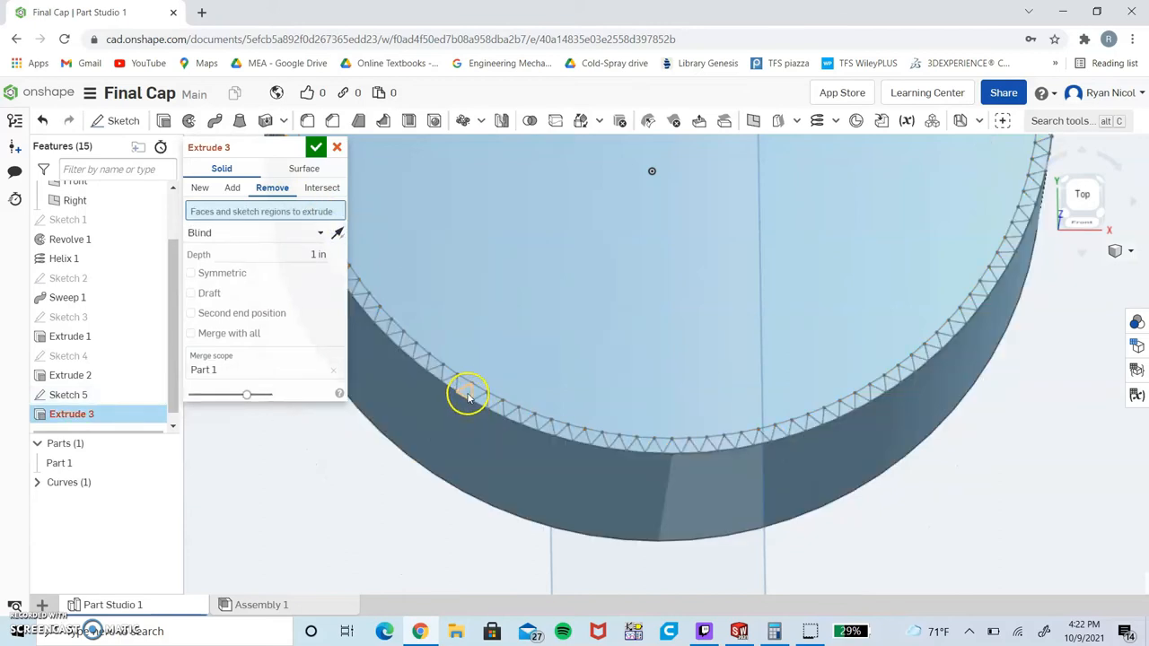
left_click(467, 395)
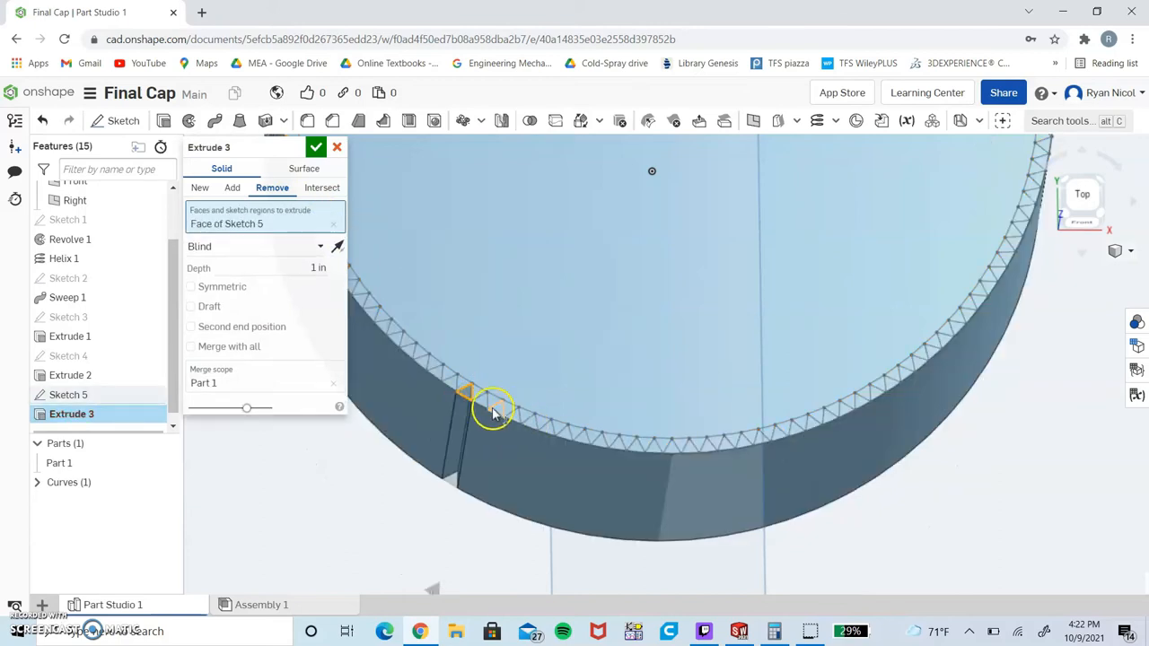
left_click(494, 404)
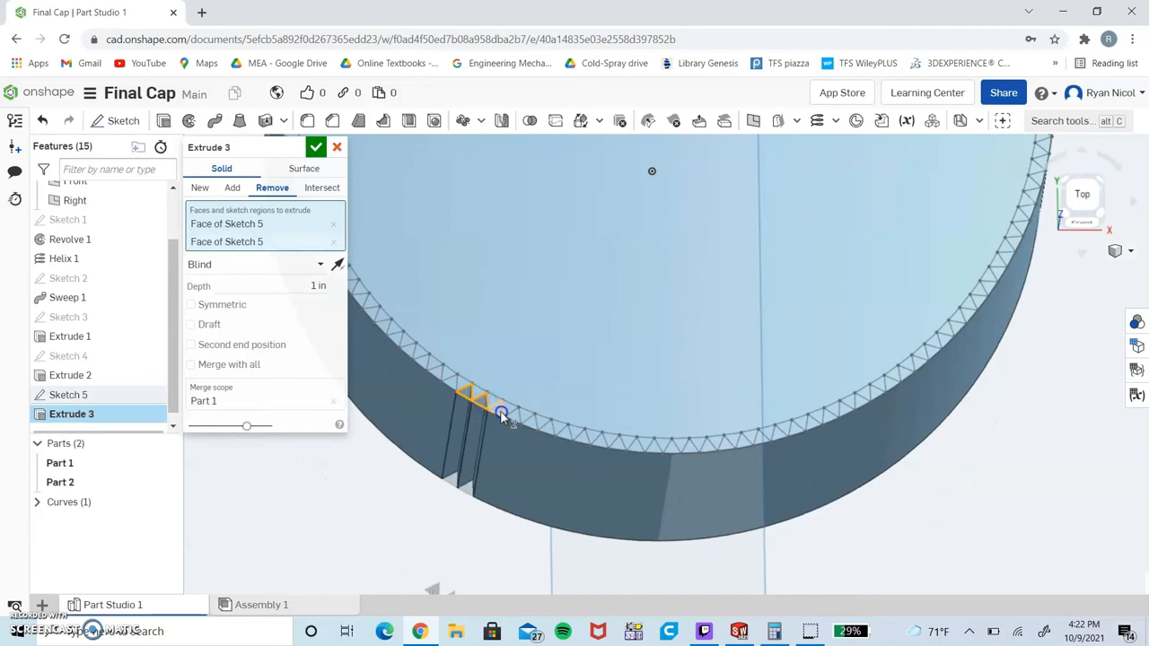
left_click(557, 427)
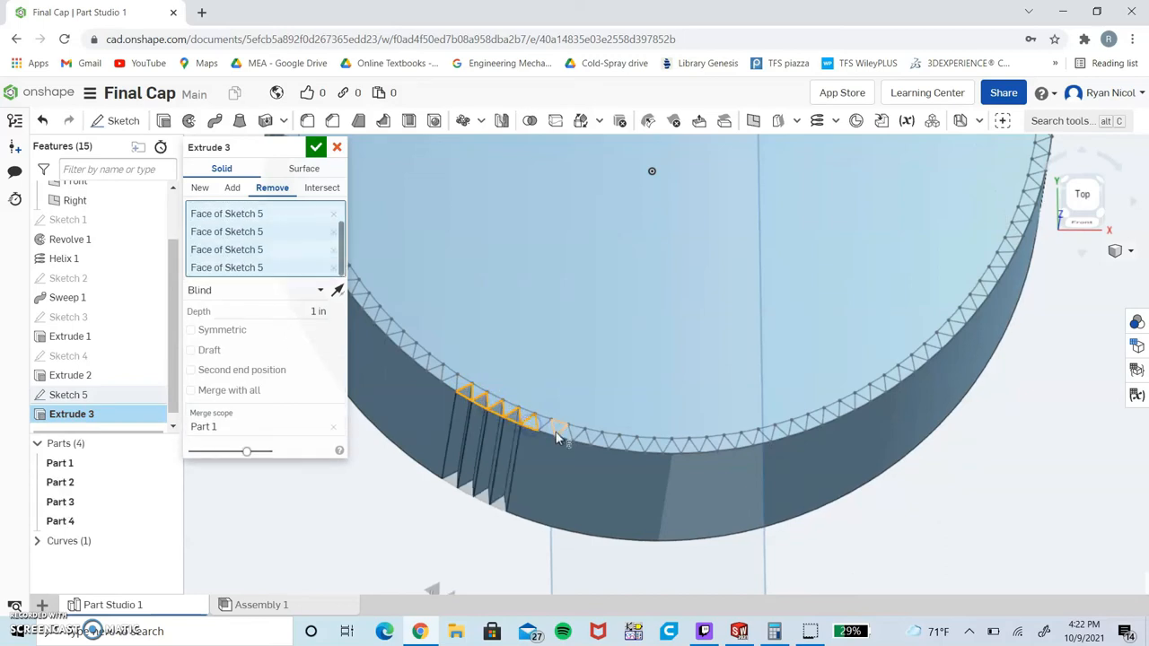
left_click(596, 442)
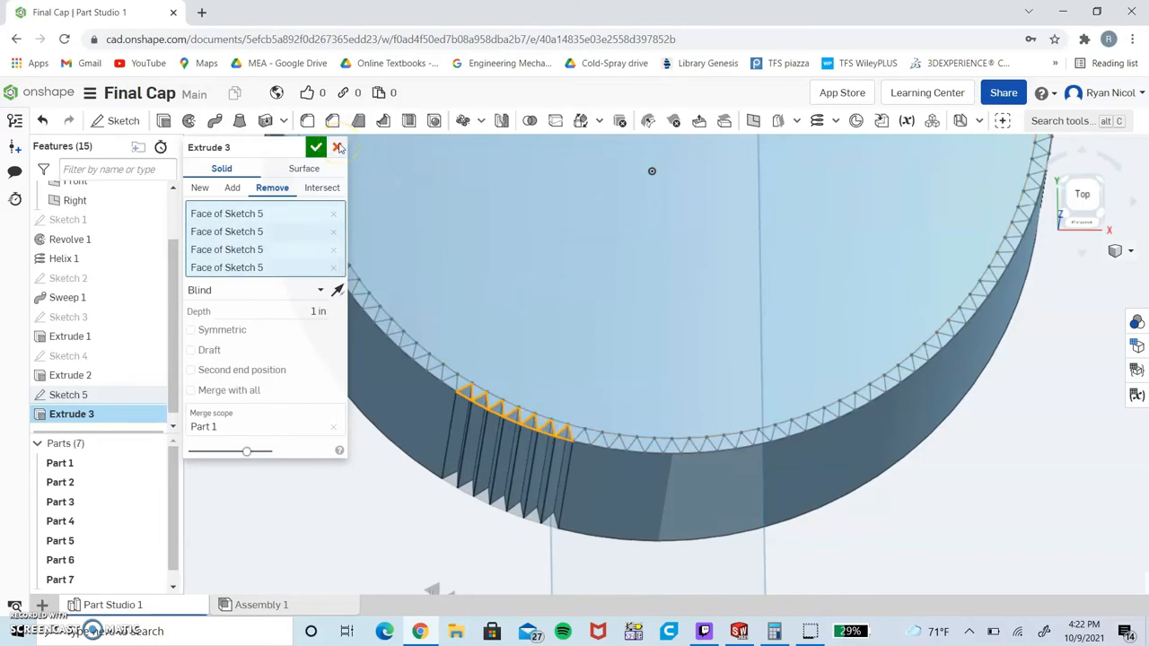
left_click(338, 148)
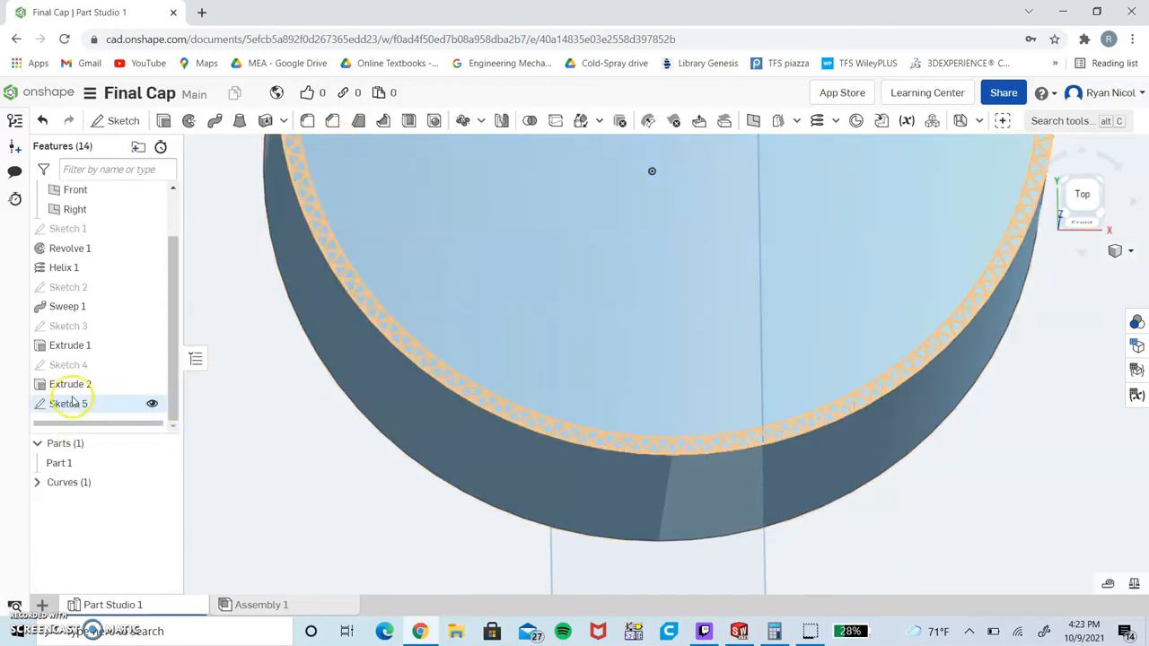
Extrude all Sketch 5 tooth regions with Remove to 0.4 in, cutting the serrated rim as Extrude 3.
right_click(70, 402)
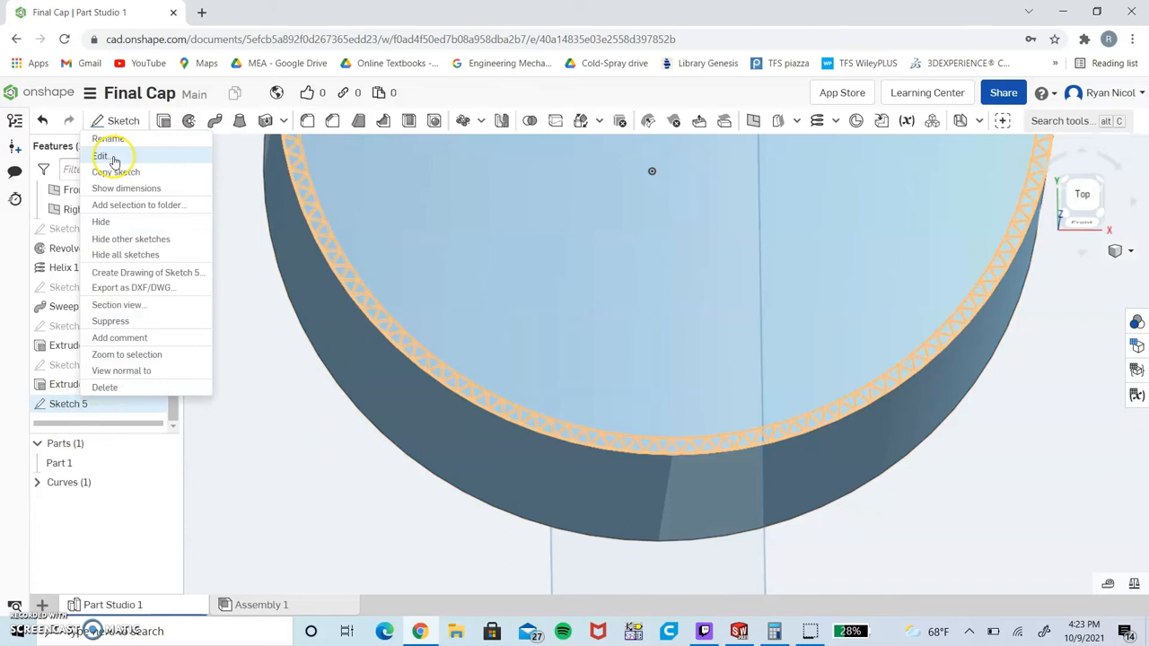
left_click(102, 158)
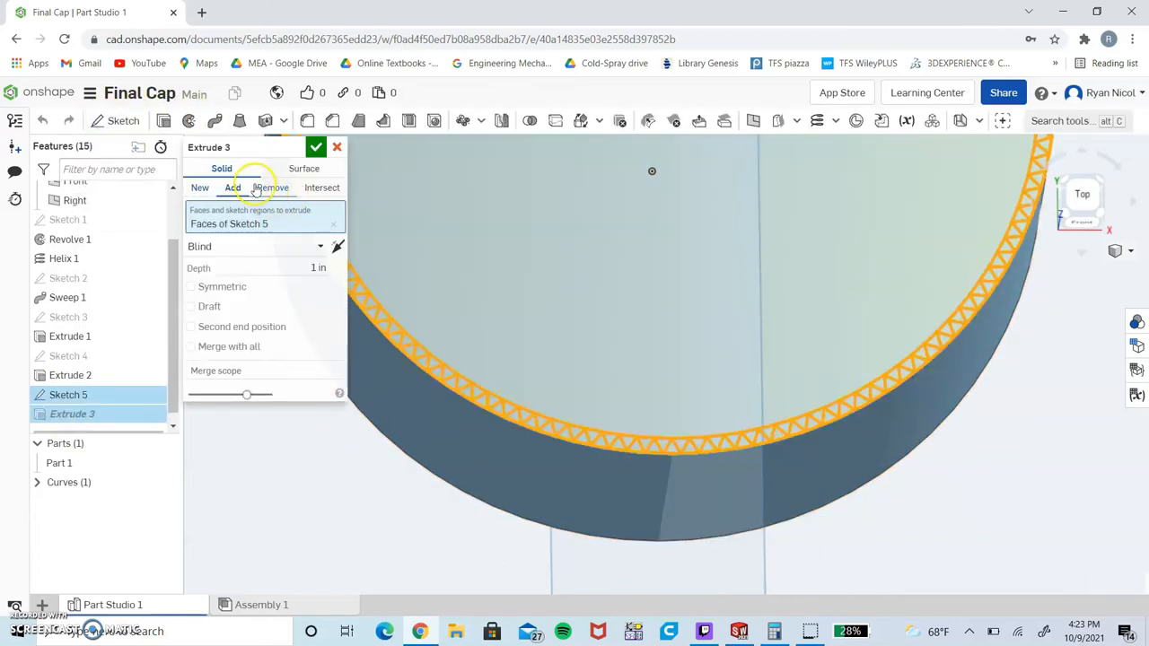
left_click(273, 188)
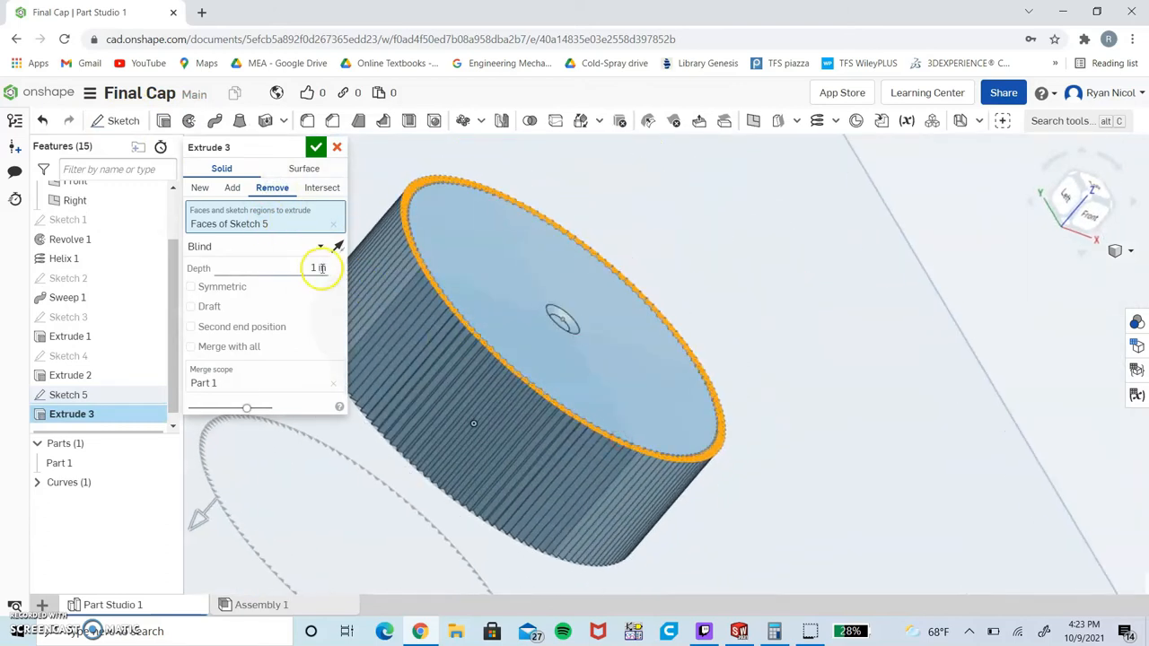
type("4")
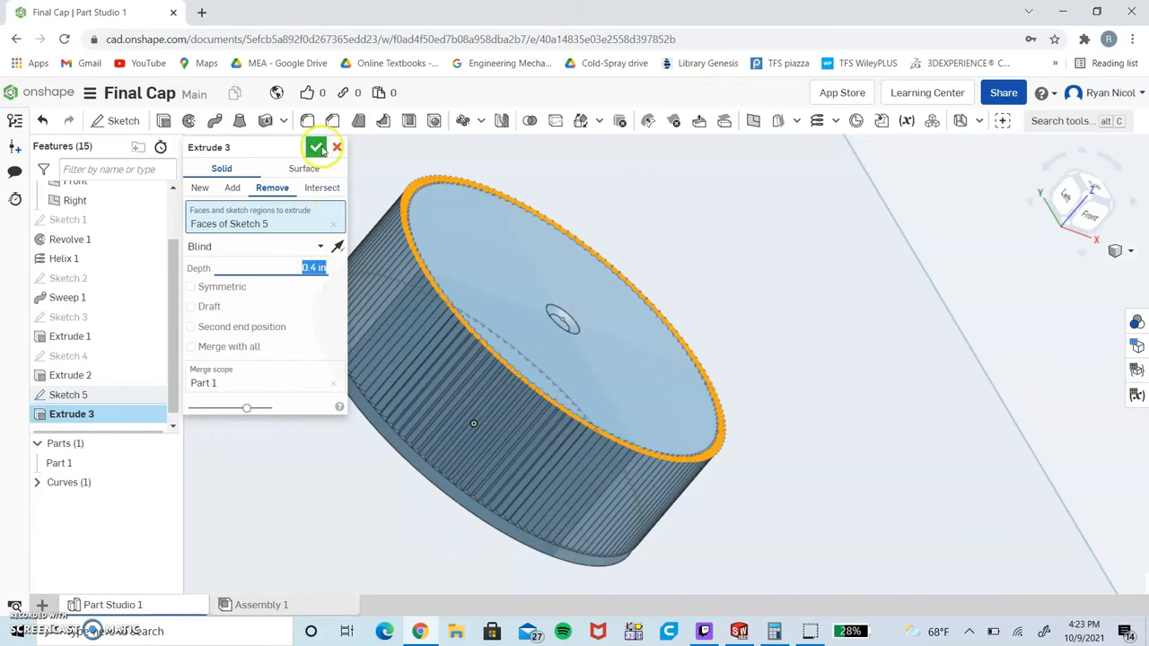
left_click(316, 147)
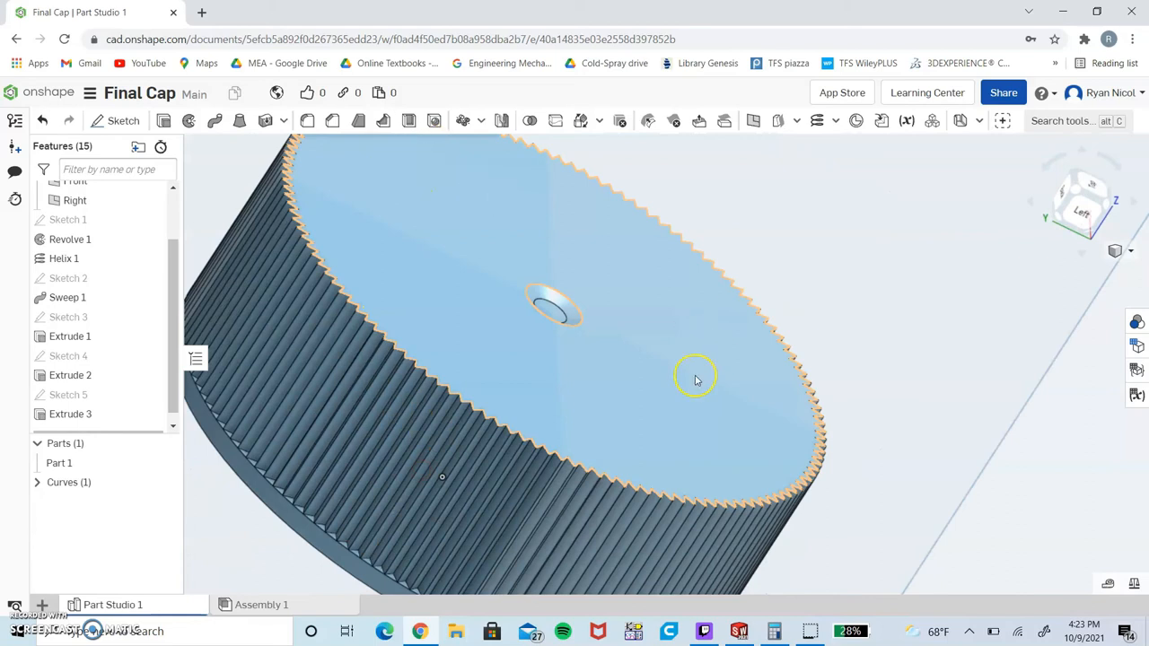
mouse_move(673, 230)
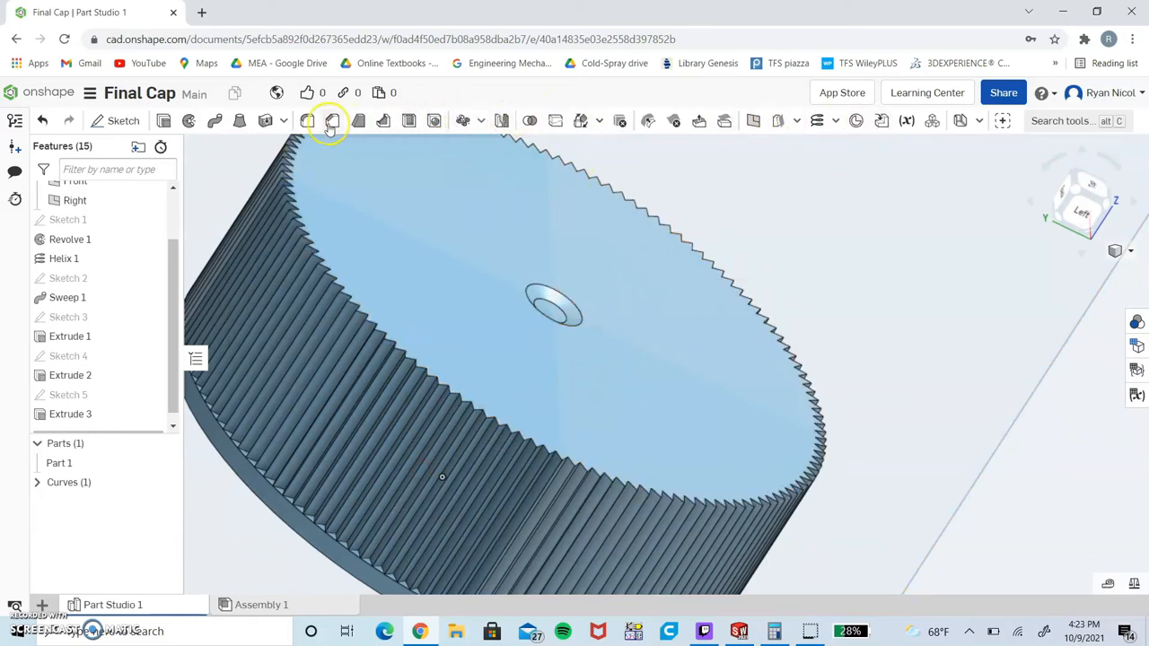
Apply Fillet 1 of 0.005 in radius to a tooth edge of Extrude 3.
left_click(331, 120)
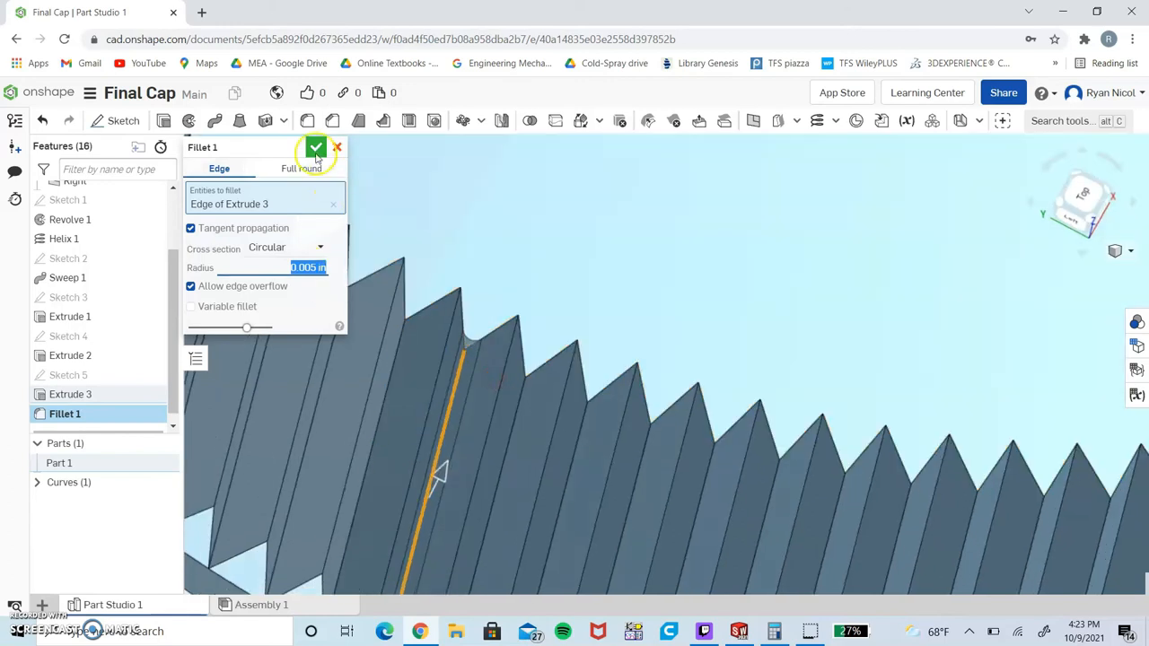
left_click(316, 147)
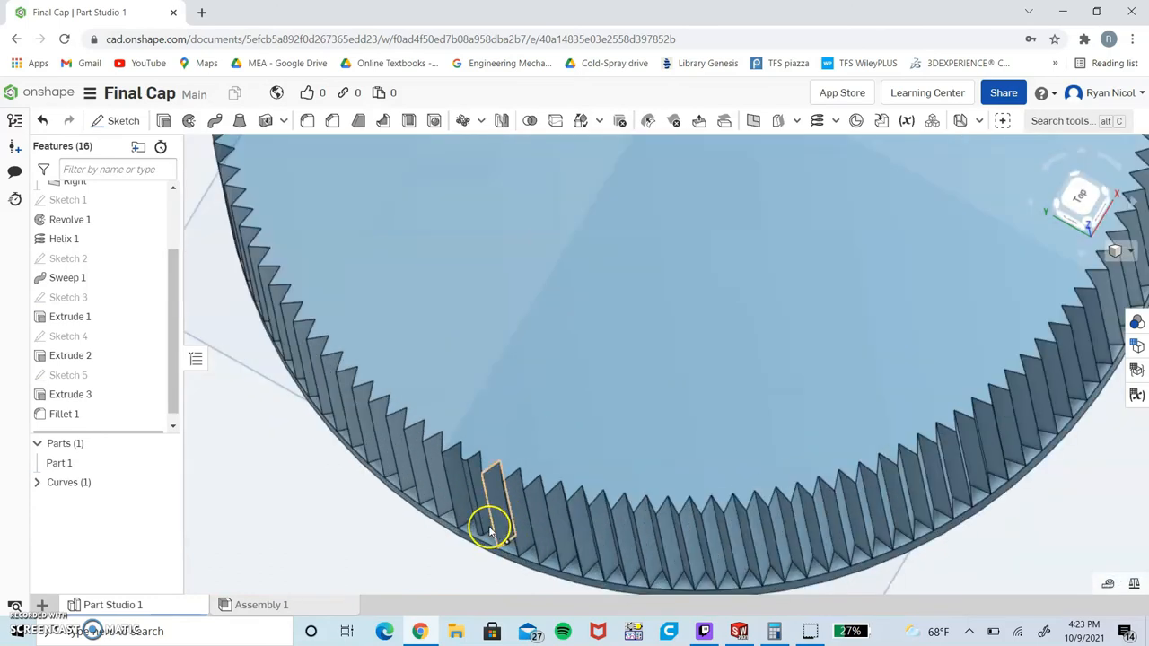
mouse_move(966, 471)
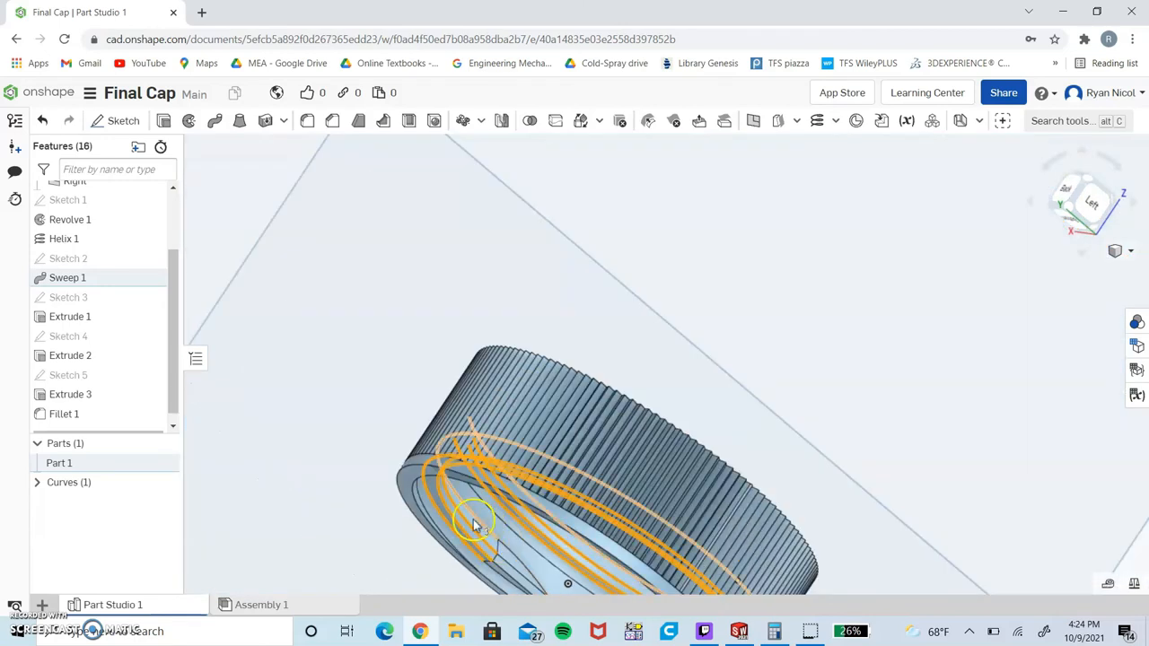
left_click_drag(476, 524, 482, 440)
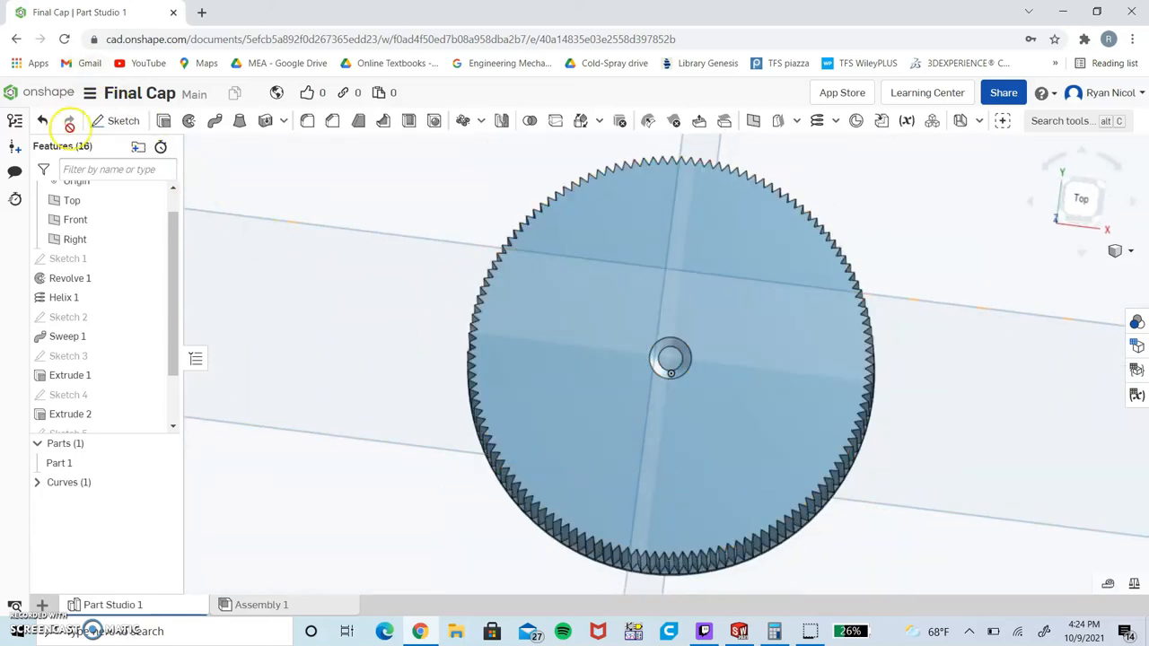
Create Sketch 6 on the top face with two-line text 'Ryan's' / 'Cap'.
left_click(122, 120)
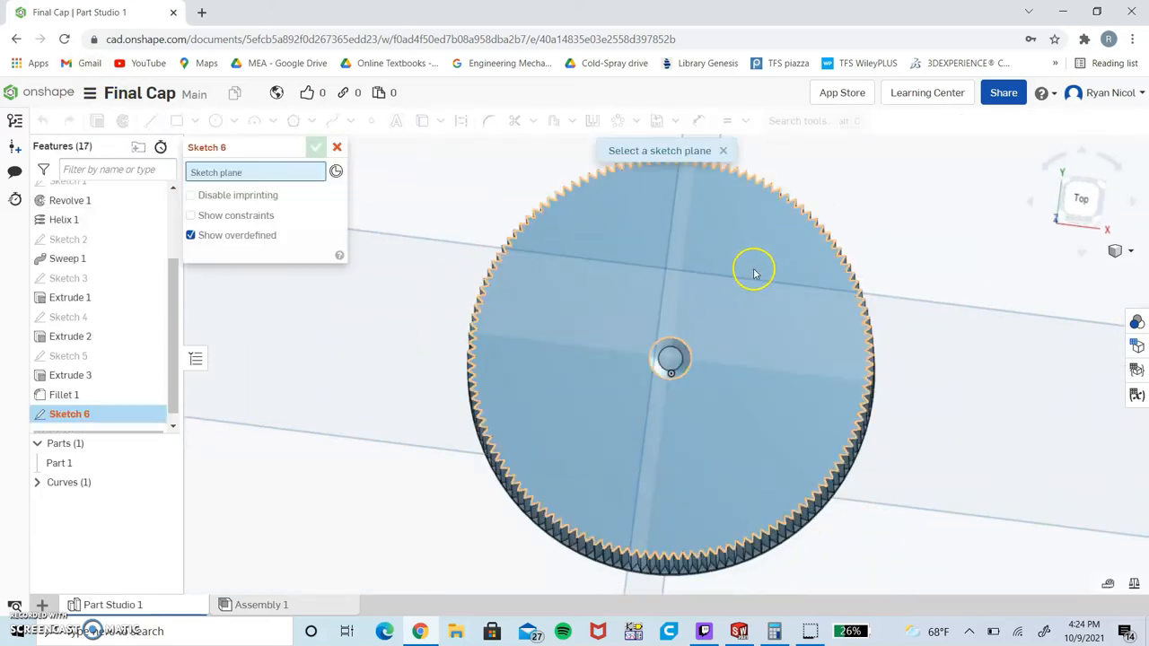
left_click(754, 270)
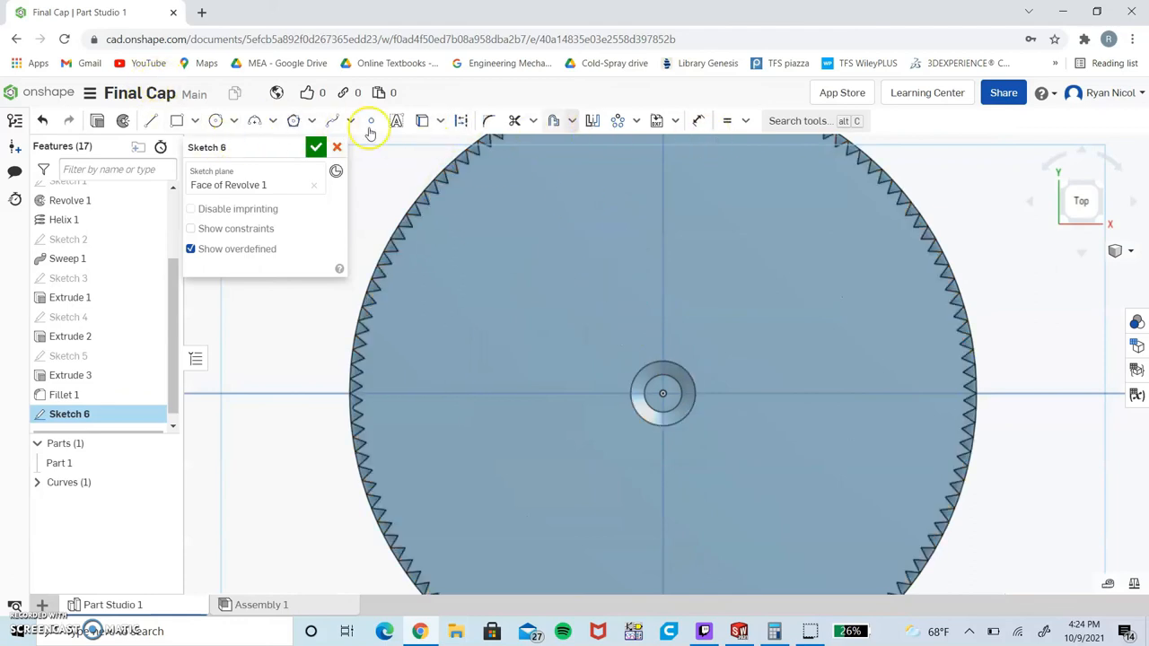
mouse_move(395, 120)
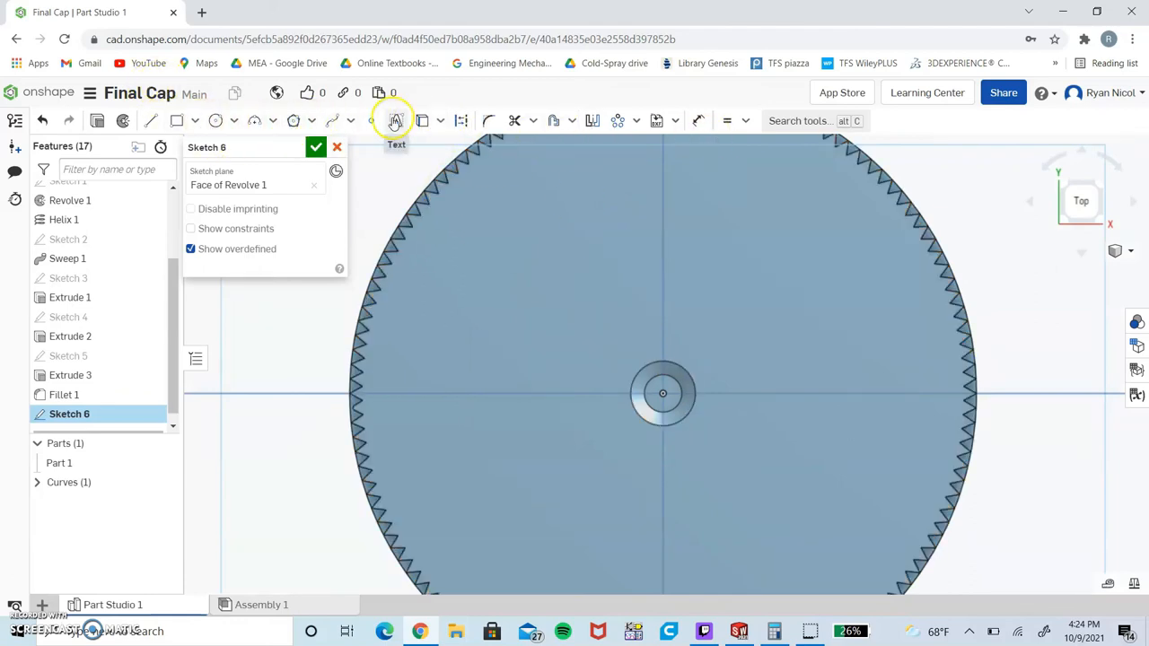
left_click(395, 120)
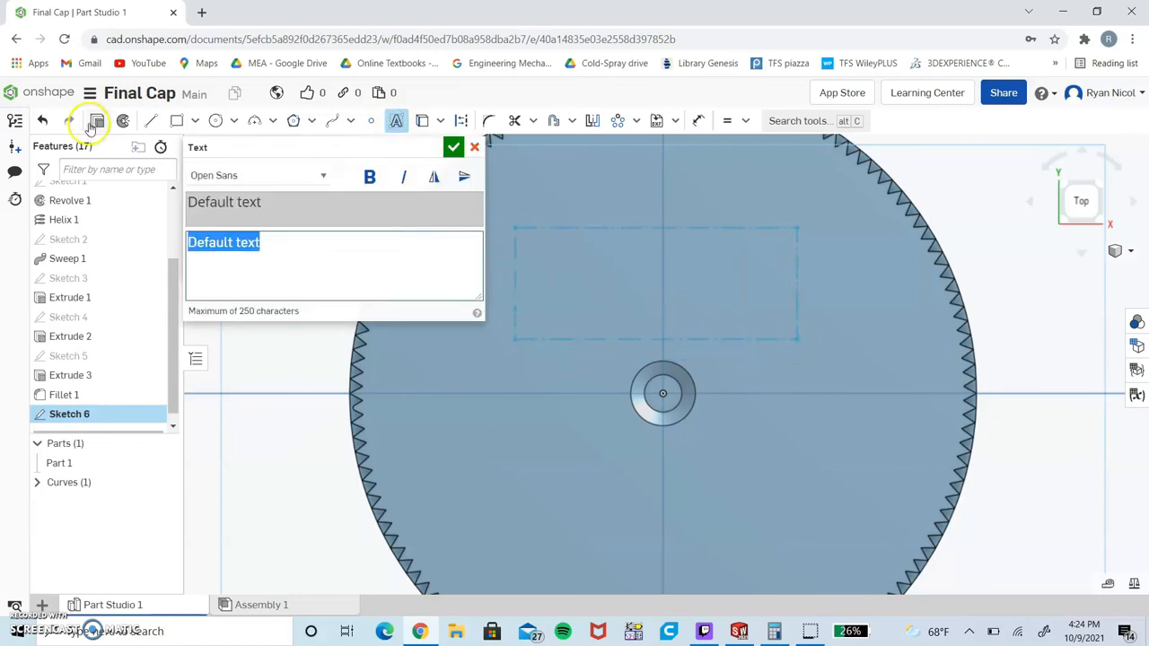
type("Ryan's")
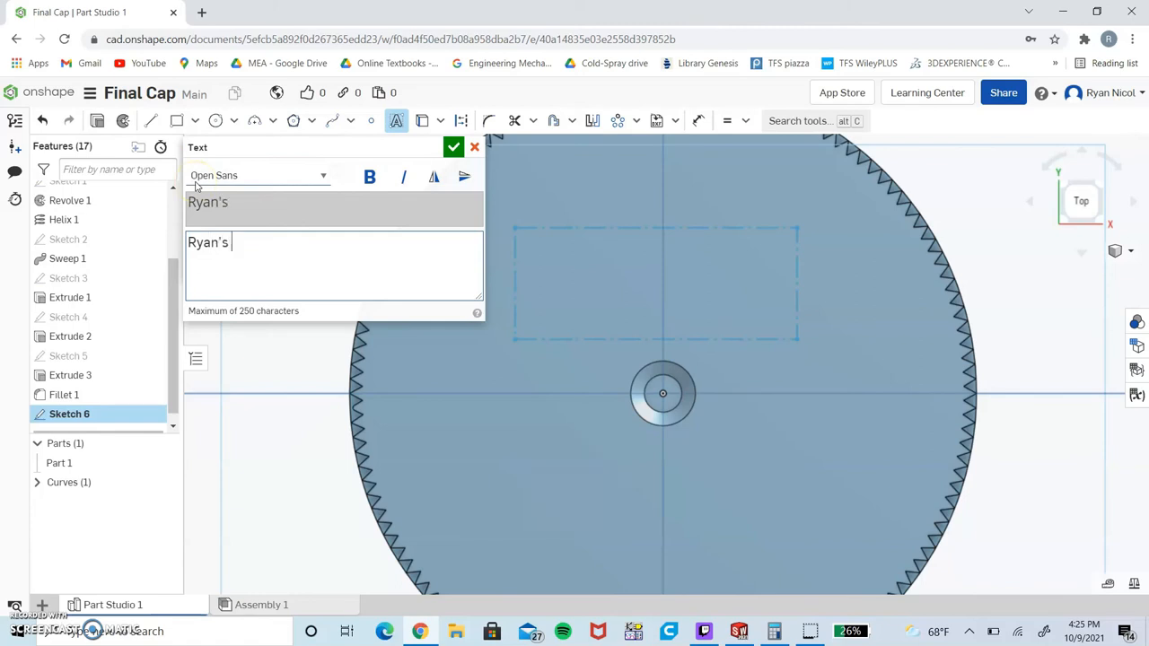
type("C")
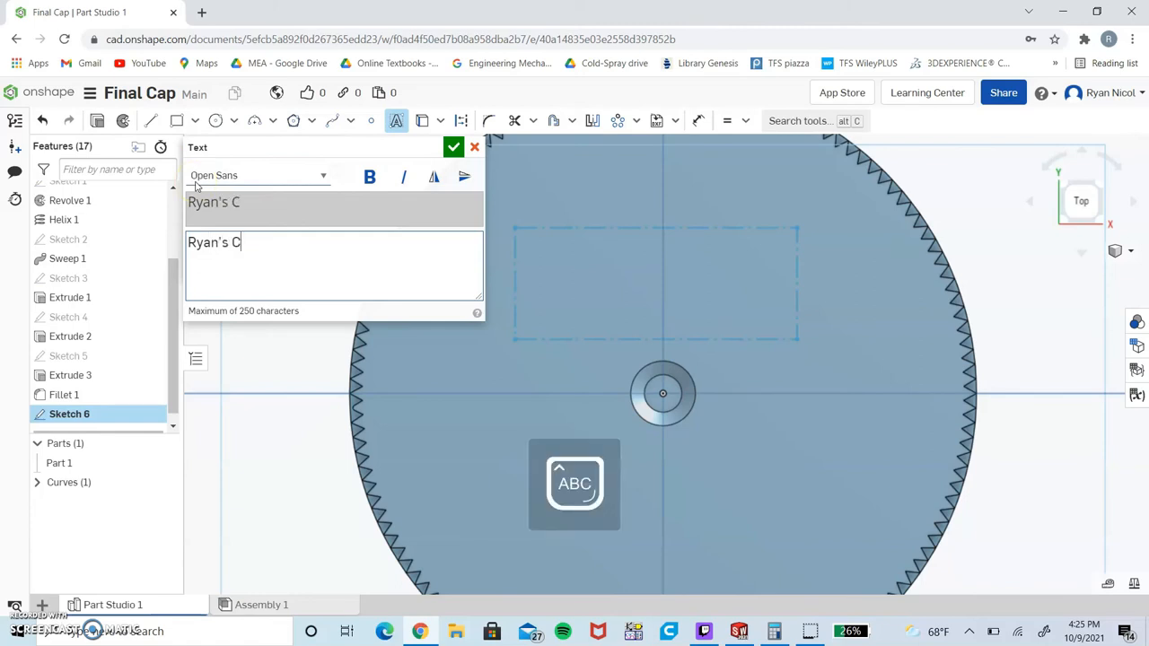
type("ap")
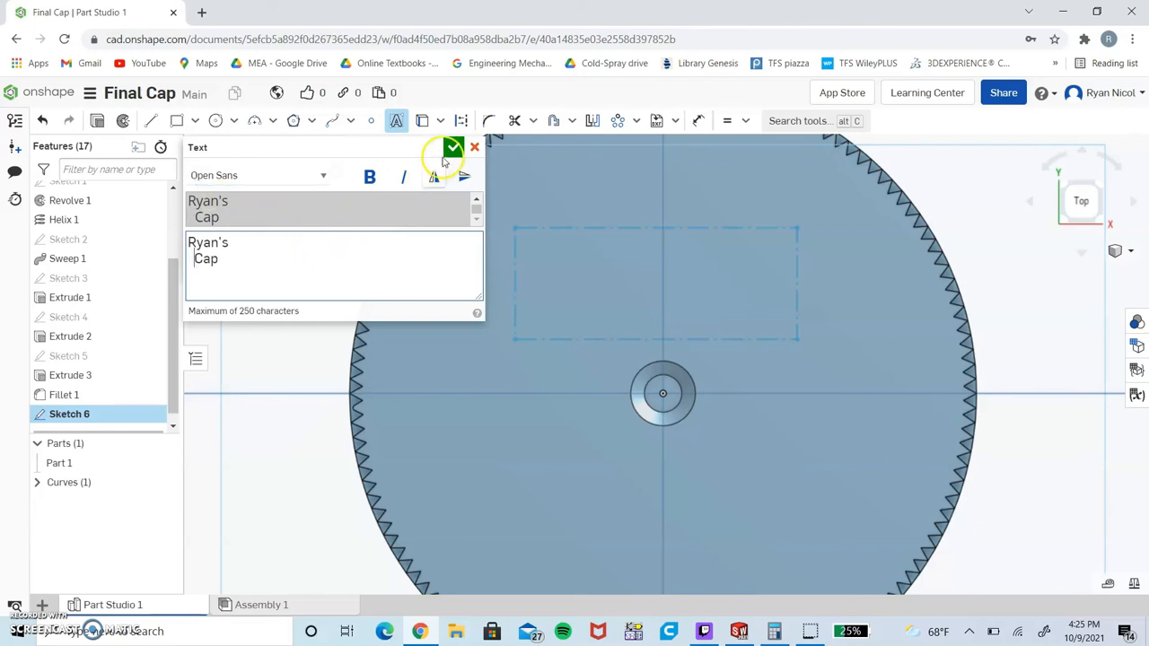
left_click(452, 147)
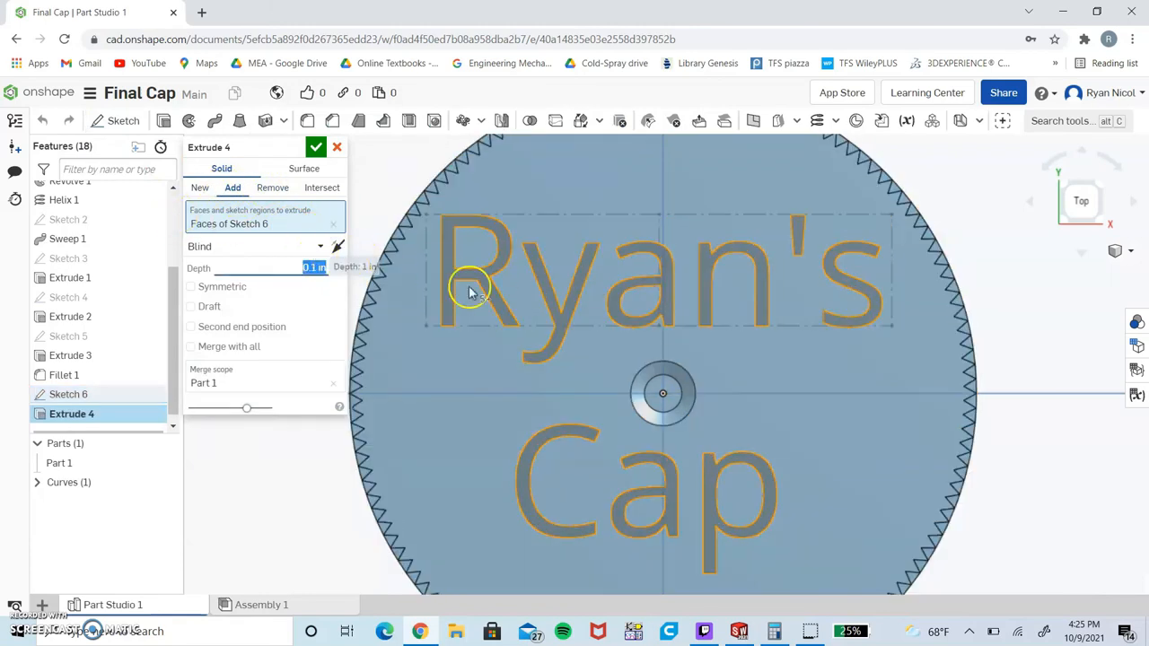
Extrude the lettering, then change Extrude 4 to Remove so the text cuts into the cap.
left_click(316, 148)
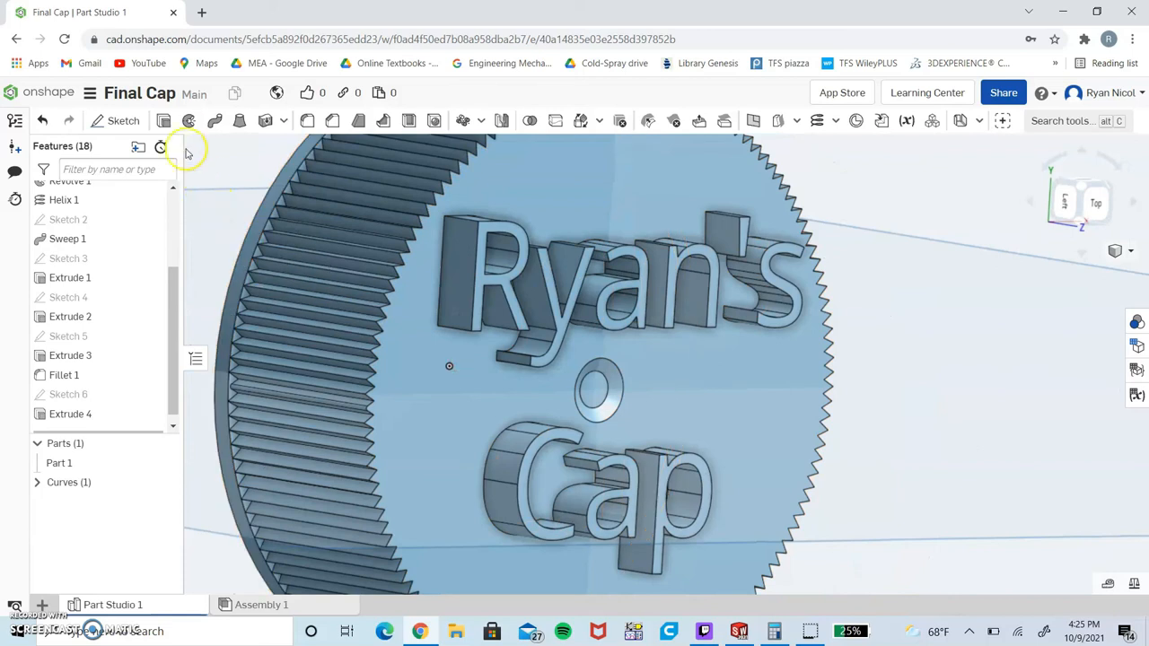
left_click(70, 414)
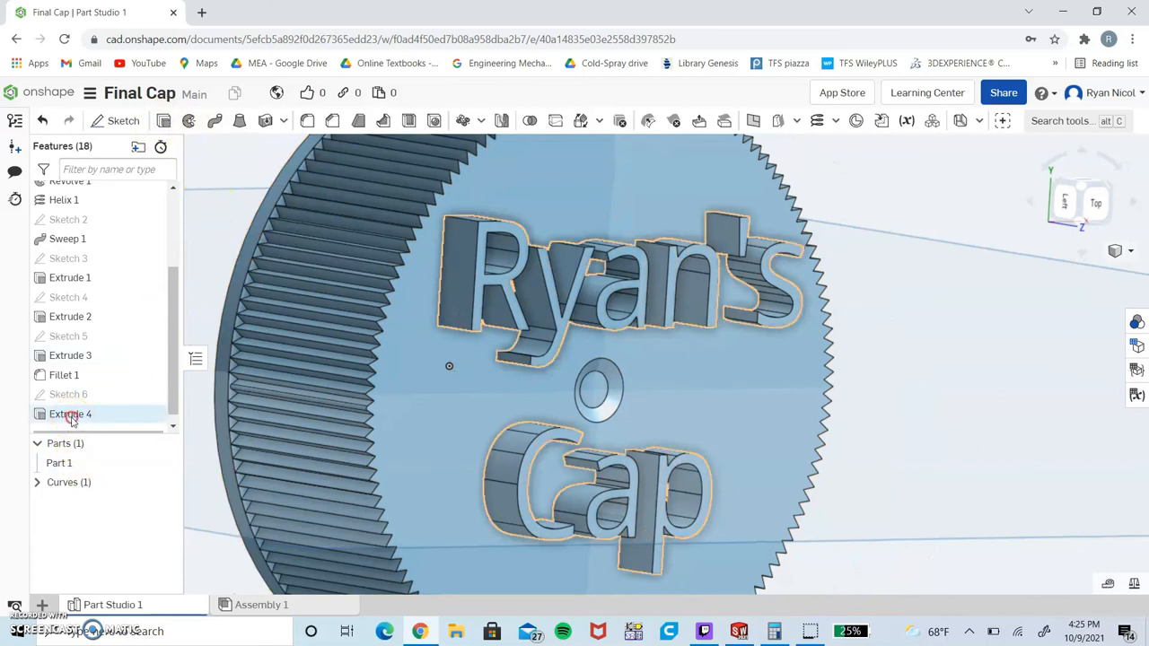
double_click(70, 413)
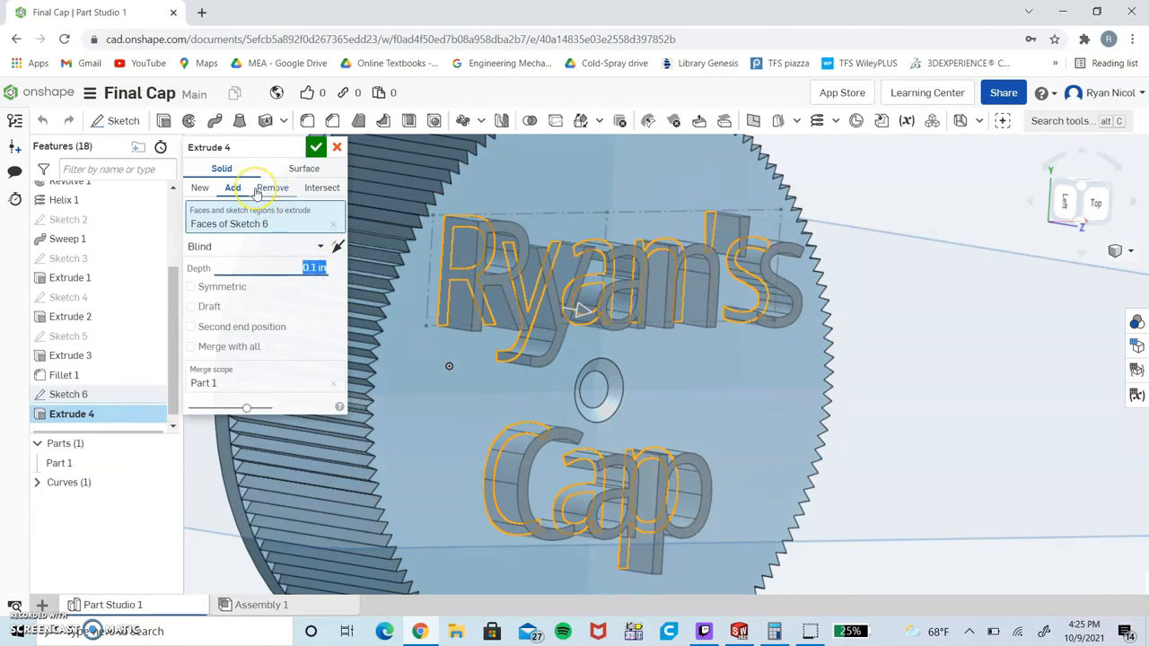
left_click(273, 189)
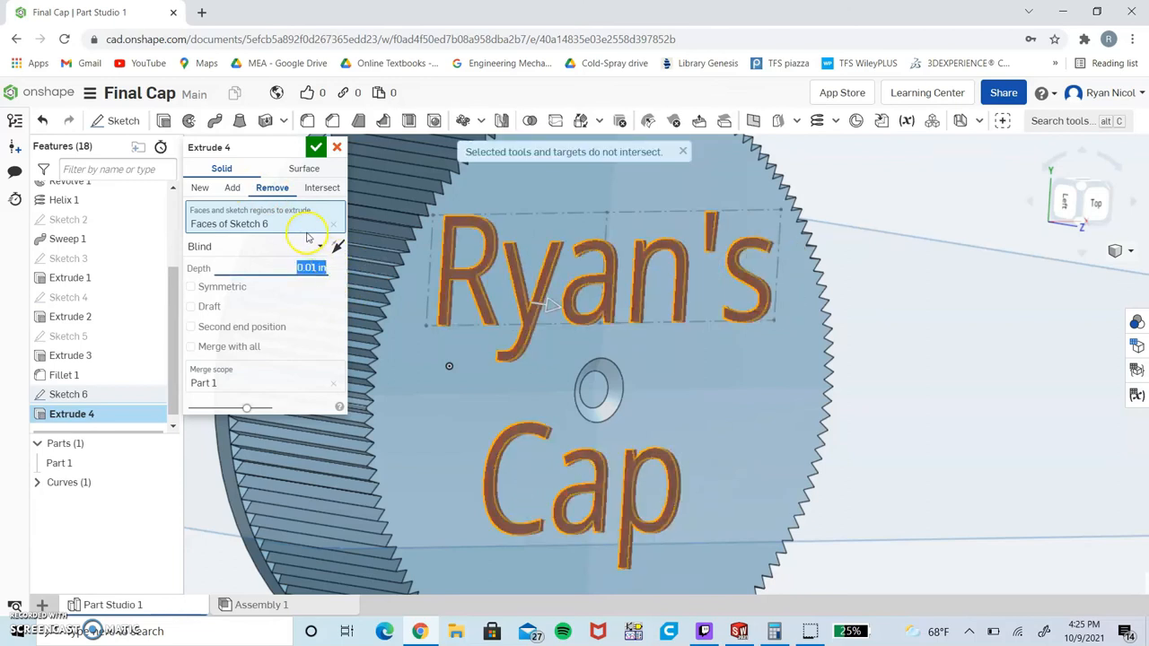
left_click(316, 147)
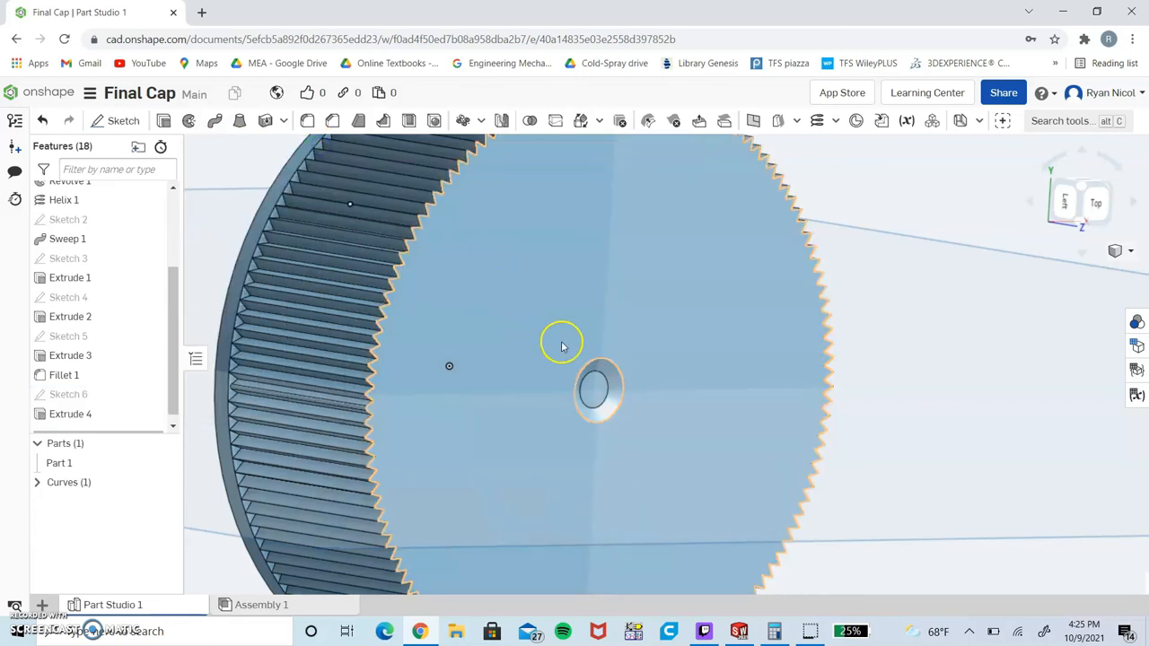
Correct the cut direction so the lettering is engraved 0.01 in into the top face.
left_click_drag(560, 345, 679, 352)
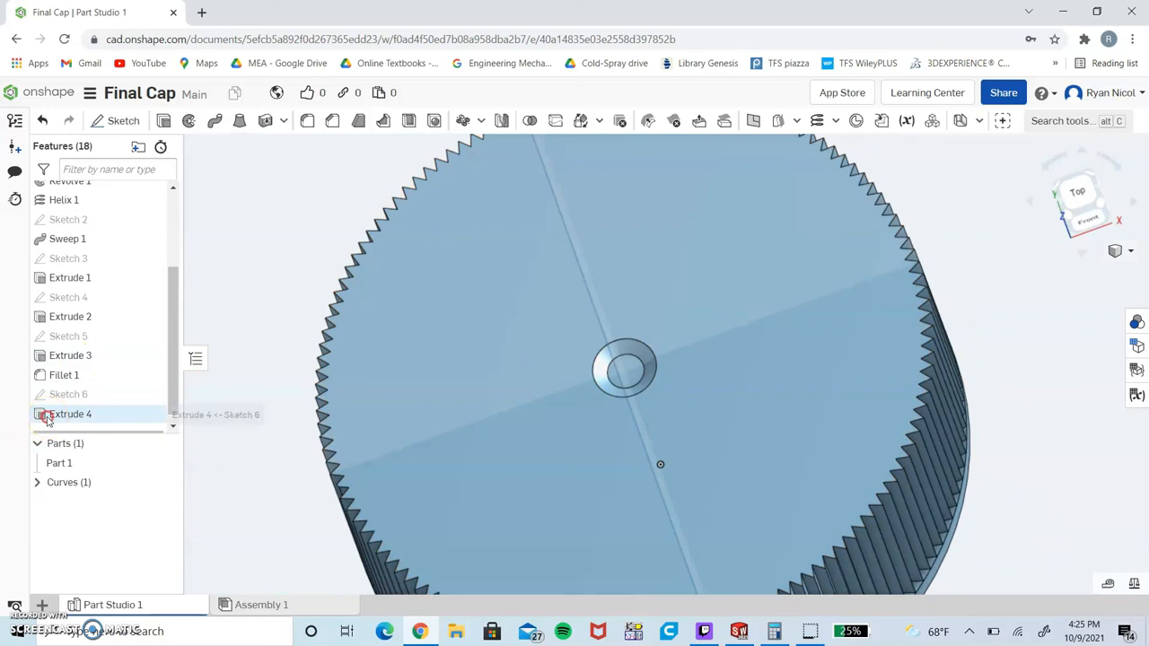
double_click(70, 413)
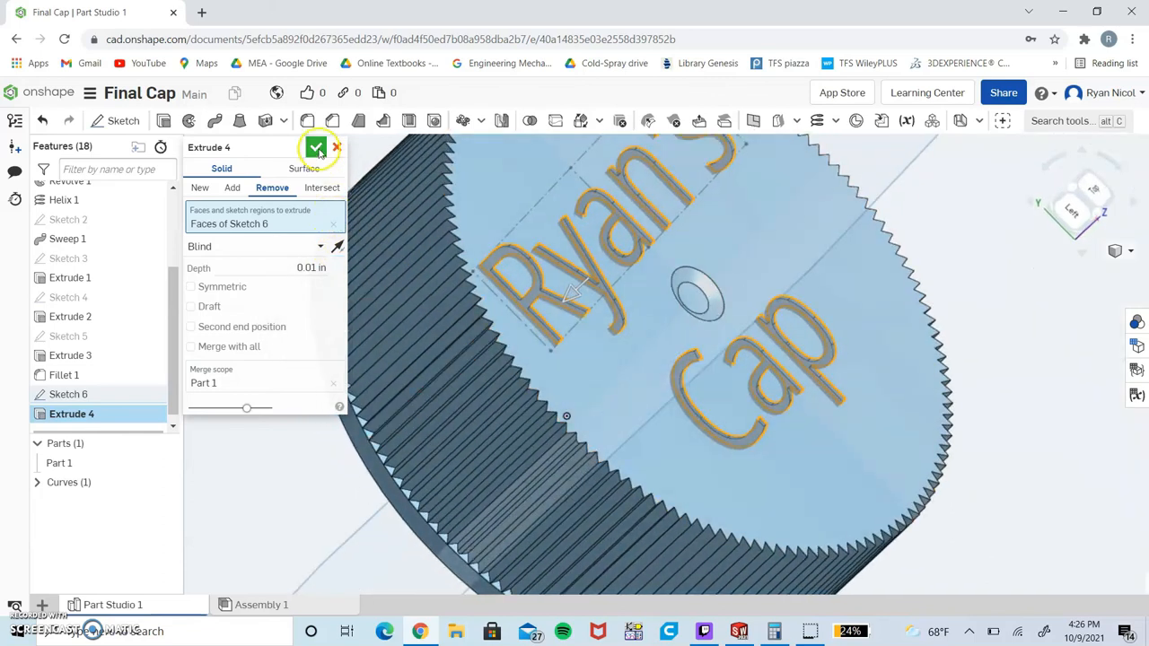
left_click(316, 147)
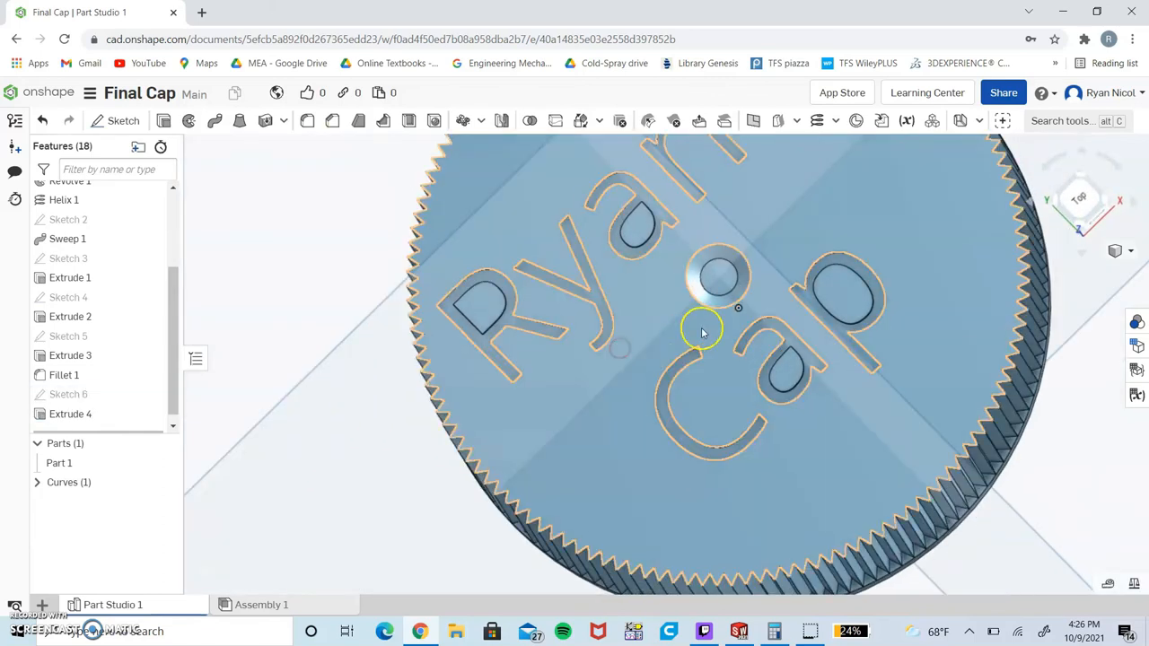
scroll("down", 3)
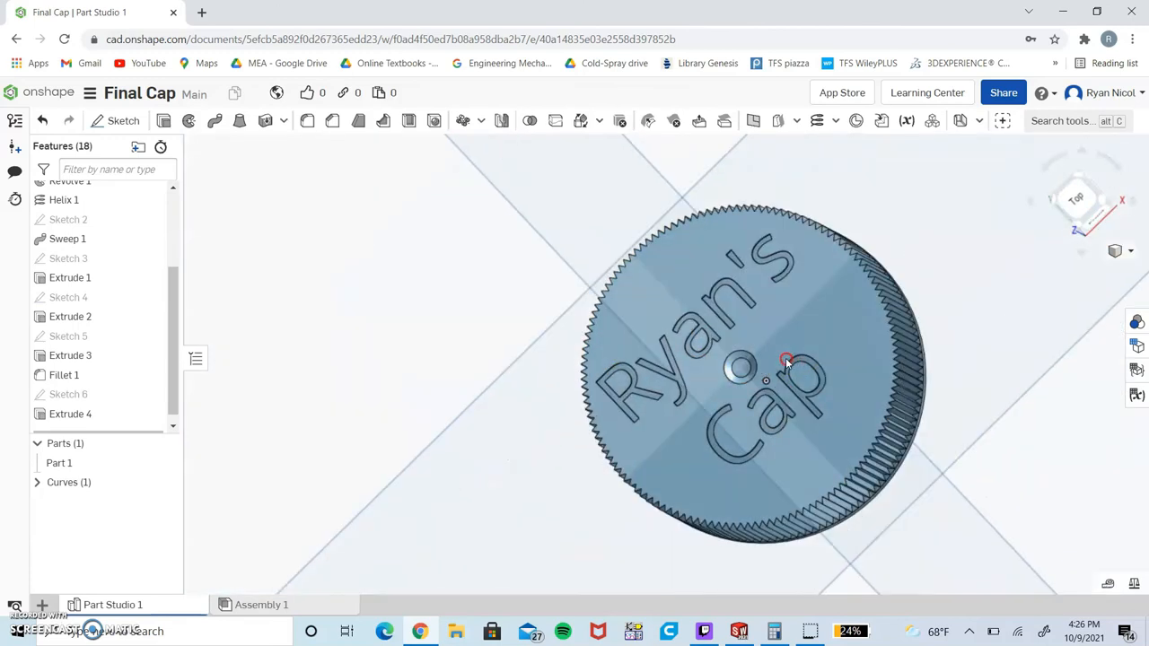
left_click_drag(763, 368, 607, 397)
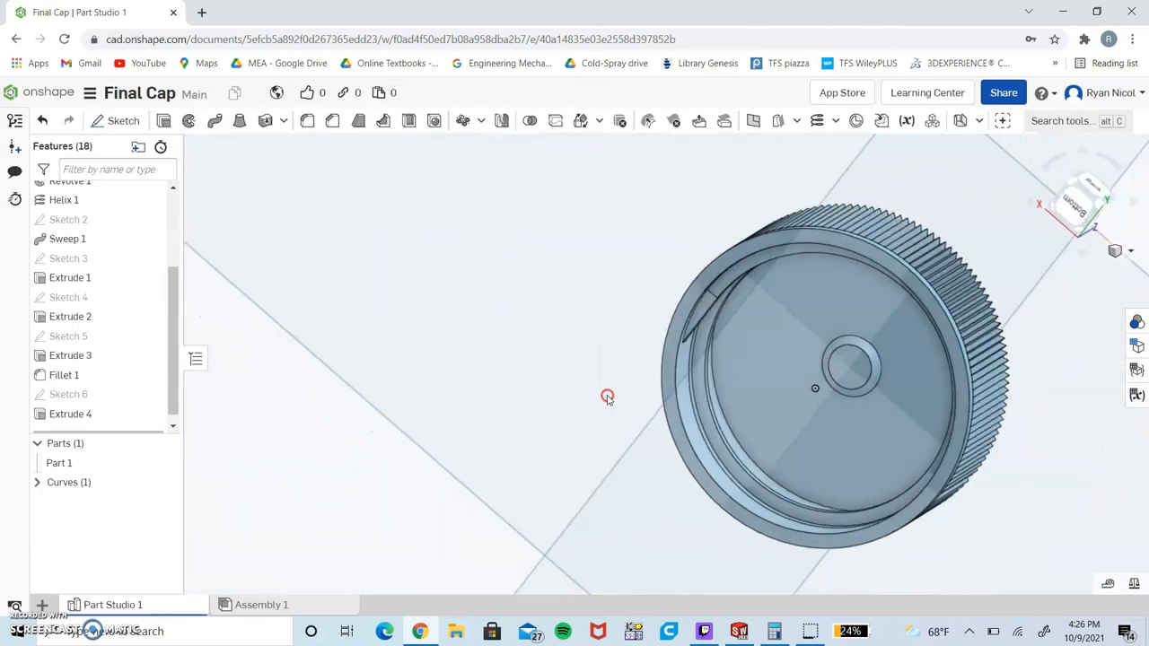
left_click_drag(607, 396, 805, 377)
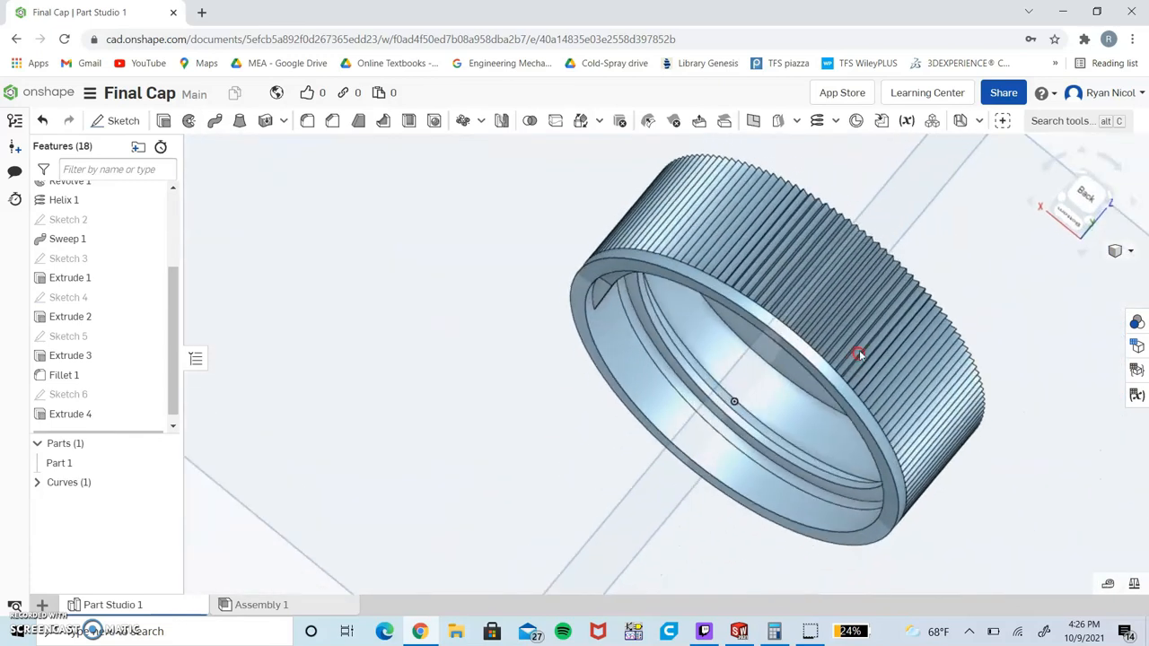
left_click_drag(858, 356, 788, 316)
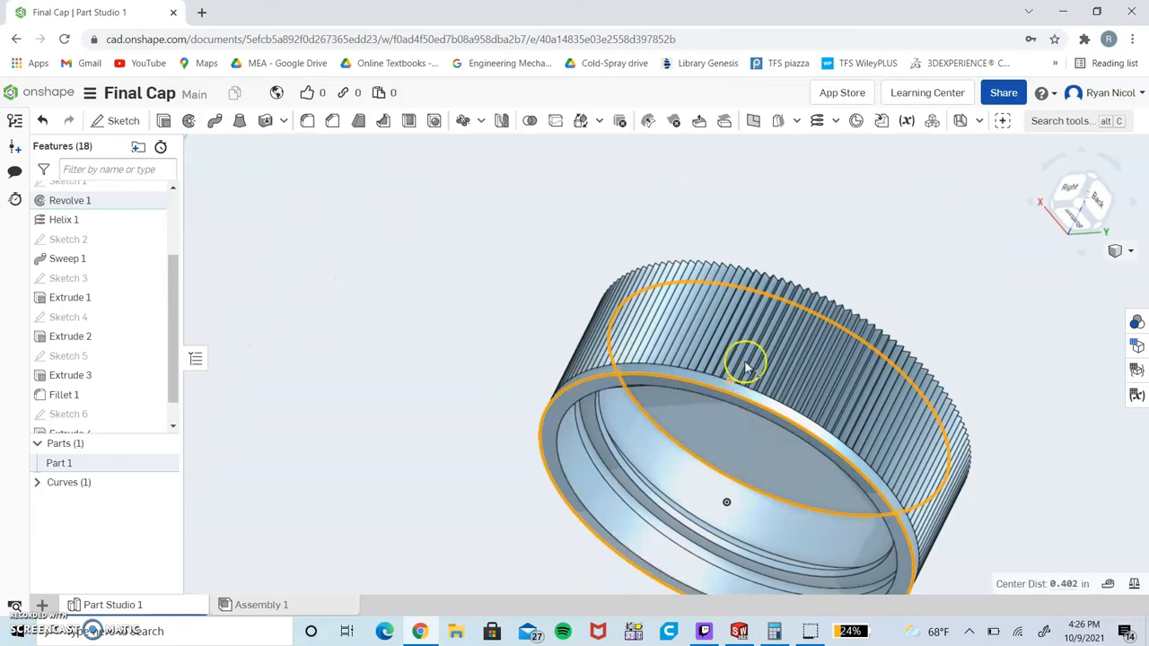
left_click_drag(745, 363, 978, 377)
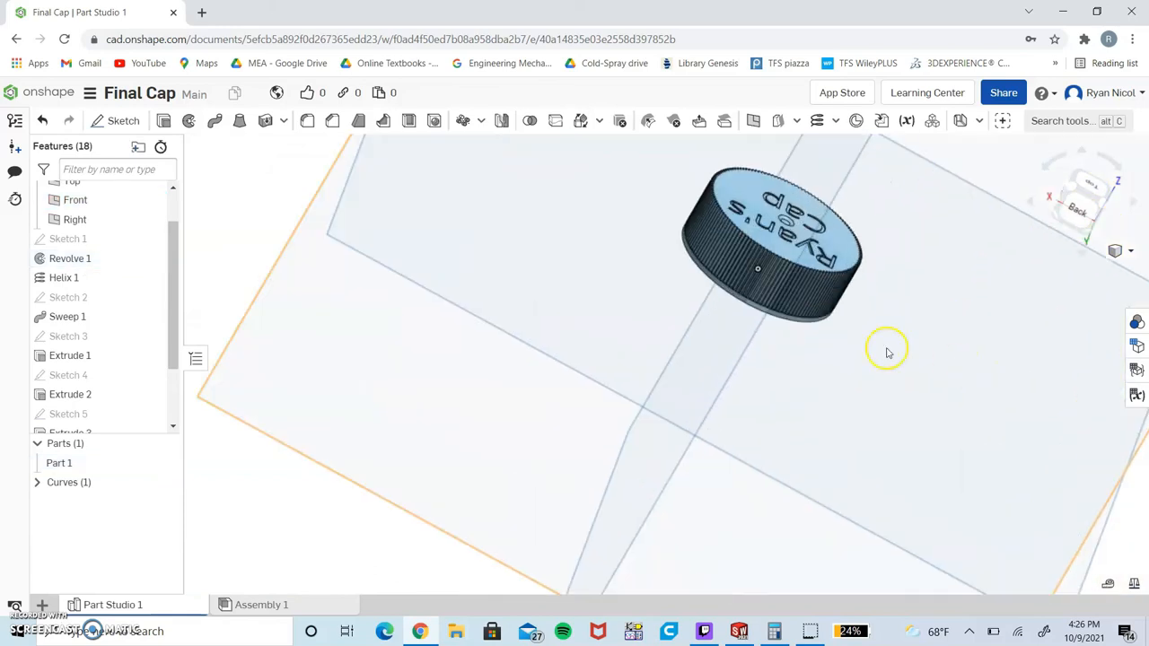
Export Part Studio 1 as an STL file with units set to Millimeter.
right_click(111, 603)
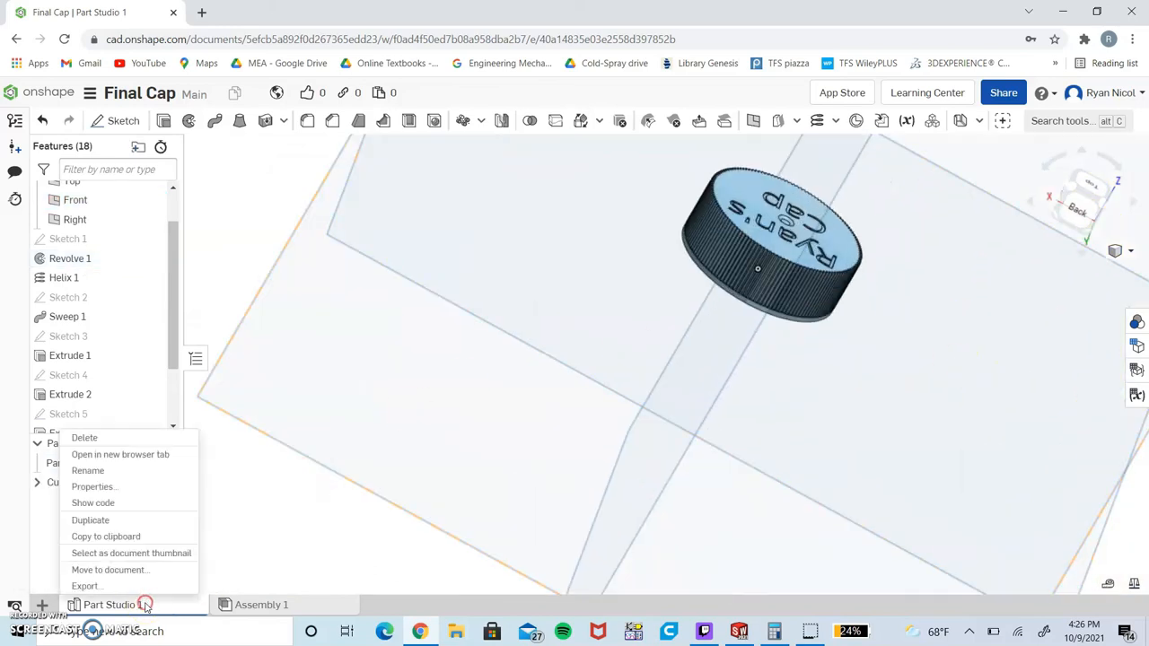
left_click(86, 585)
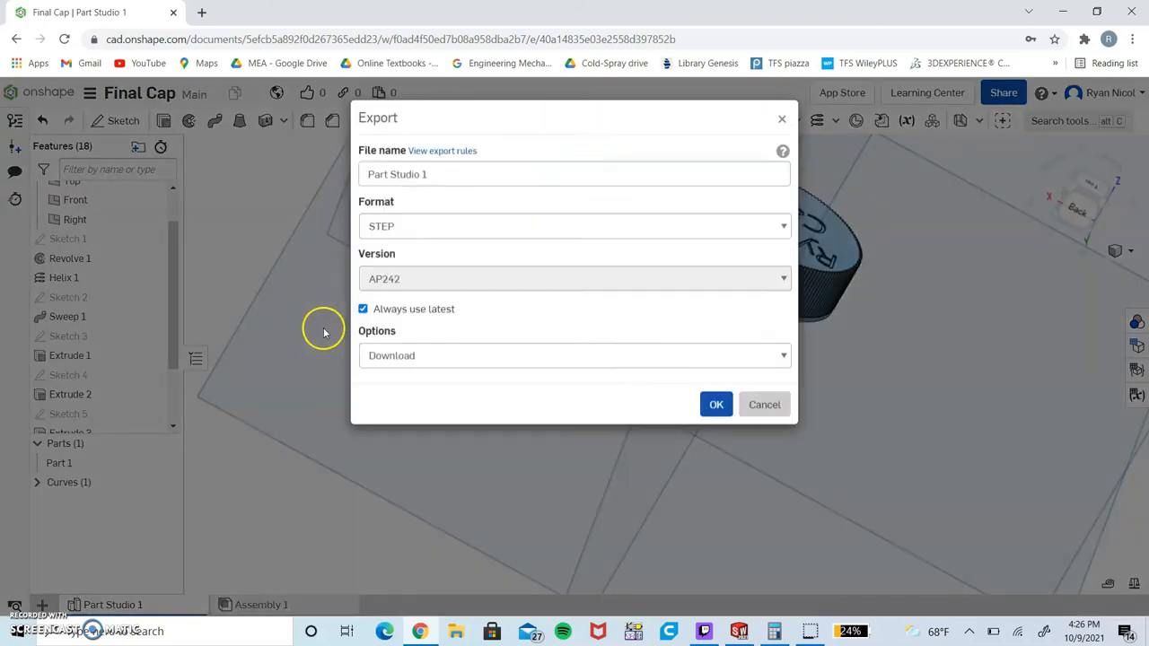
left_click(575, 226)
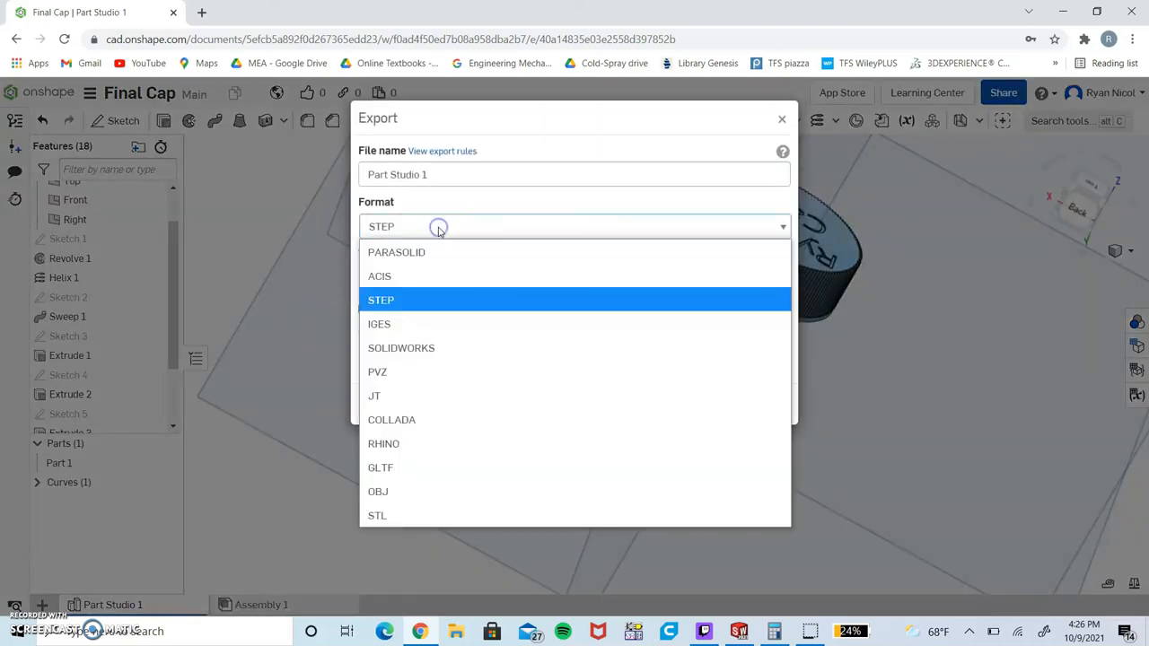
left_click(381, 300)
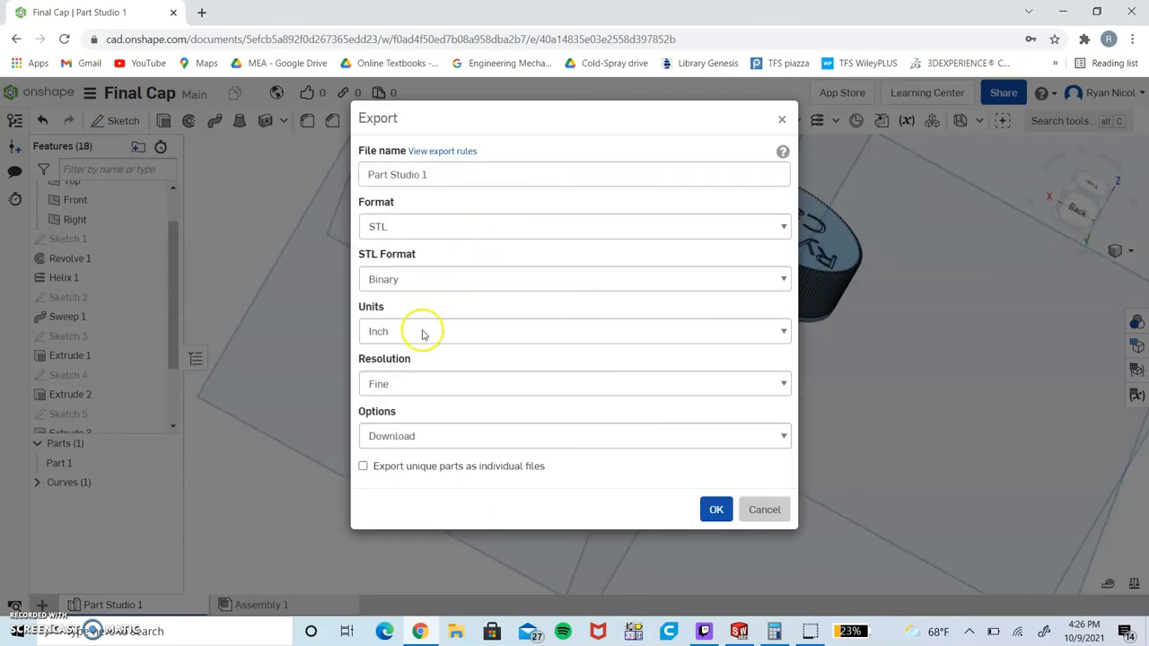
left_click(574, 330)
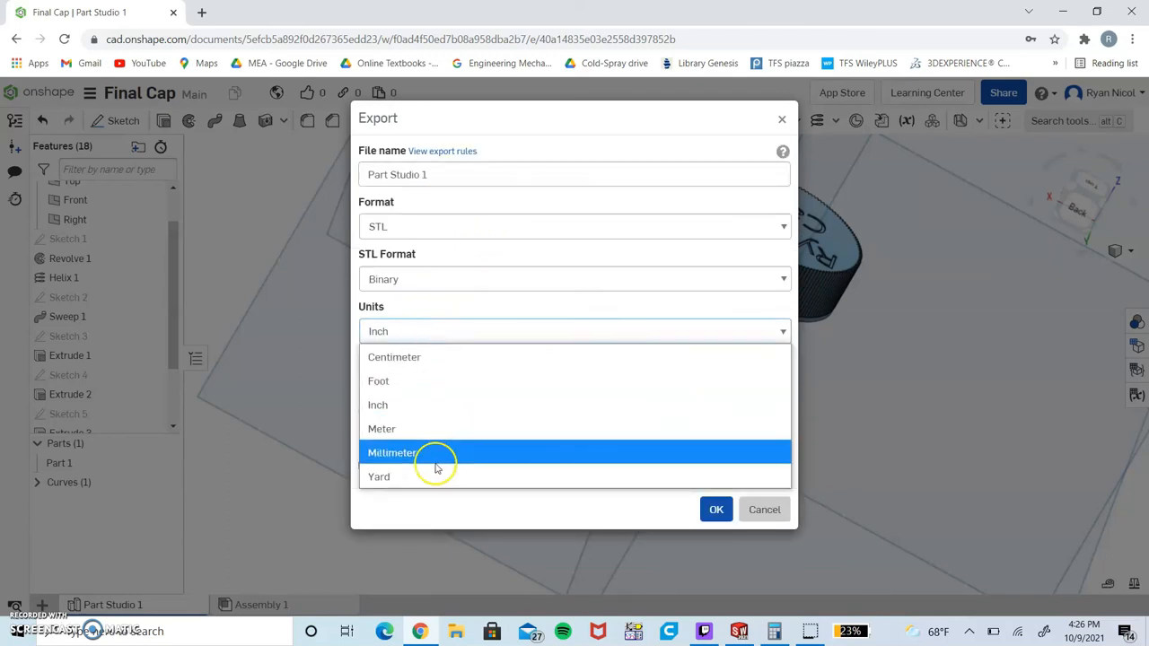
left_click(391, 452)
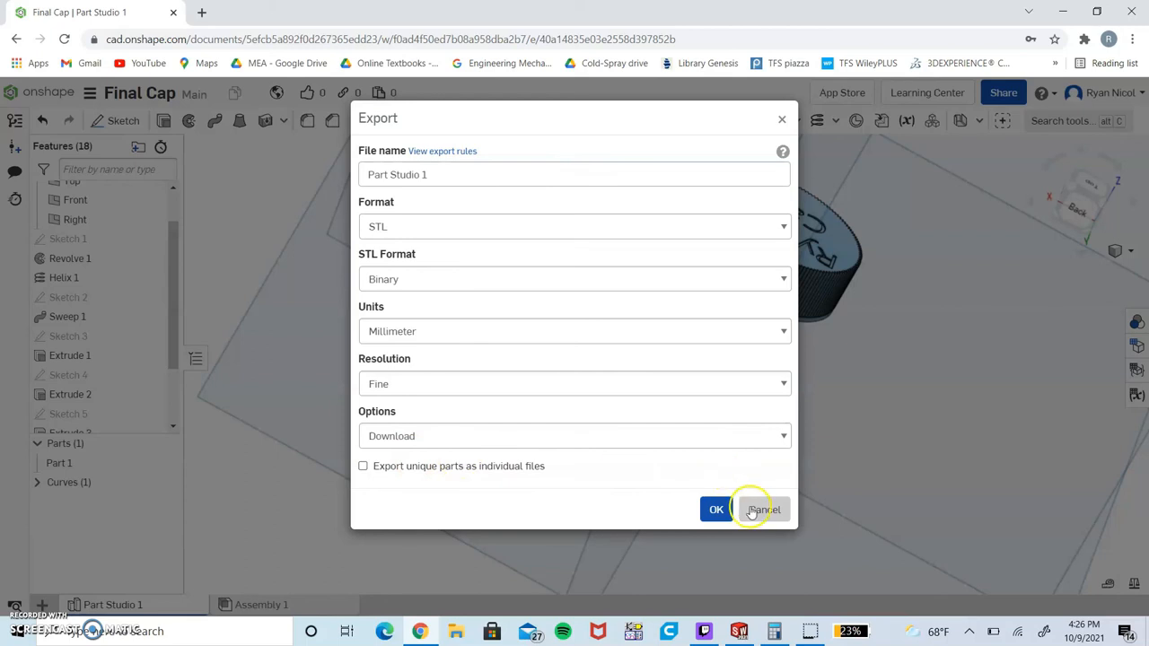
left_click(765, 510)
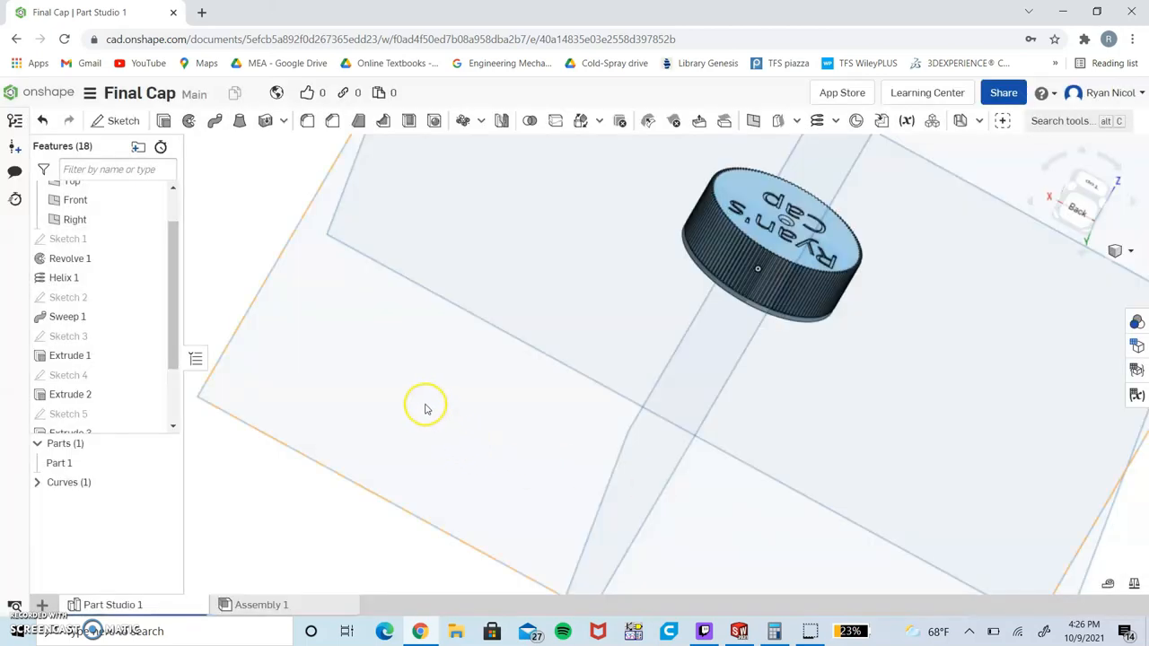